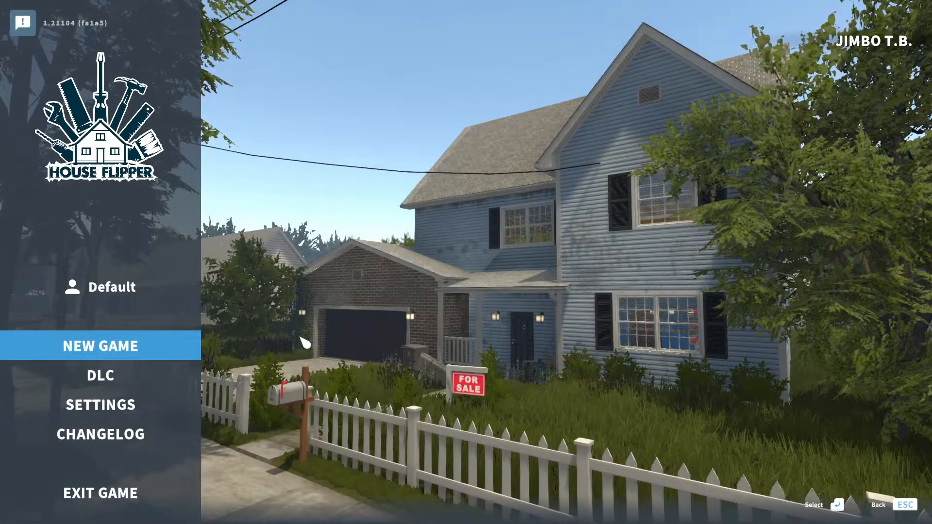
mouse_move(269, 148)
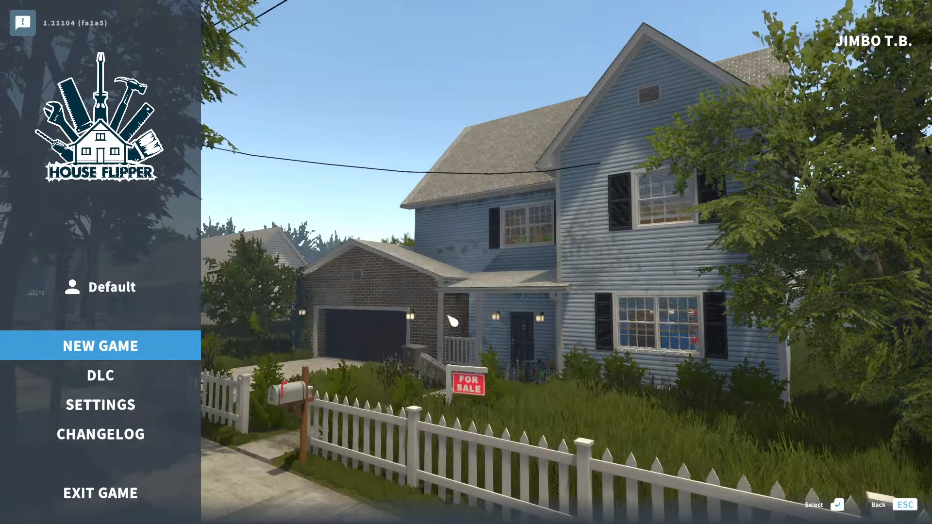
mouse_move(733, 120)
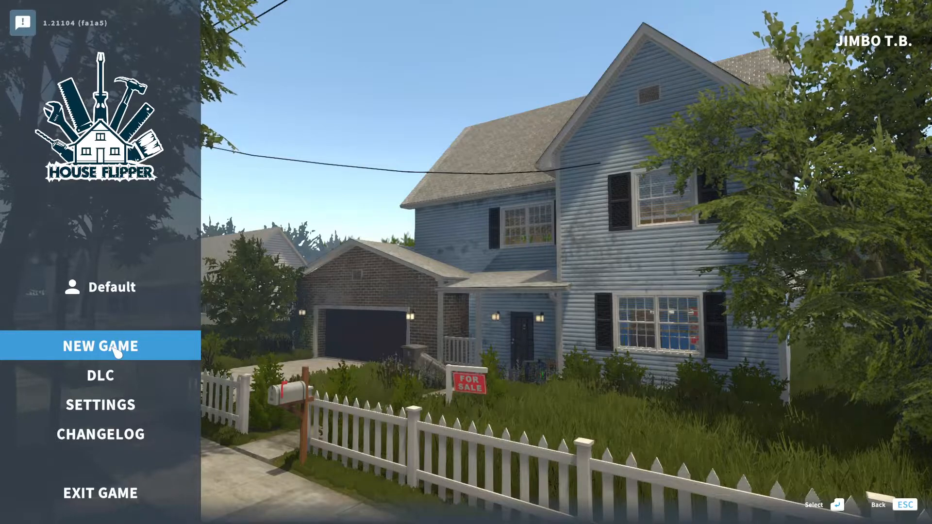
Step: Start a new game from the main menu and reach the Hello welcome dialog
click(100, 346)
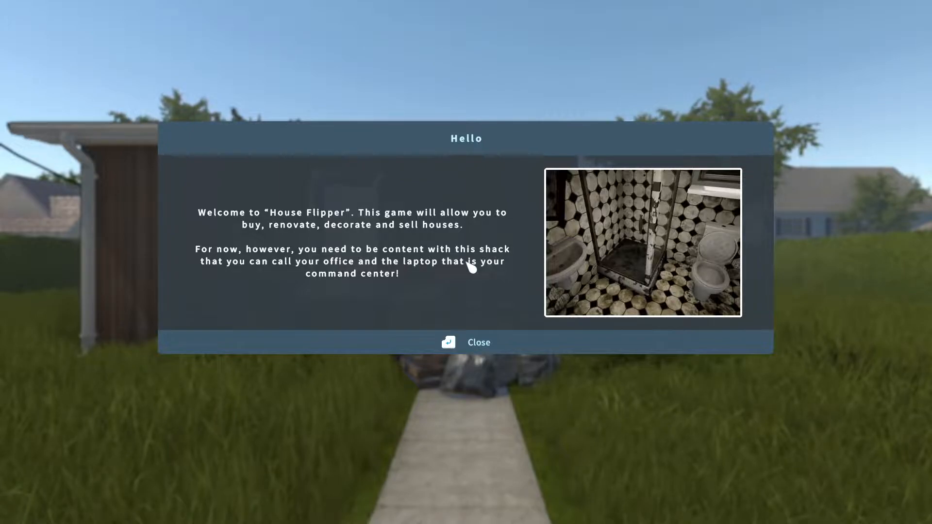
mouse_move(504, 308)
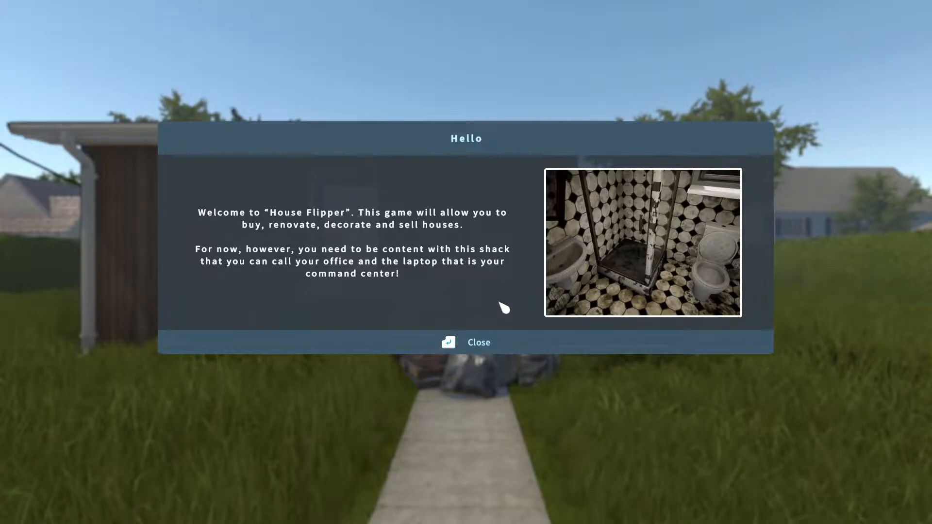
mouse_move(528, 342)
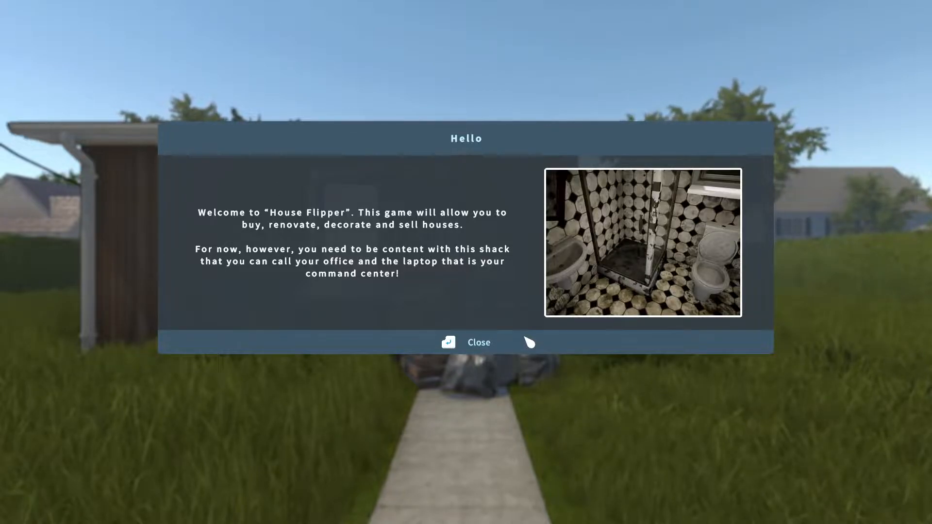
Step: Dismiss the welcome message and bring up the pause menu with Continue Game
click(466, 343)
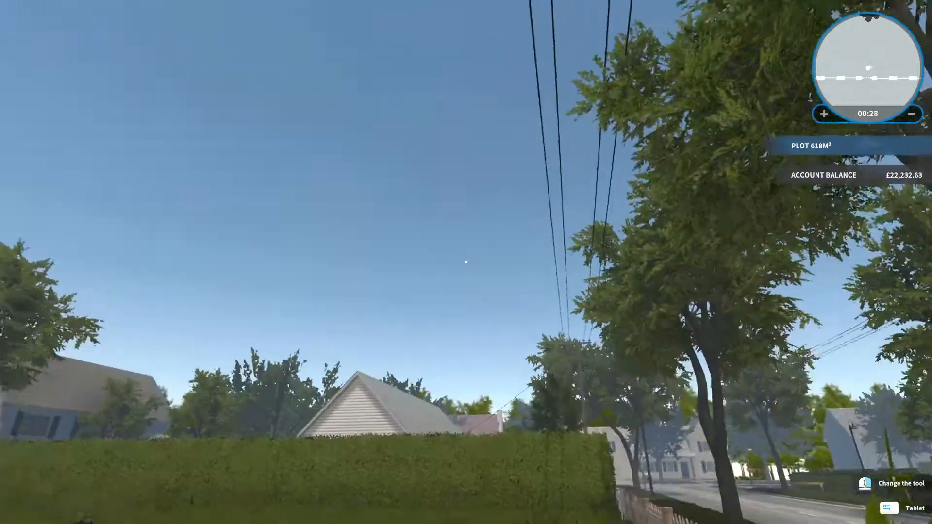
key(Escape)
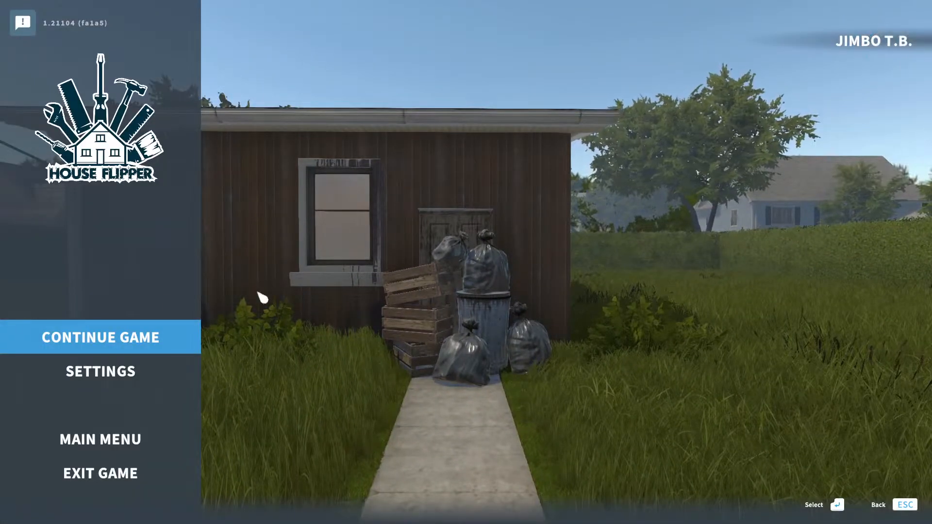
Step: In the mouse control settings, set Cleaner movement to 'Based on sensitivity' instead of Classic
click(100, 371)
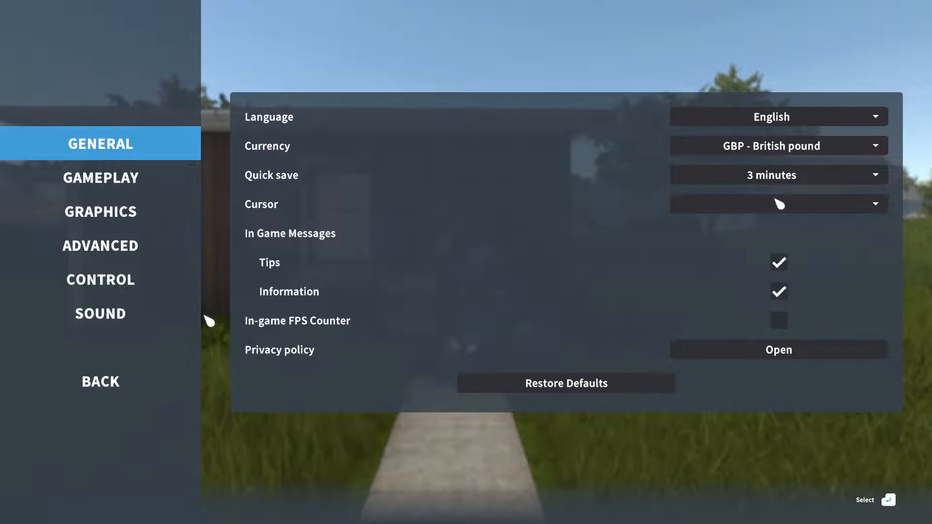
click(100, 246)
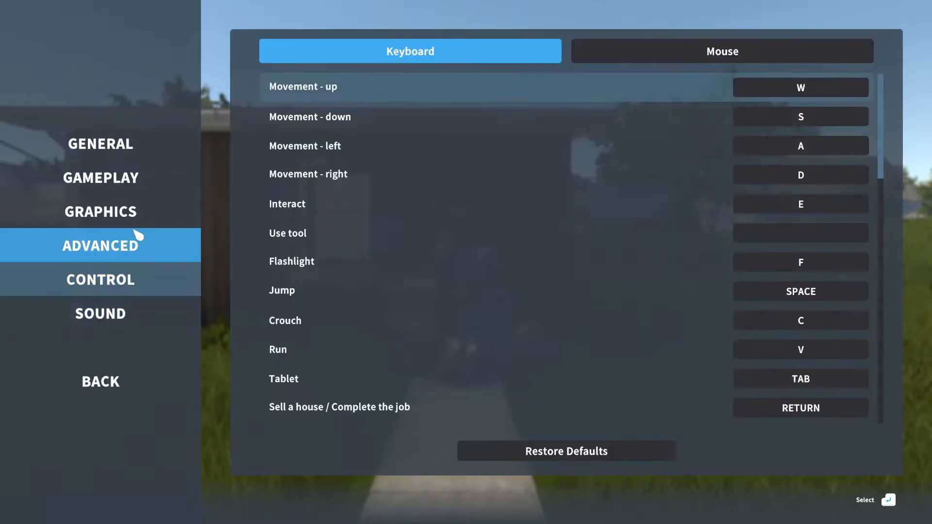
click(721, 50)
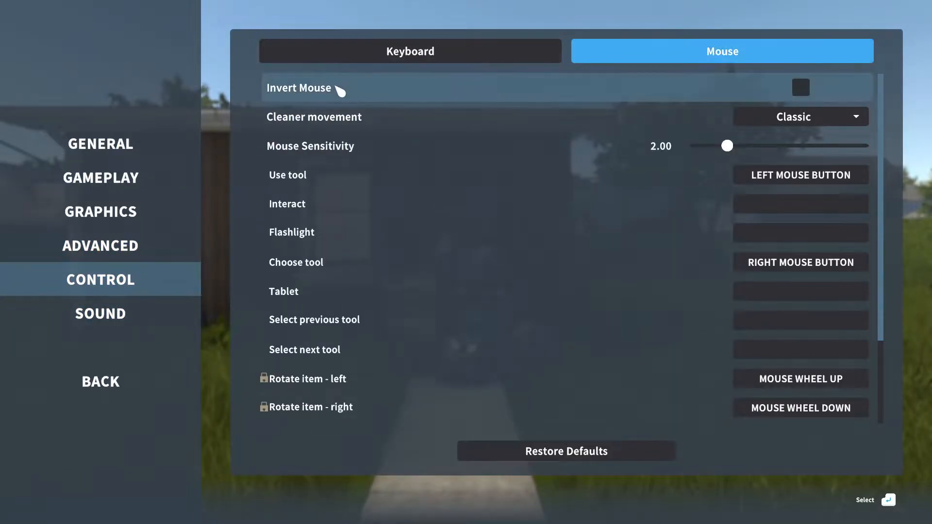
mouse_move(327, 117)
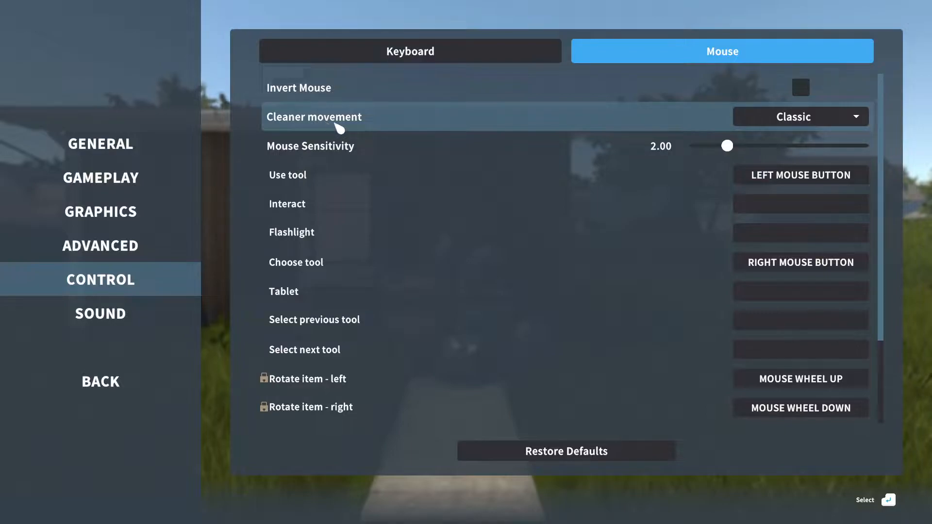
click(799, 117)
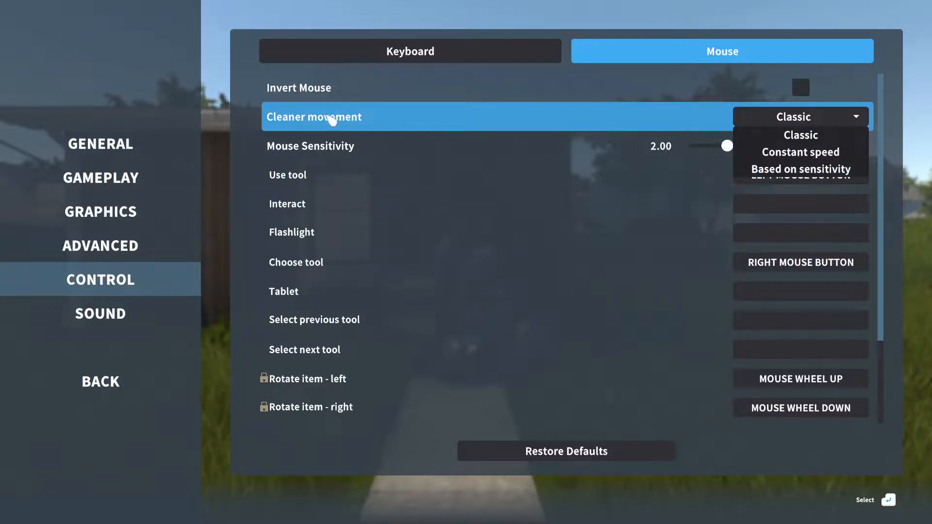
mouse_move(771, 190)
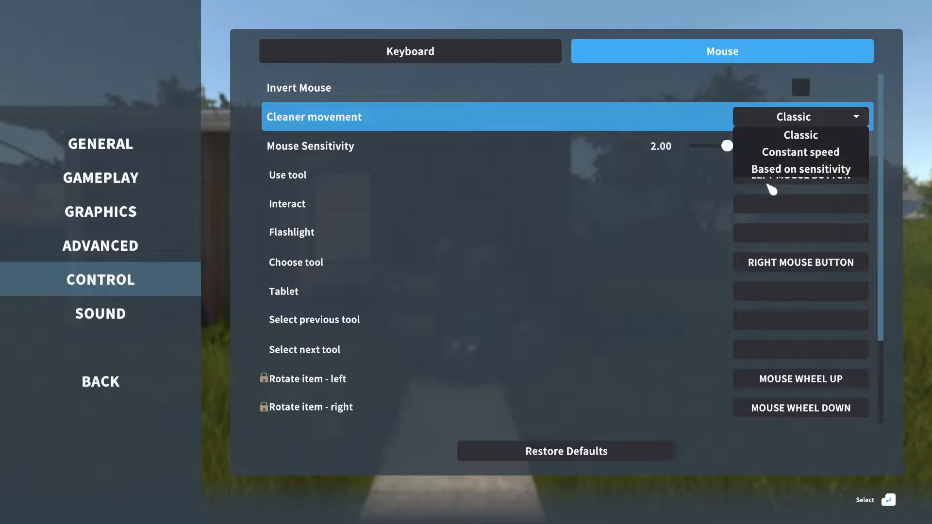
click(799, 169)
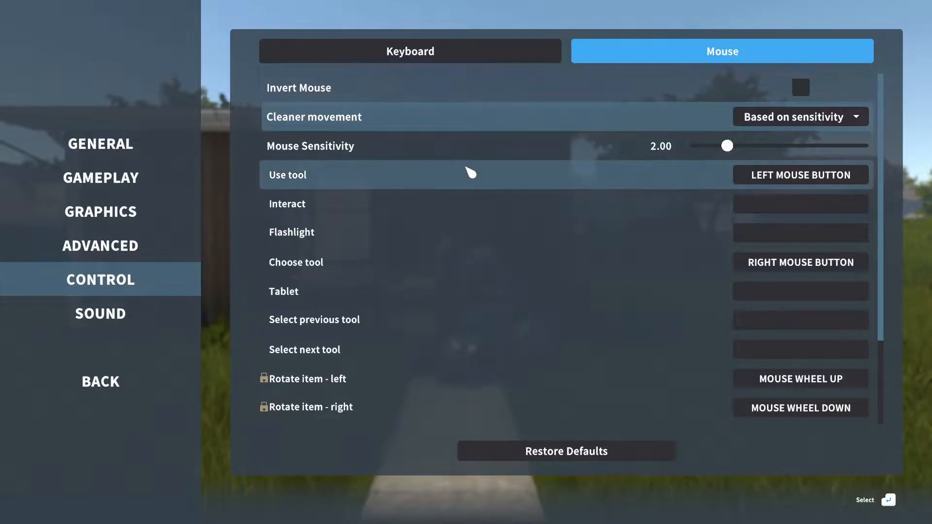
mouse_move(477, 181)
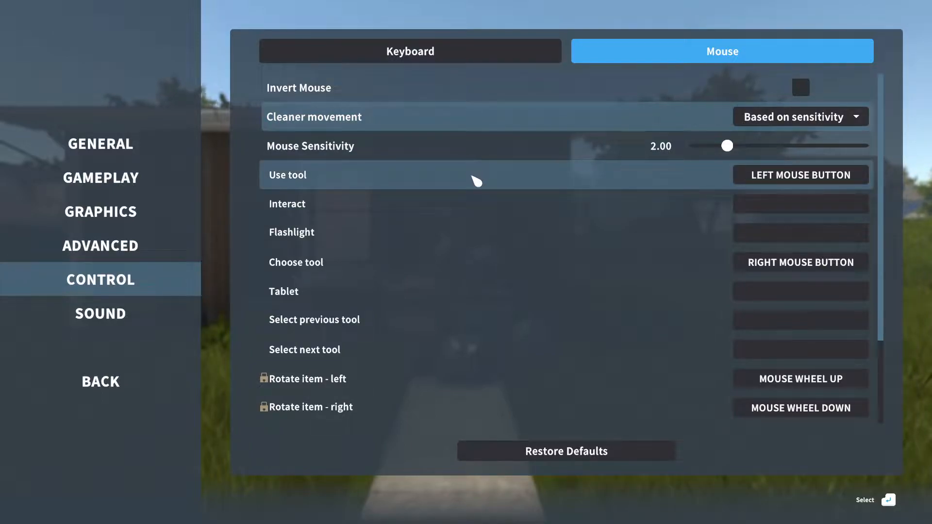
mouse_move(348, 292)
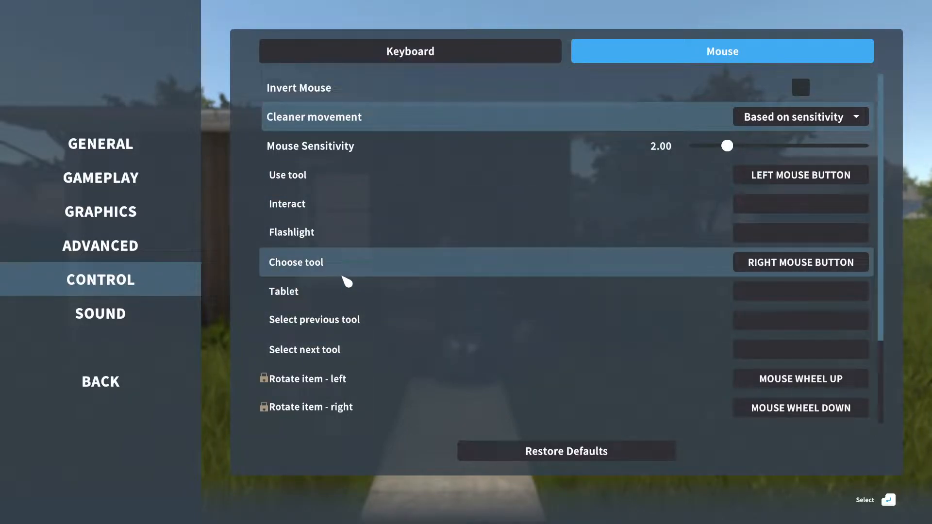
mouse_move(347, 254)
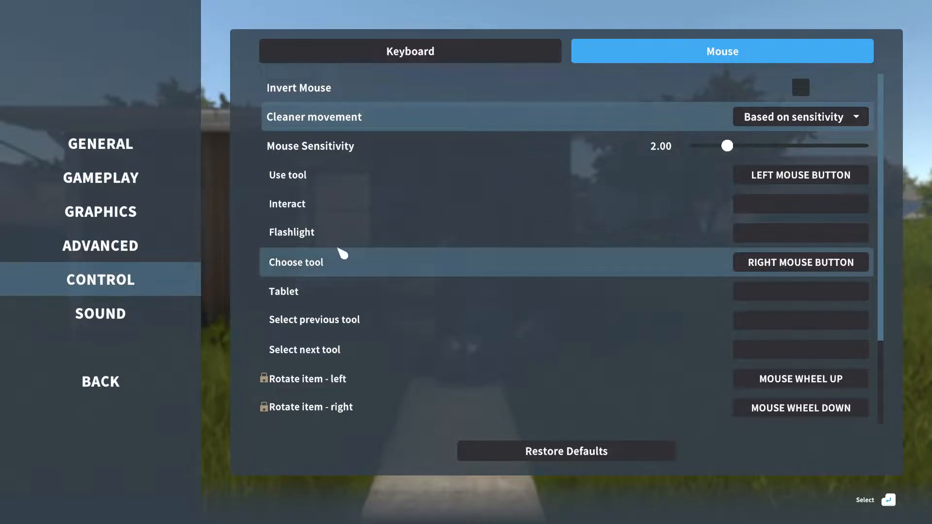
mouse_move(420, 246)
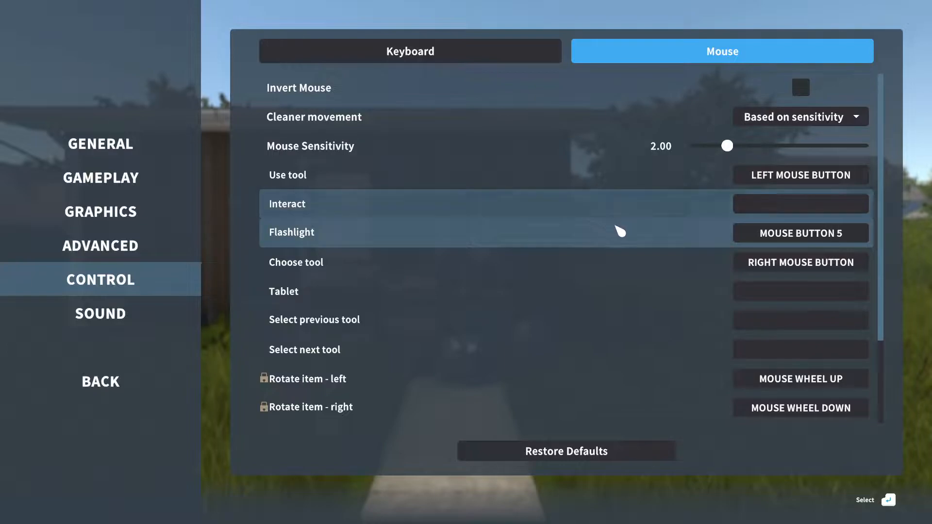
Step: Begin reassigning the Tablet control binding, then cancel the prompt leaving it unassigned
click(800, 291)
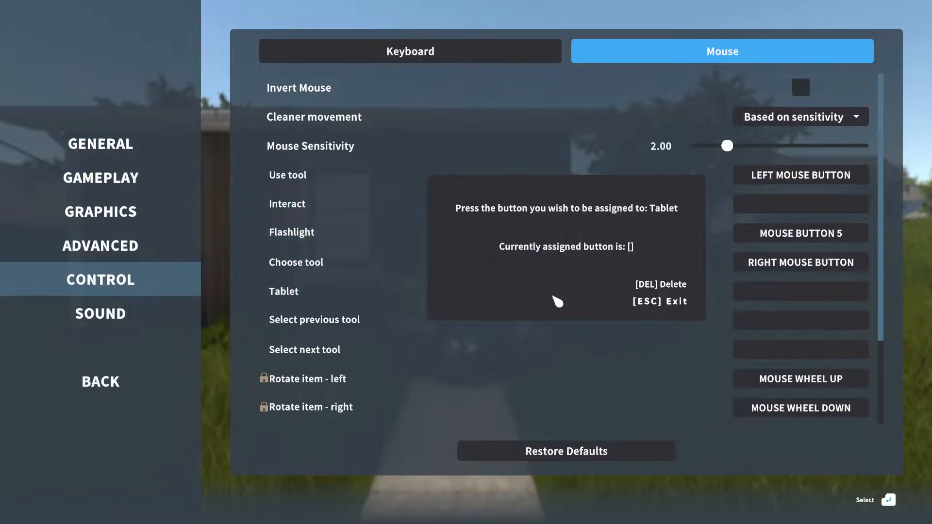
mouse_move(584, 300)
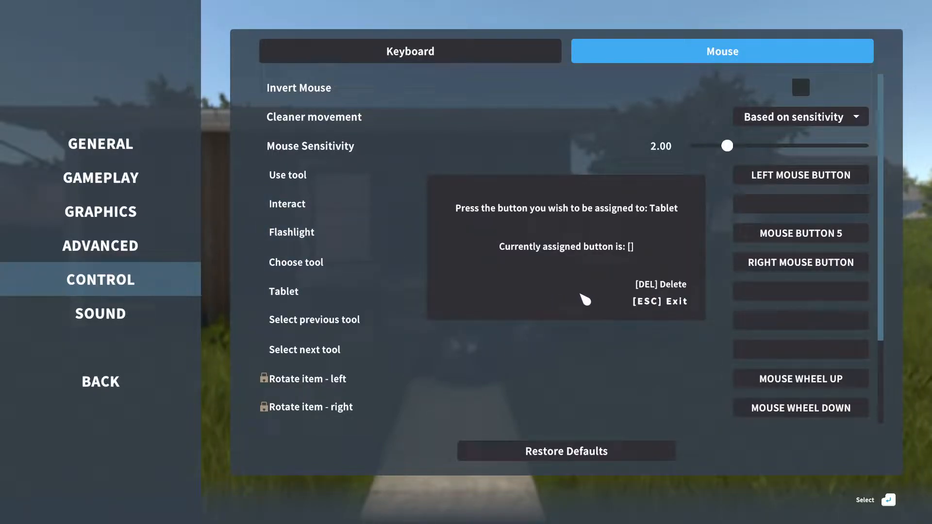
key(Escape)
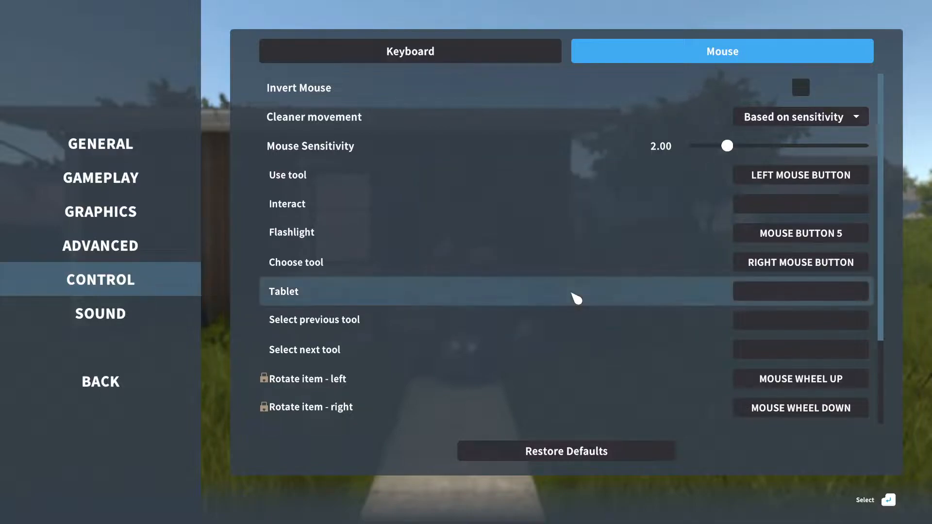
mouse_move(409, 140)
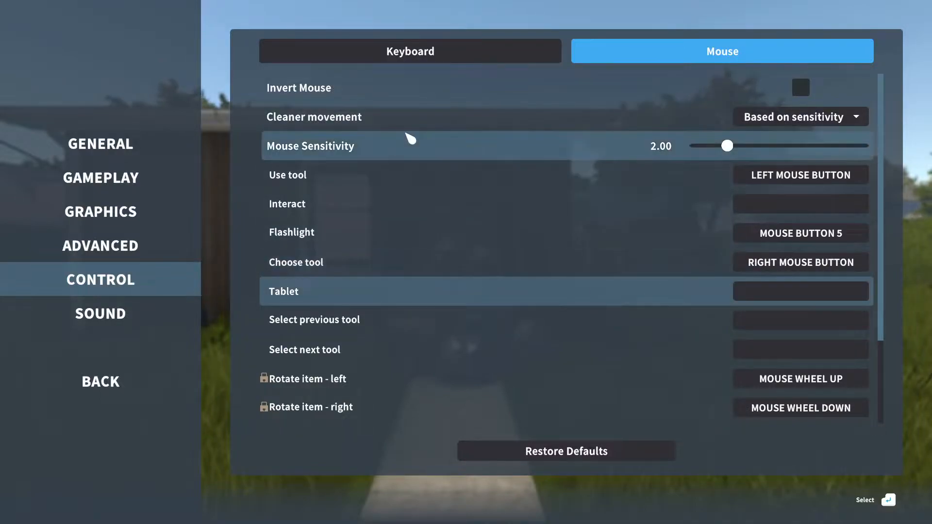
mouse_move(480, 117)
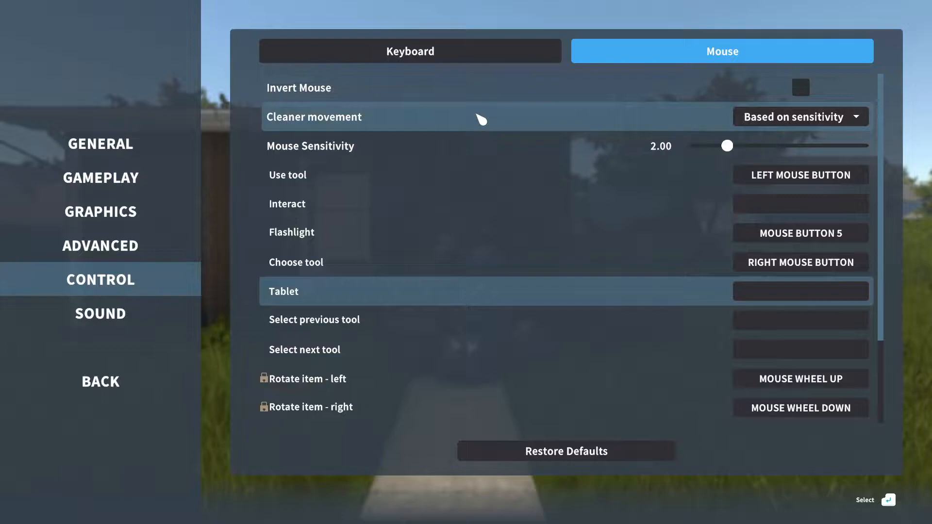
mouse_move(528, 30)
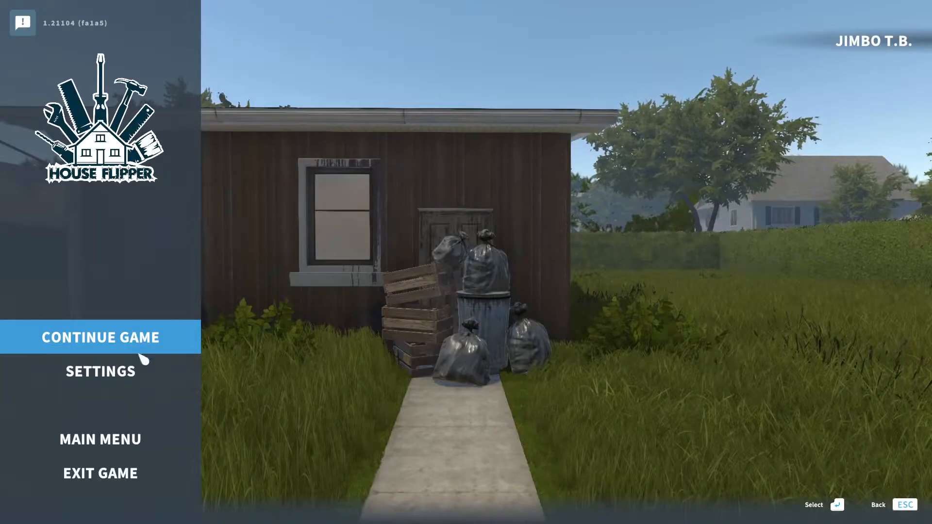
Step: Resume the game and go through the shack door into the room with the desk and laptop
click(100, 337)
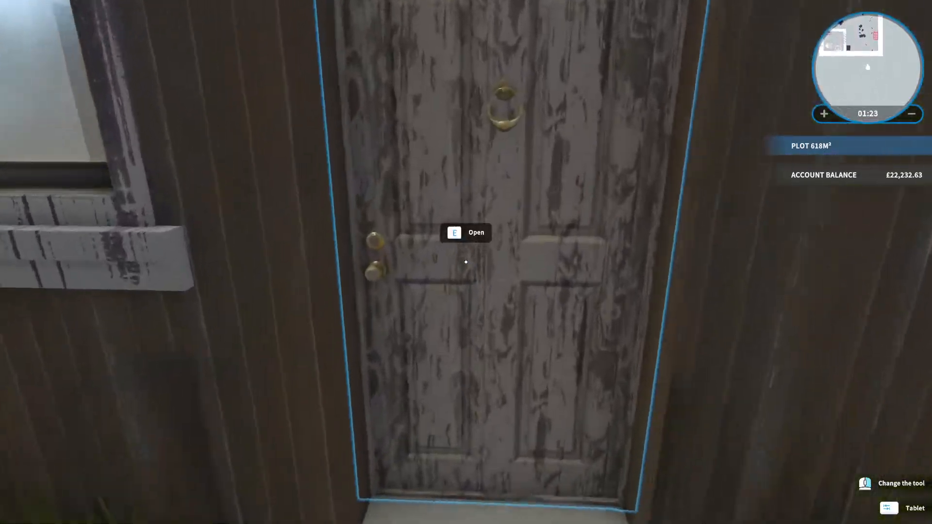
key(e)
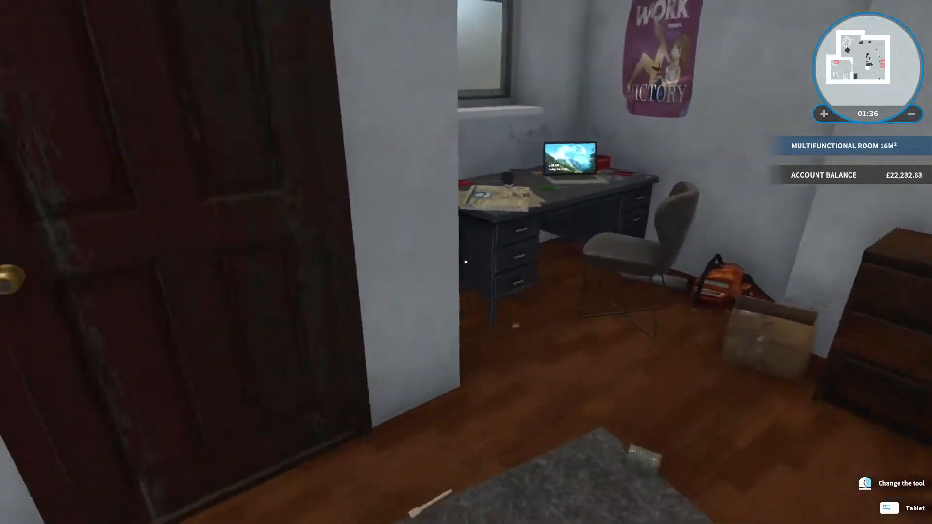
Step: Use the laptop on the desk and dismiss its tutorial to reach the laptop desktop
click(568, 163)
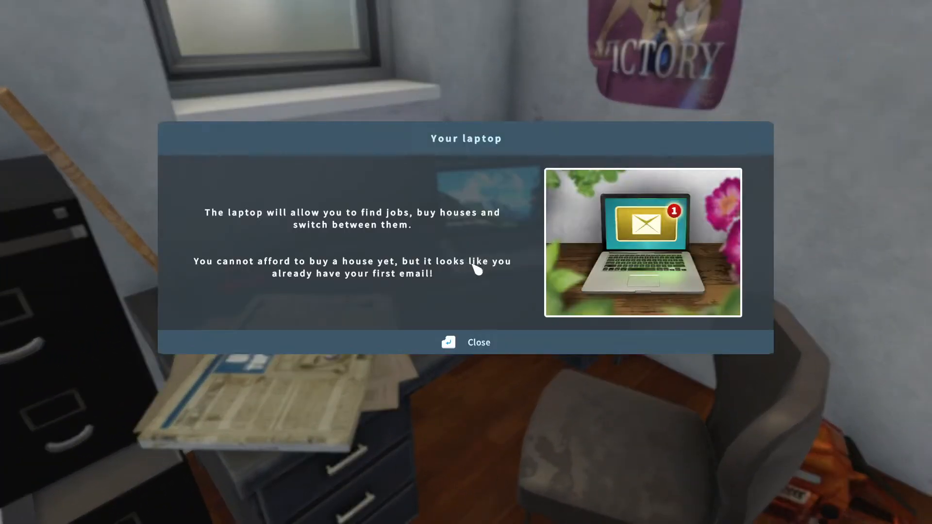
mouse_move(550, 289)
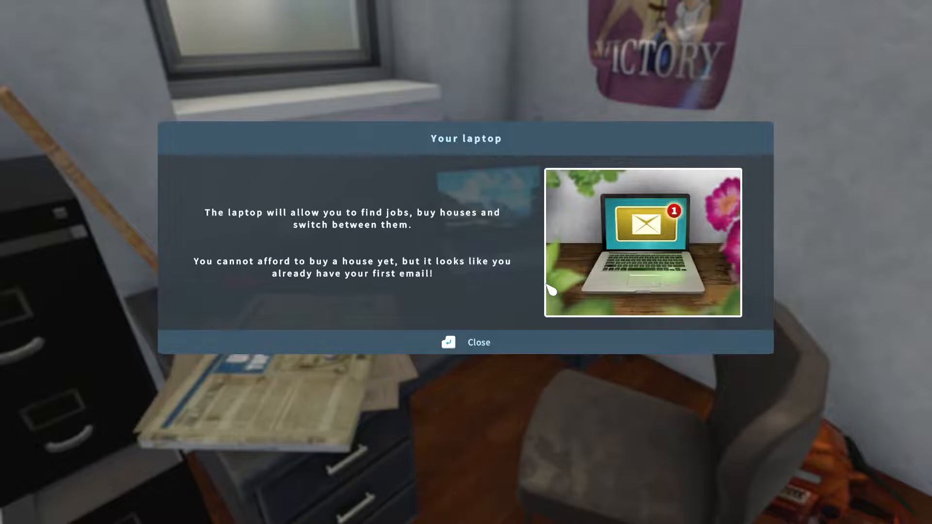
click(466, 343)
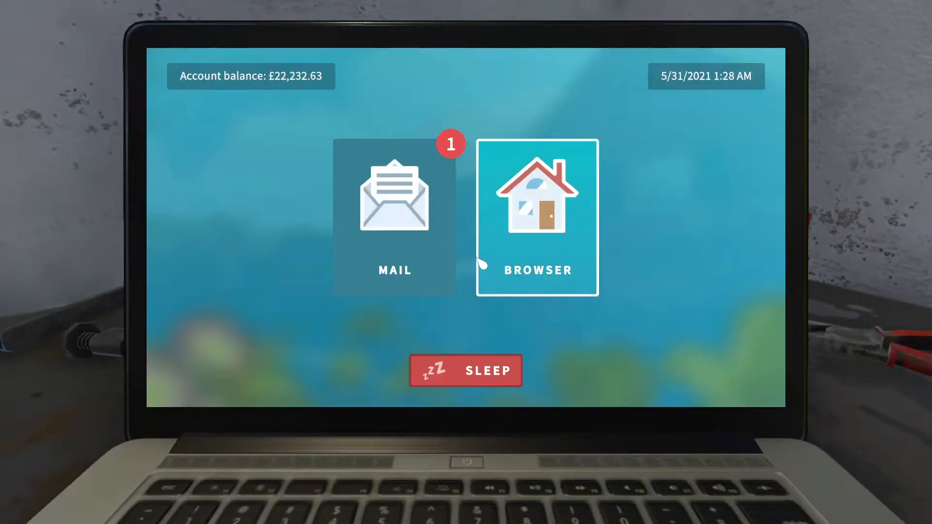
Step: Accept Sara Lewis's 'Ex-boyfriend stole the radiator' cleanup job from the mail inbox
click(394, 196)
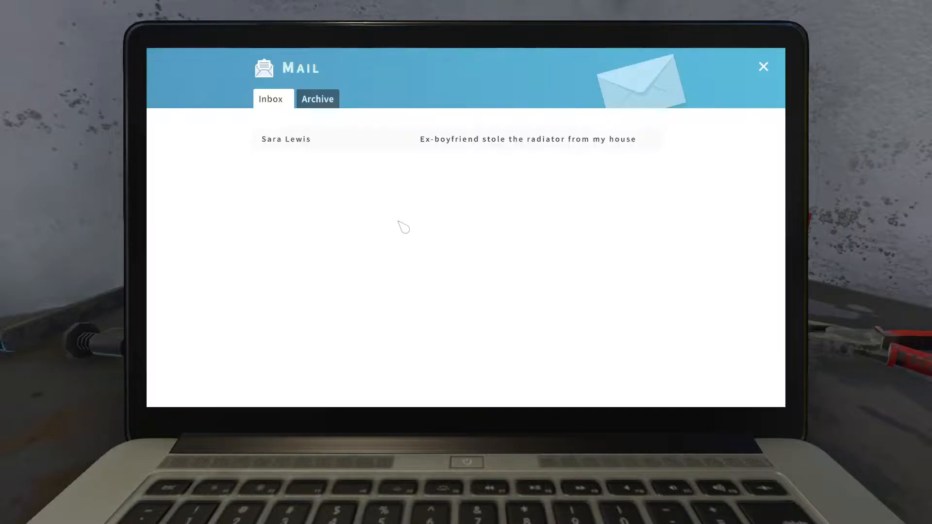
mouse_move(453, 184)
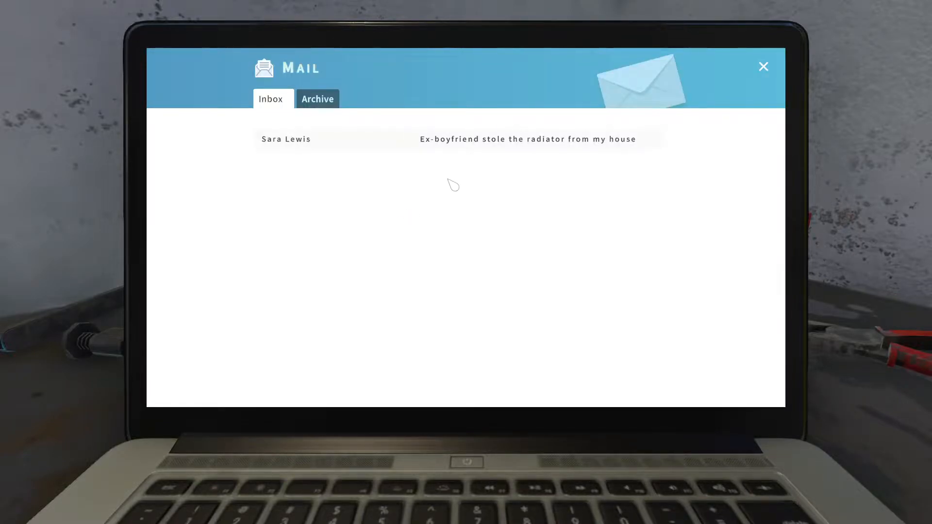
mouse_move(409, 142)
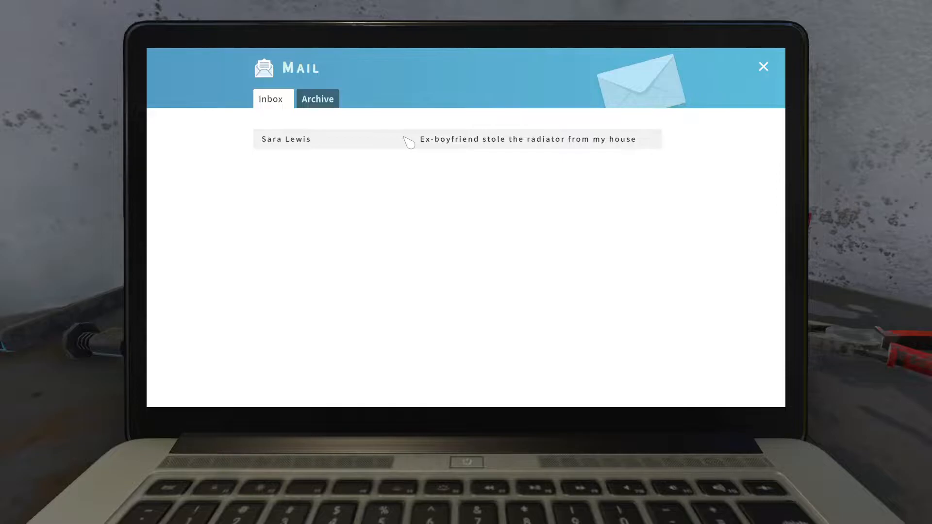
click(526, 139)
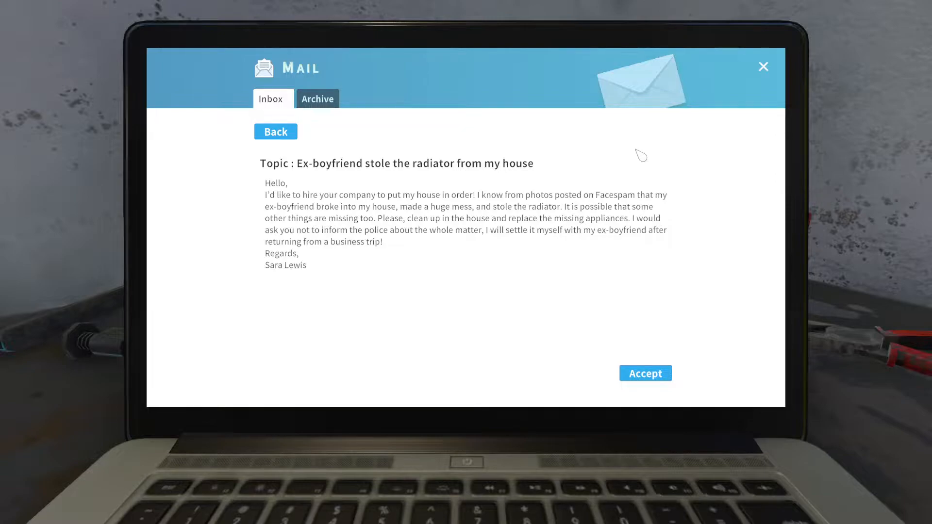
mouse_move(615, 128)
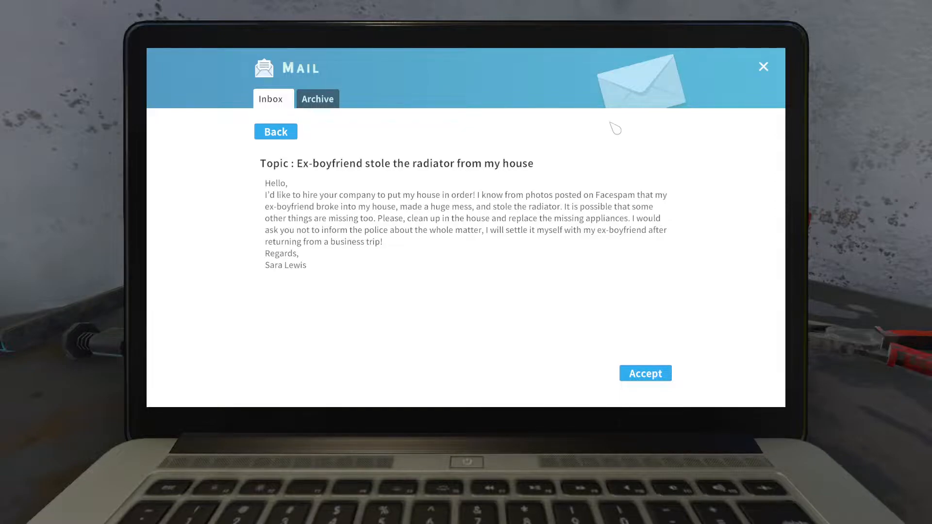
click(645, 372)
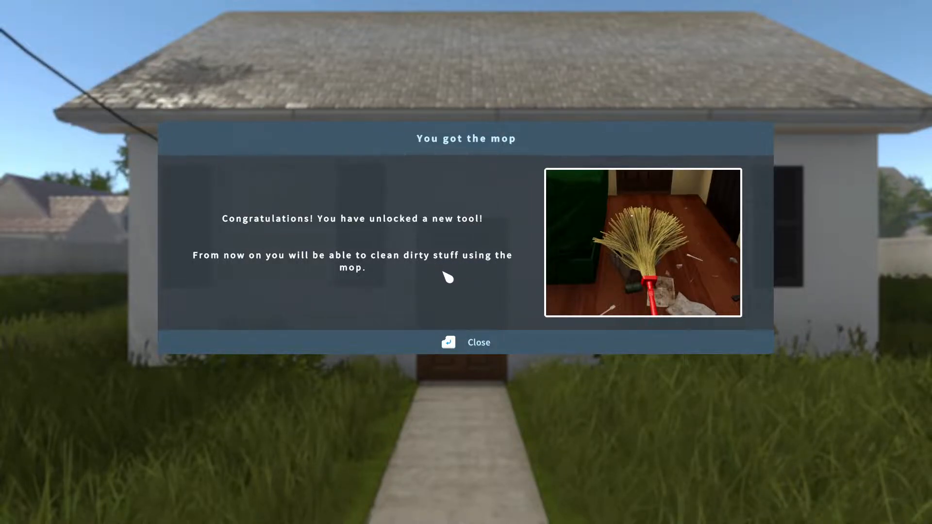
Step: Dismiss the mop unlock notice and enter the client's house through the window into the living room
click(466, 343)
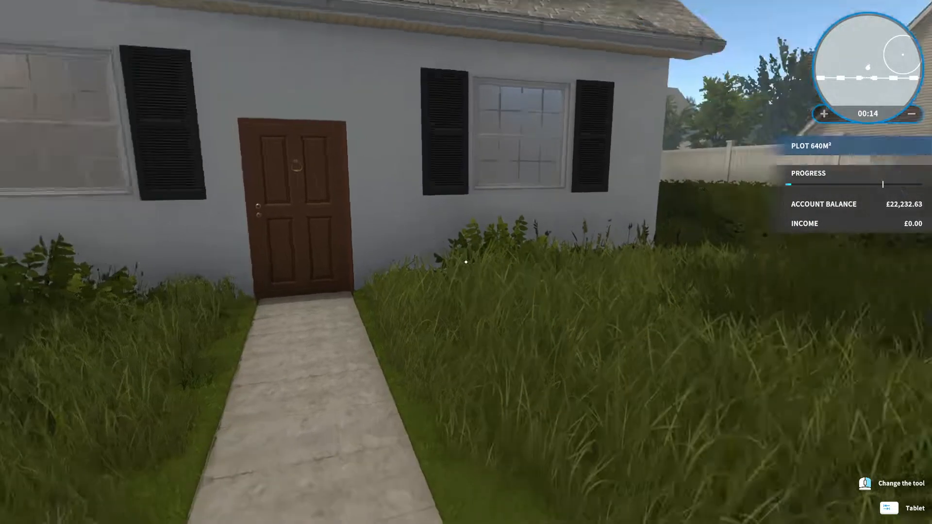
mouse_move(466, 262)
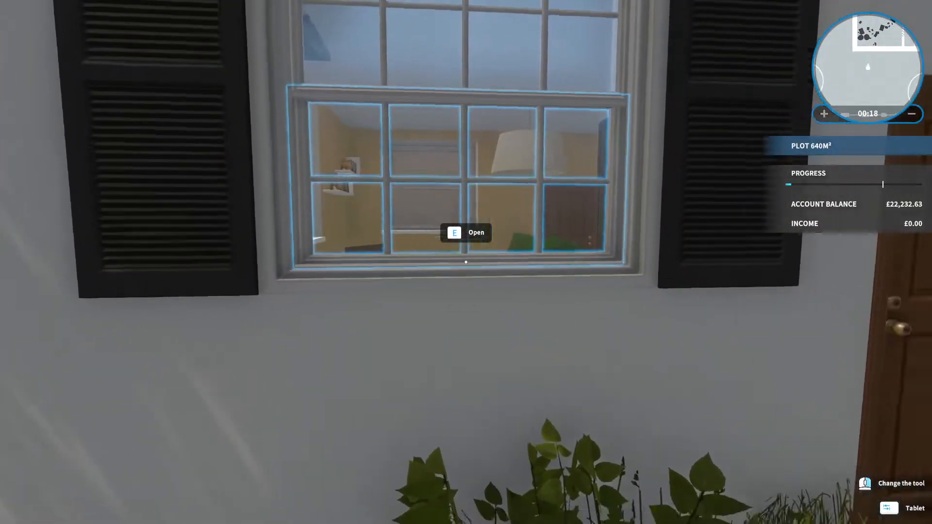
key(e)
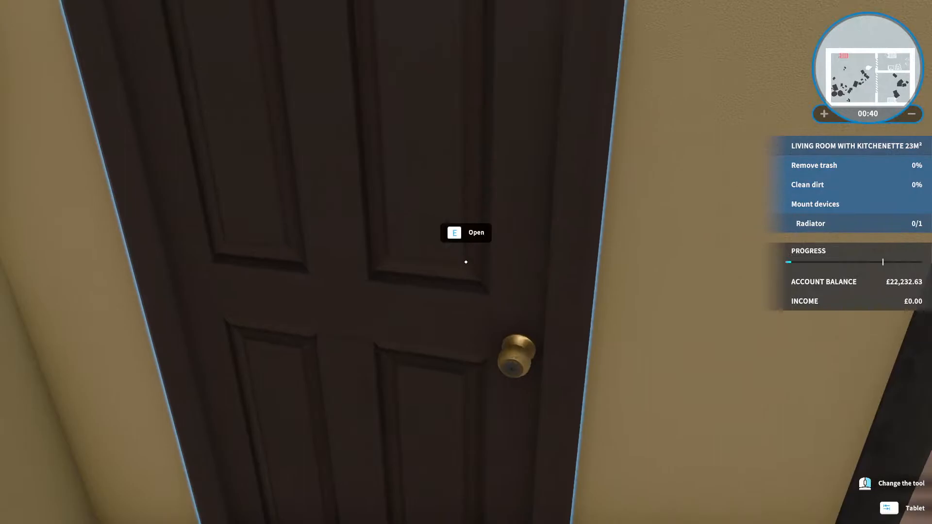
key(e)
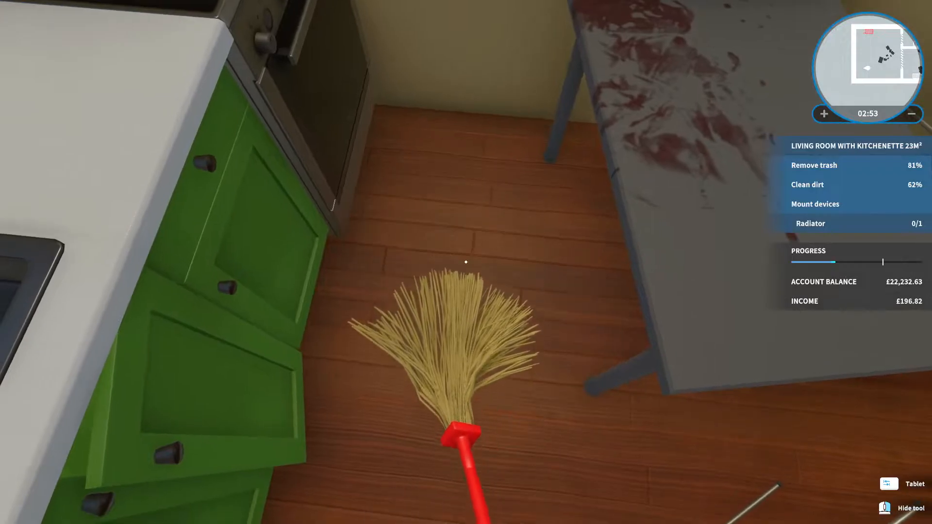
mouse_move(466, 261)
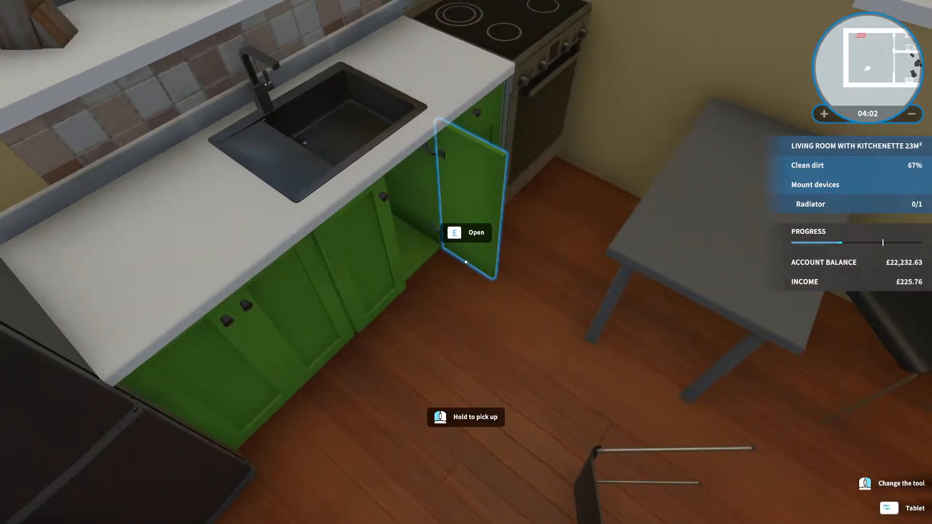
mouse_move(466, 263)
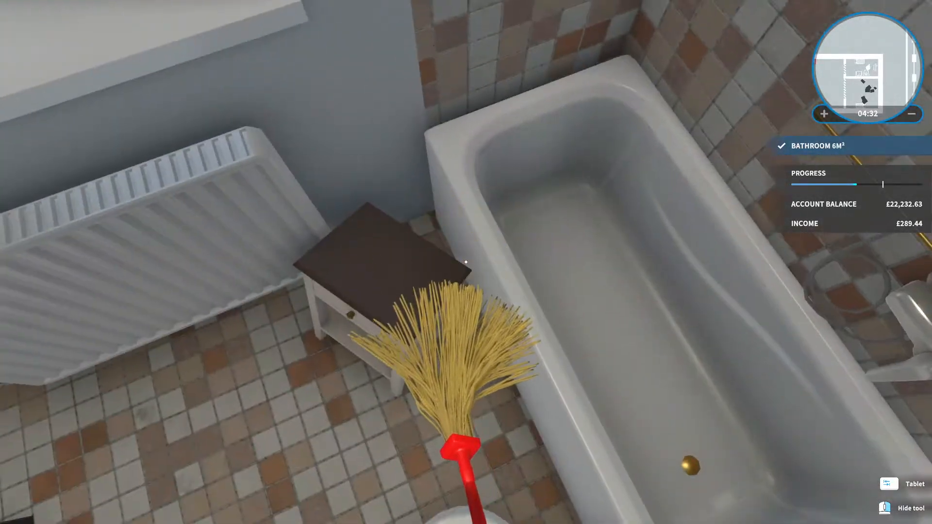
mouse_move(466, 262)
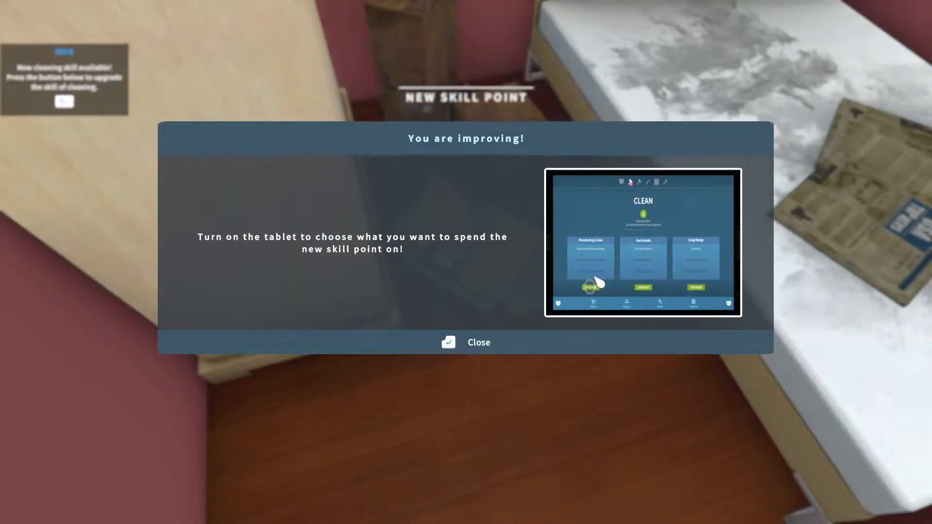
click(466, 343)
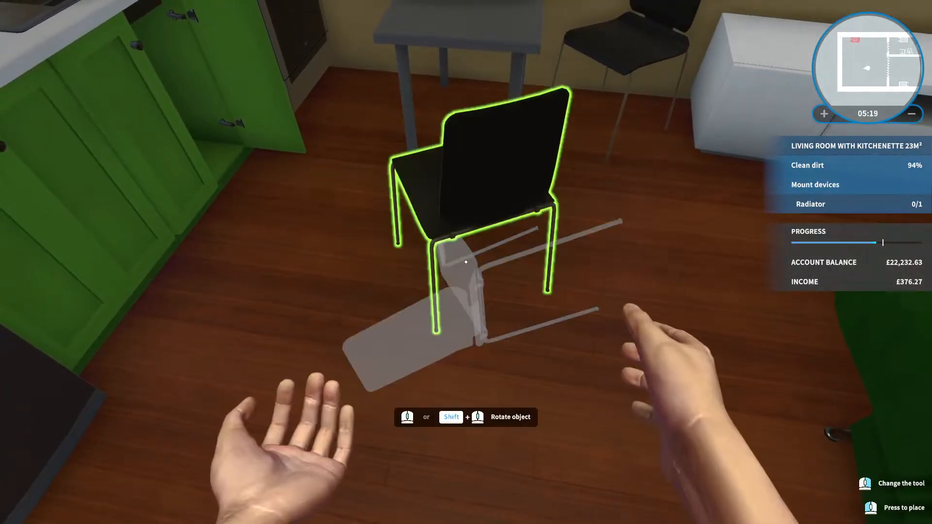
Step: Stand the fallen black kitchen chair upright and place it back beside the grey table
click(465, 261)
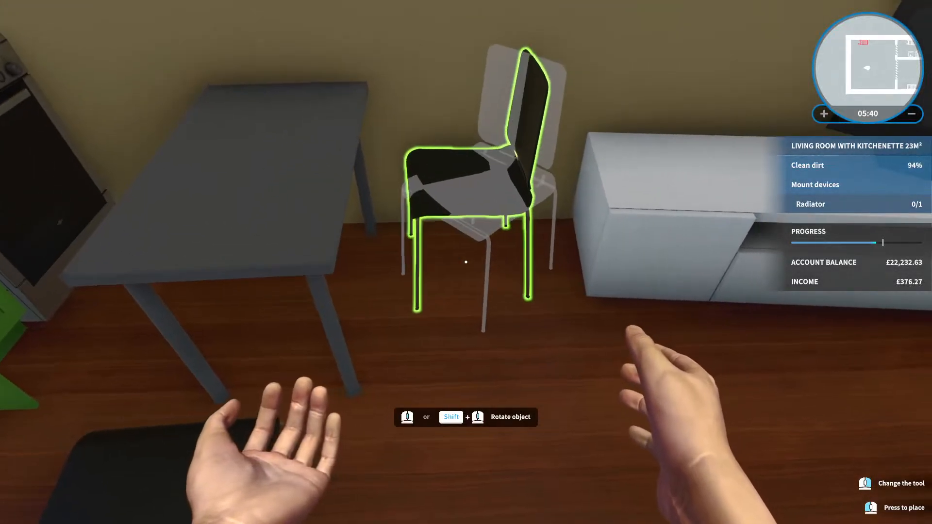
click(465, 262)
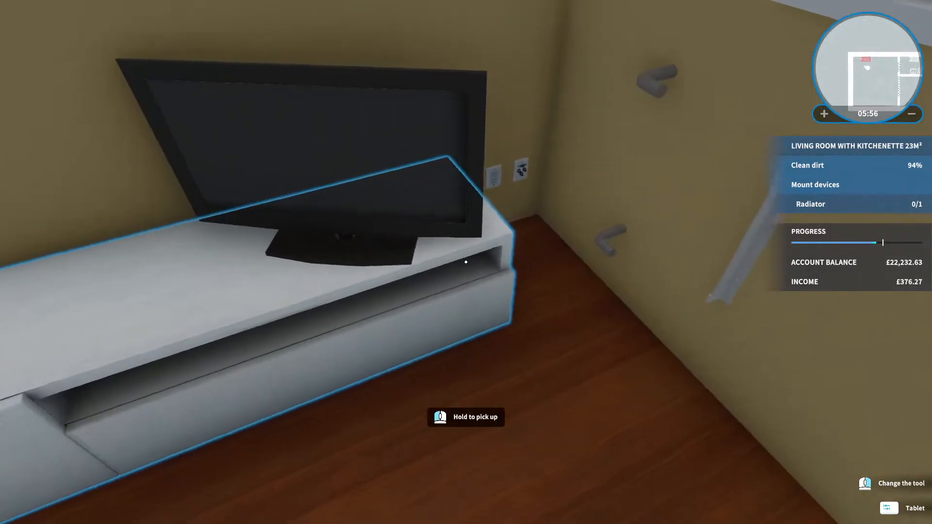
mouse_move(466, 262)
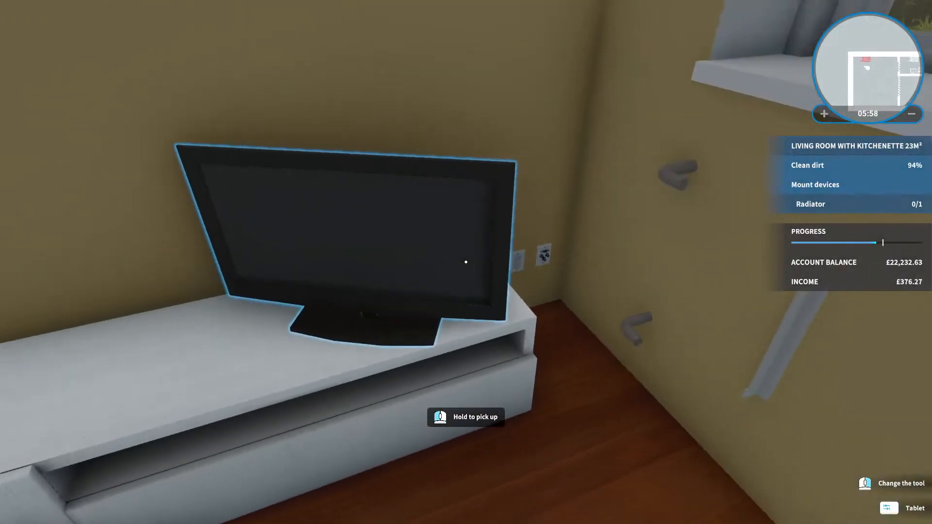
Step: Pick up the TV from the white stand to reposition it, triggering the tablet tutorial notice
click(465, 261)
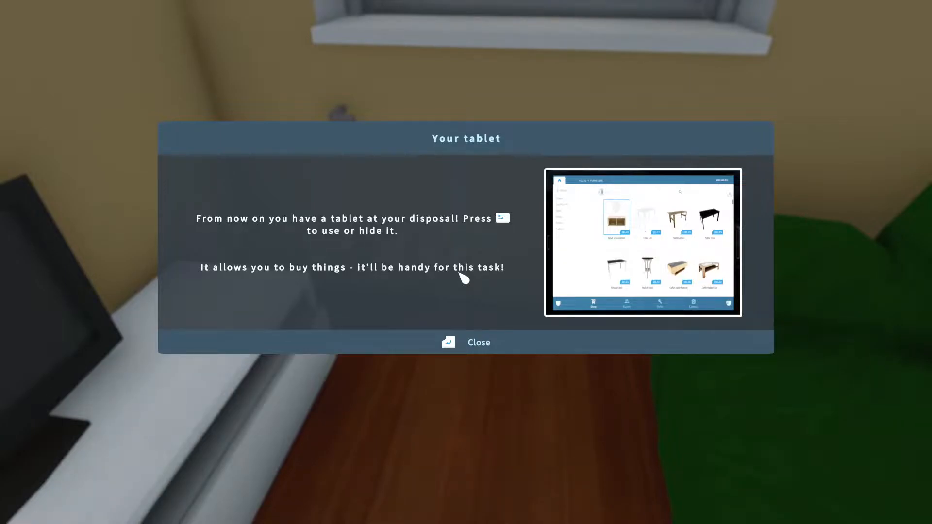
mouse_move(579, 304)
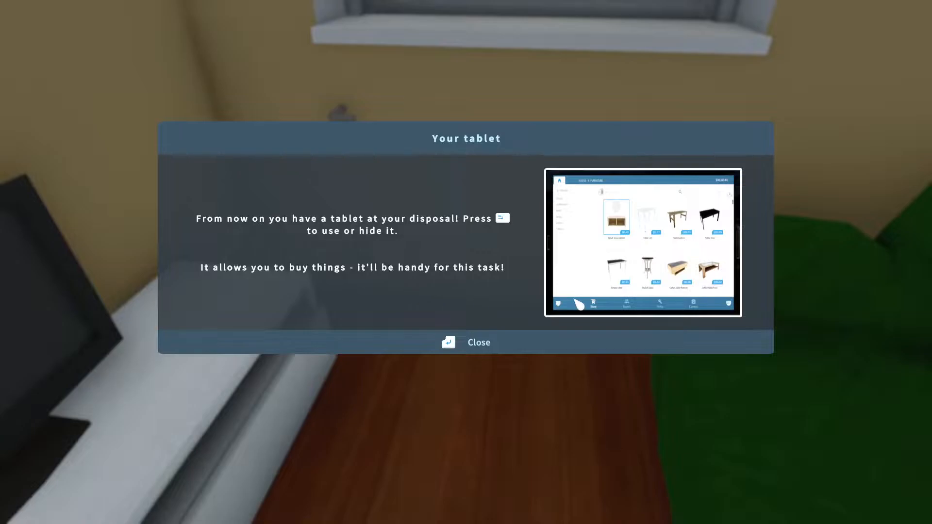
Step: Dismiss the 'Your tablet' popup and select the empty radiator brackets under the window
click(465, 342)
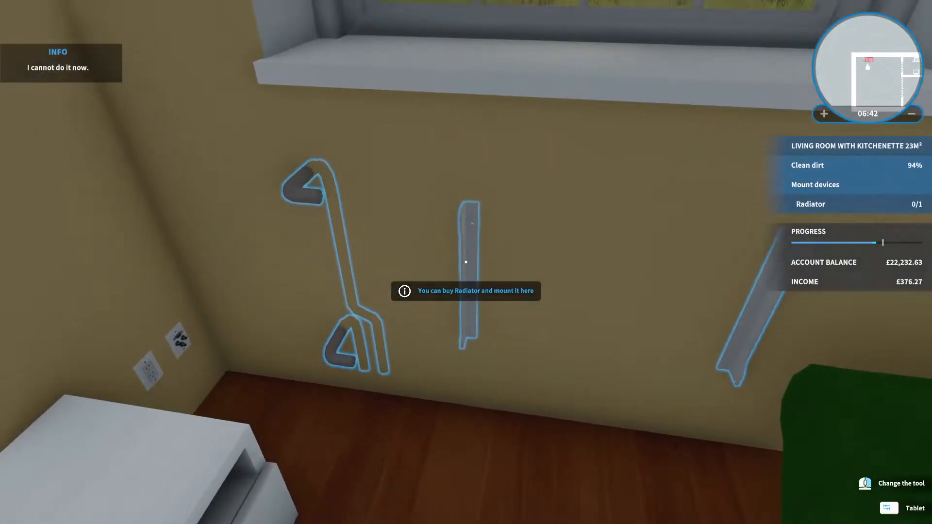
click(905, 507)
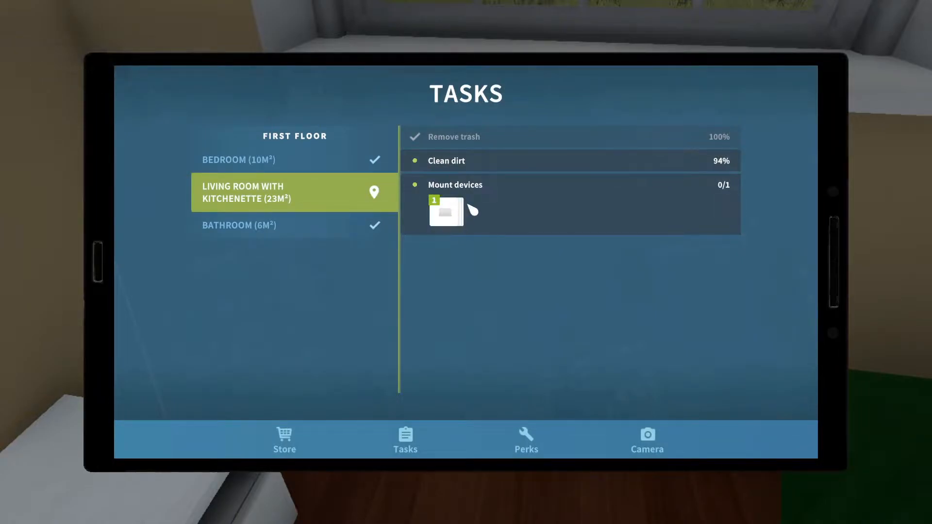
Step: Buy the Radiator for £32.87 from the tablet store and mount it on the living room brackets
click(285, 439)
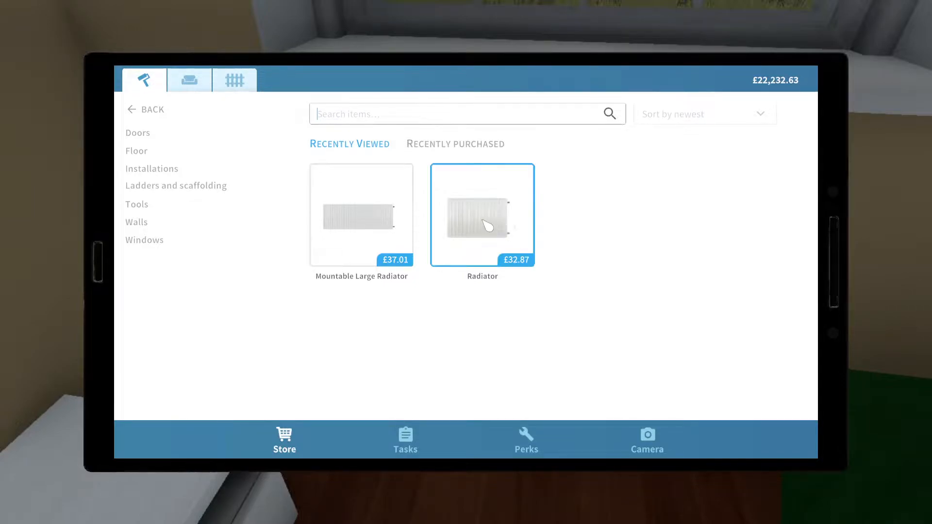
click(483, 215)
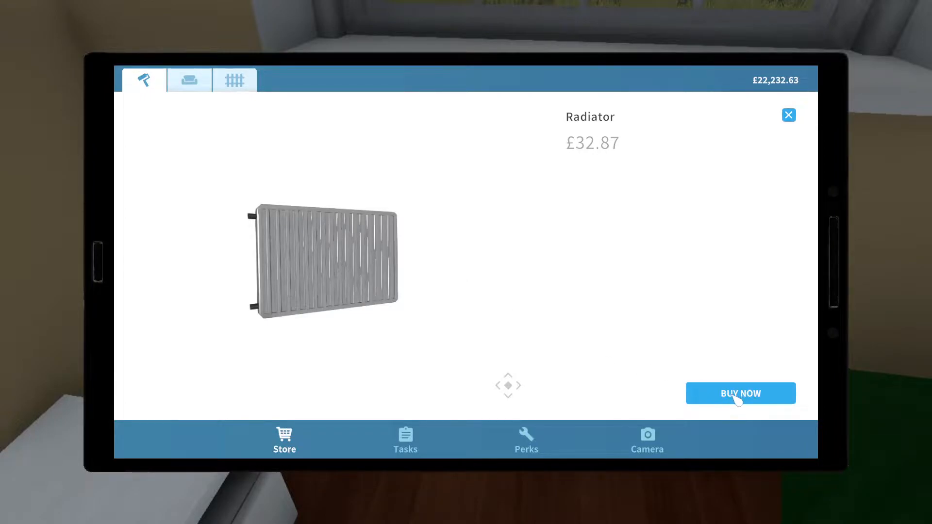
click(740, 393)
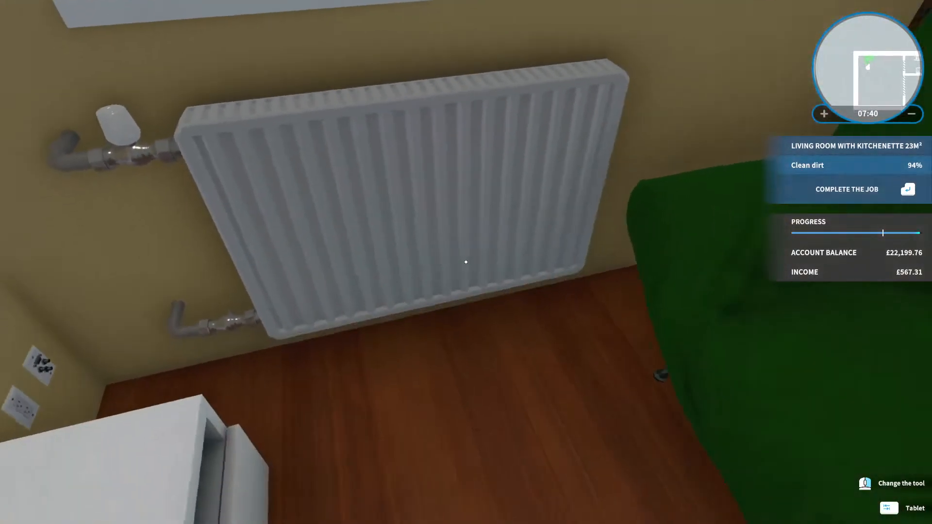
mouse_move(466, 262)
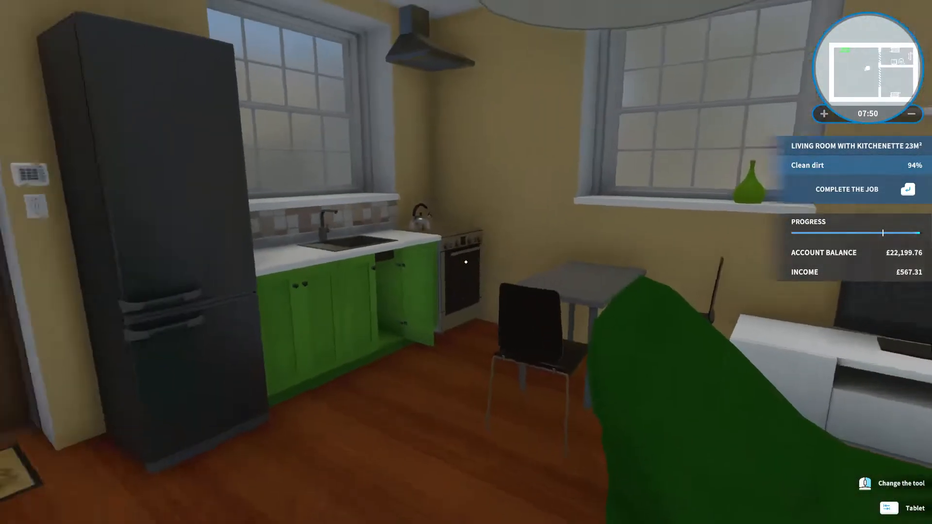
Step: Sweep the remaining living room dirt and request to complete the job for £578.88
click(847, 189)
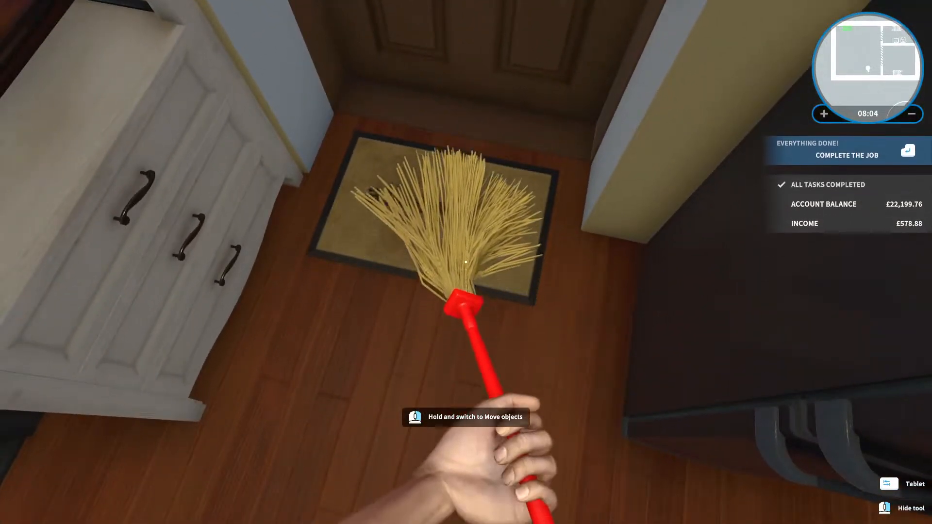
click(846, 155)
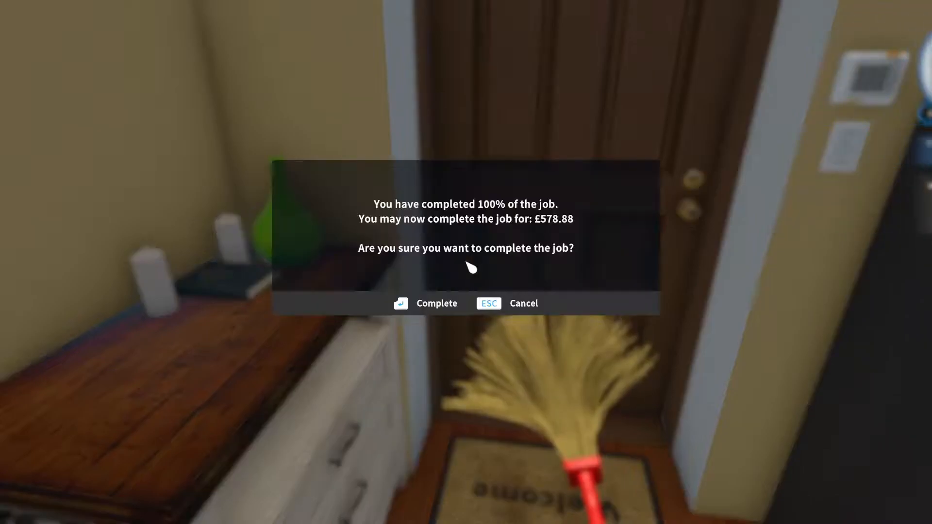
mouse_move(636, 329)
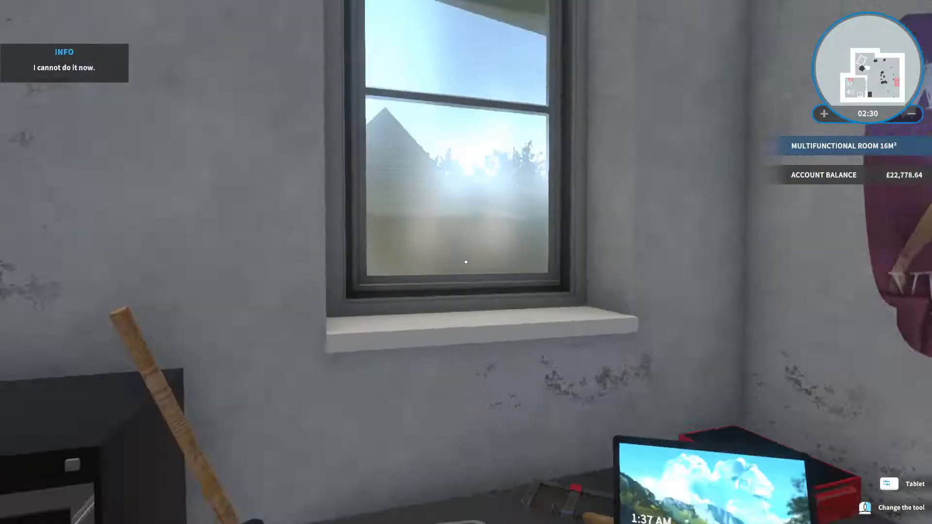
mouse_move(465, 262)
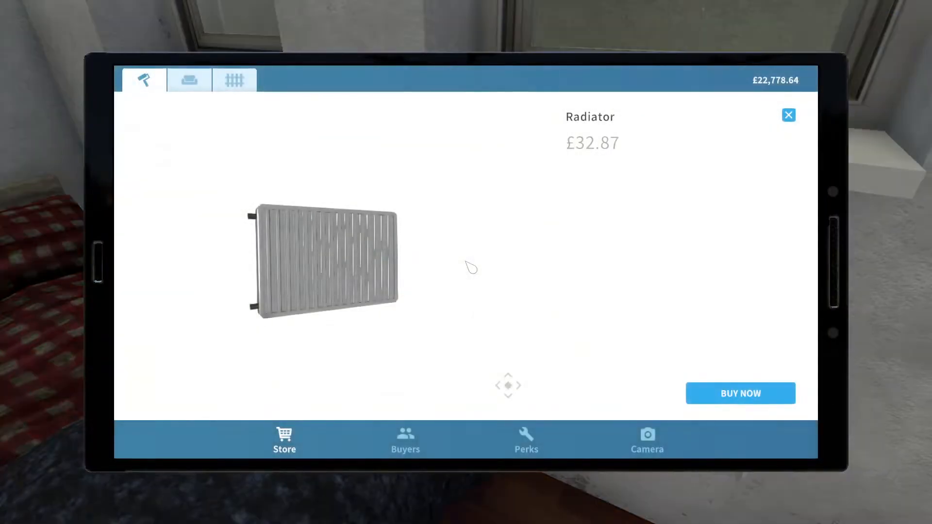
Step: Set down the white chest of drawers and return to the Radiator page in the store
click(740, 393)
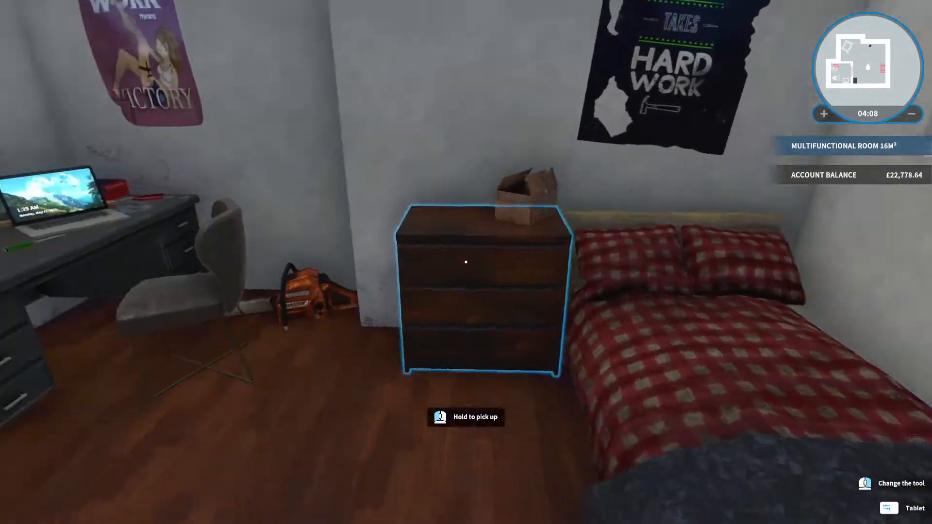
mouse_move(466, 261)
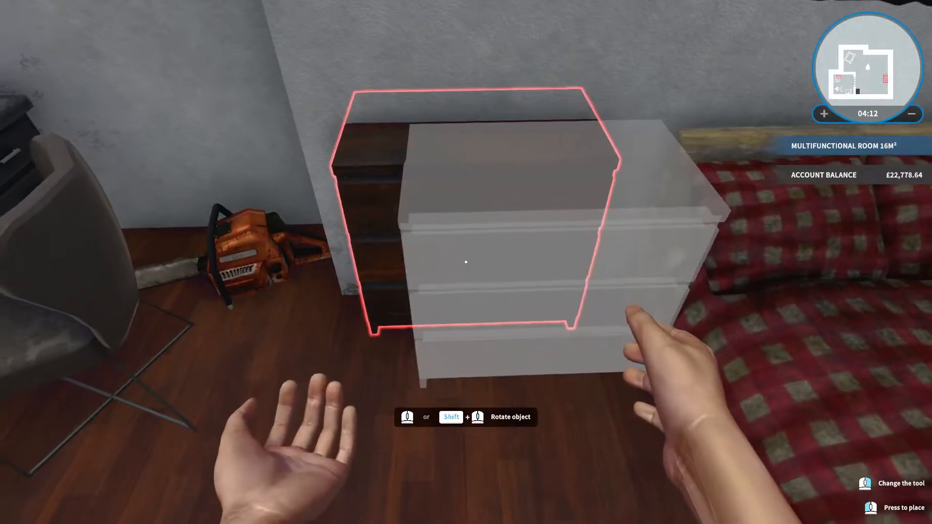
click(466, 262)
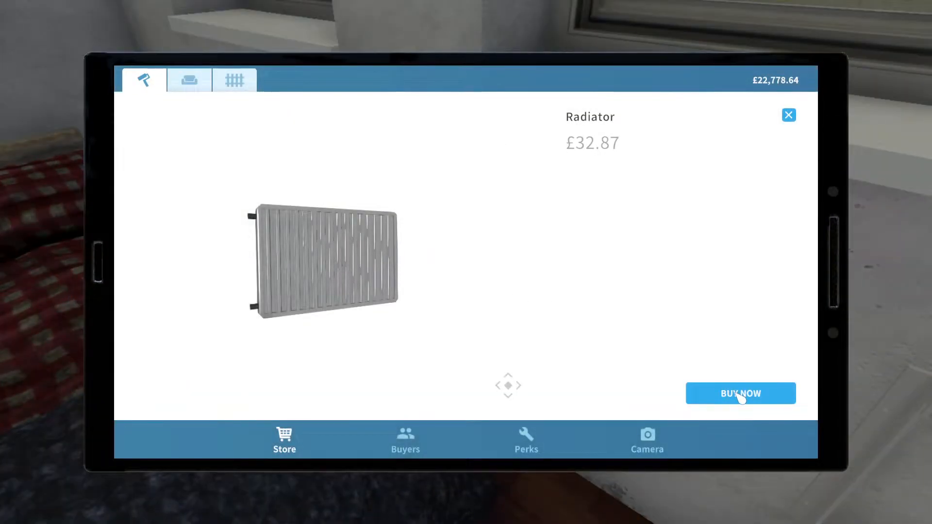
click(740, 393)
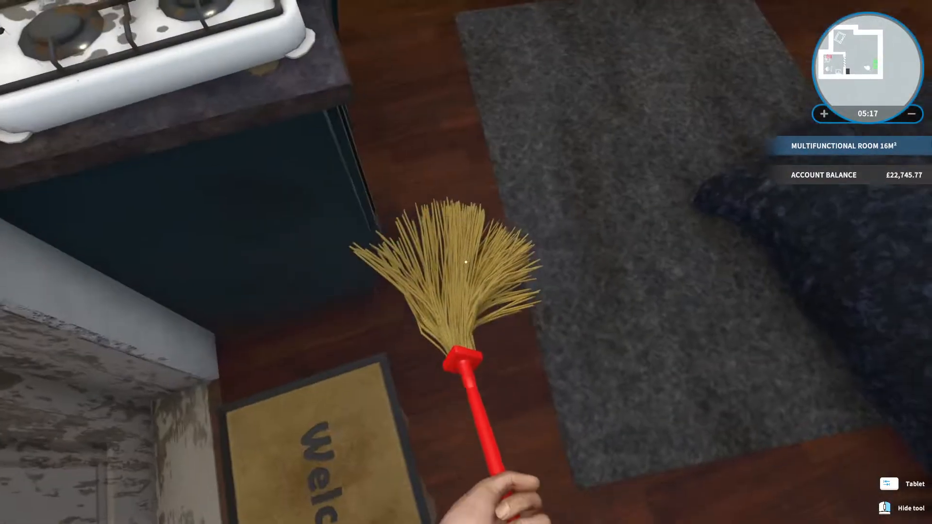
mouse_move(466, 261)
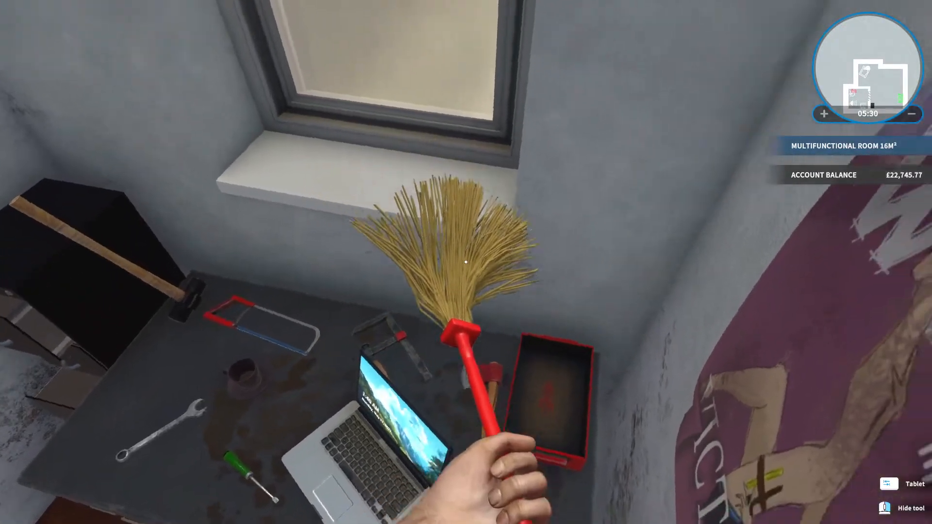
mouse_move(465, 262)
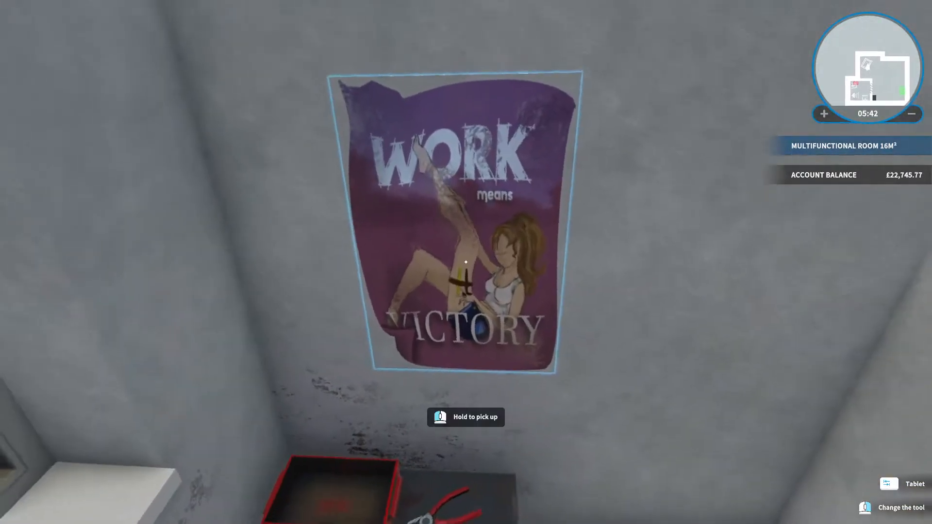
Step: Take the WORK means VICTORY poster off the multifunctional room wall
click(465, 416)
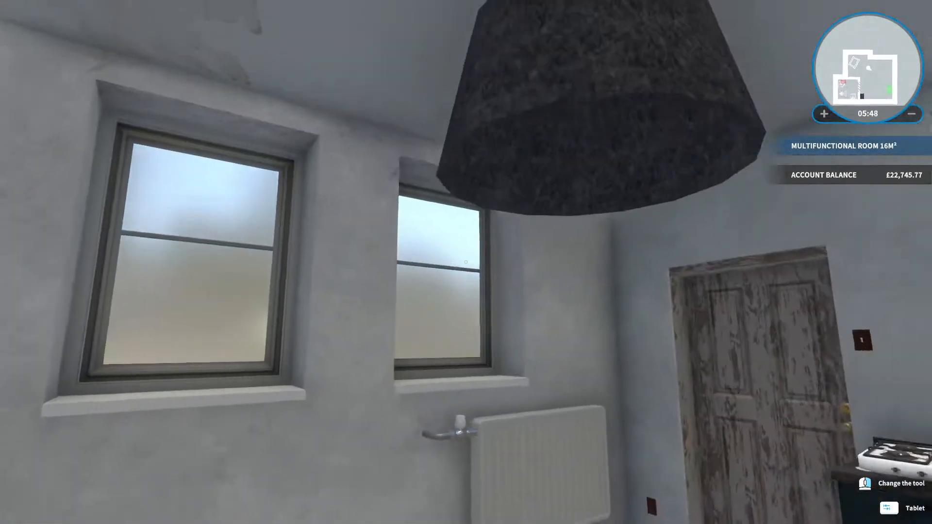
mouse_move(466, 262)
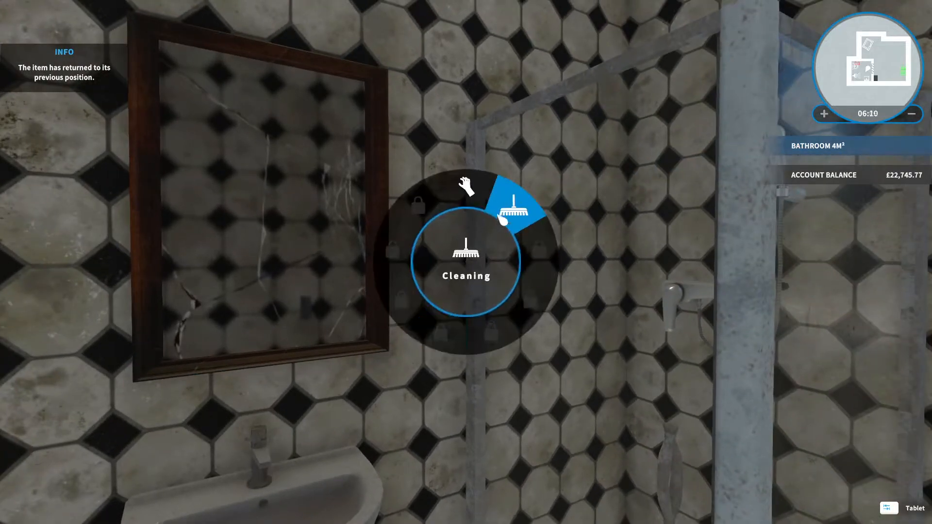
Step: Pick the cleaning tool before reviewing the Handyman perks
click(516, 205)
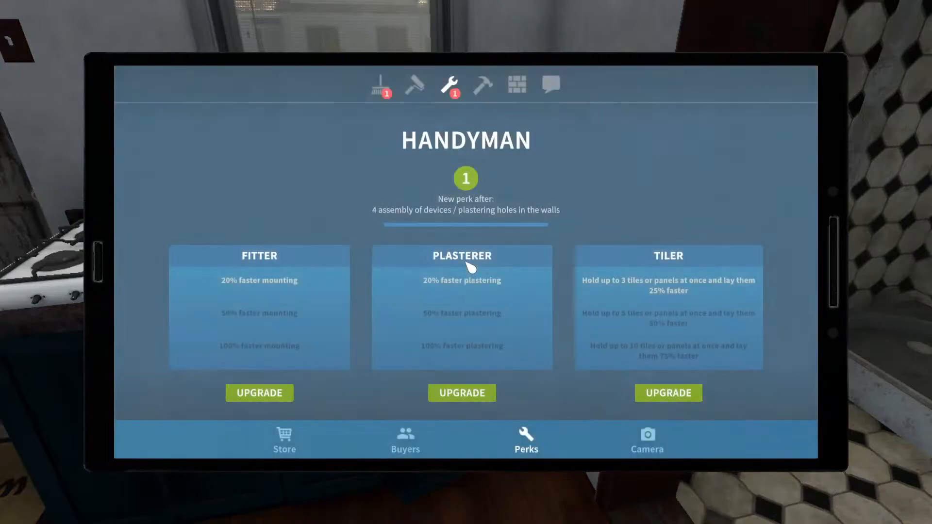
Step: Browse the Cleaning and Handyman perks and buy the first Tiler upgrade level
click(381, 84)
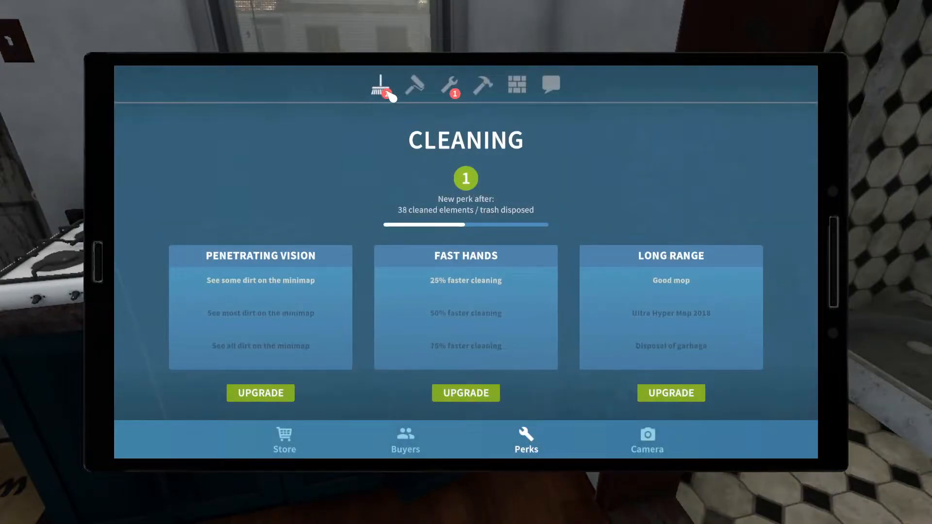
click(547, 84)
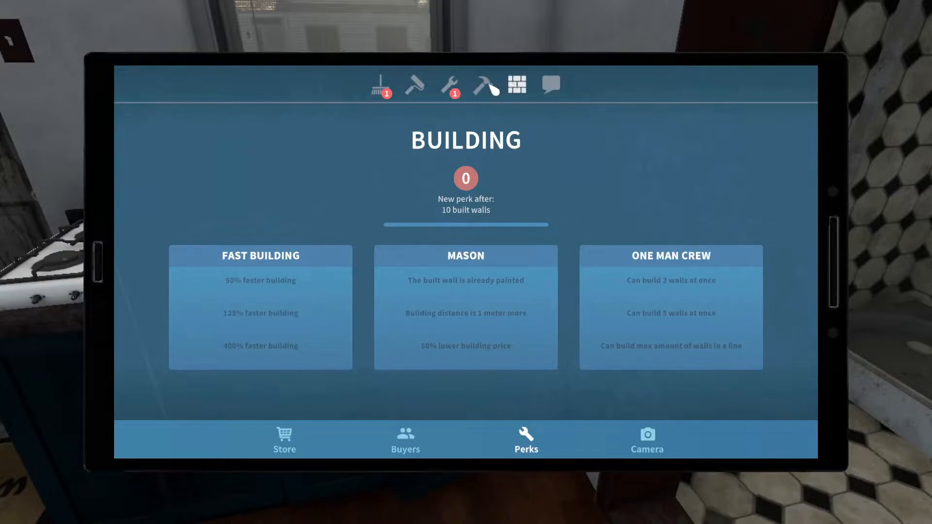
click(450, 86)
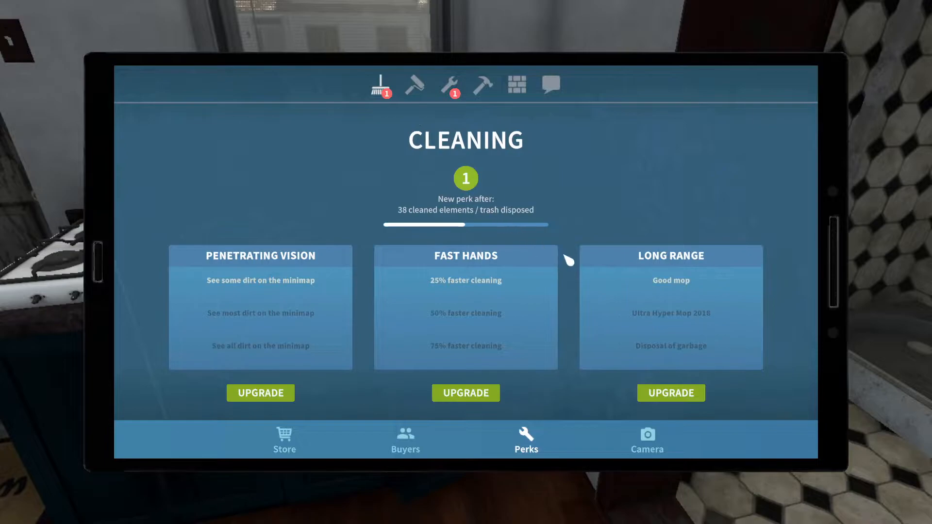
mouse_move(546, 215)
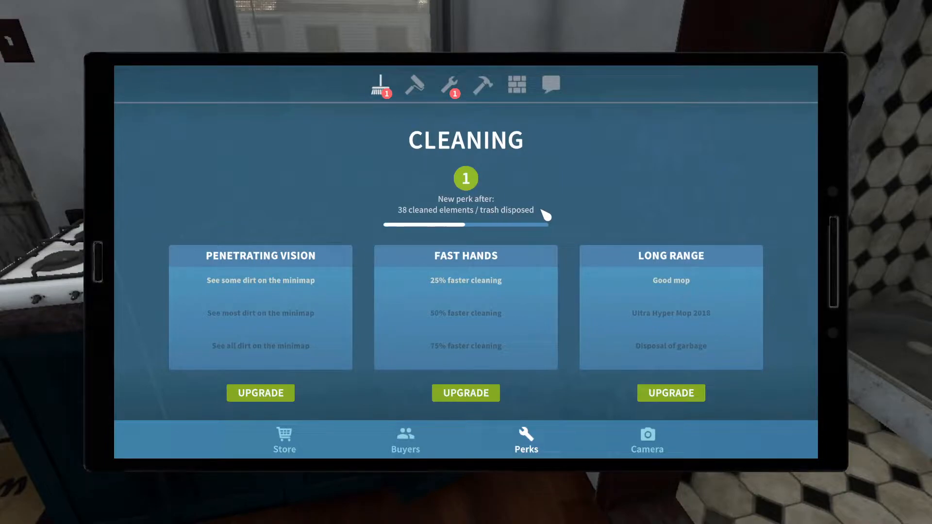
mouse_move(593, 220)
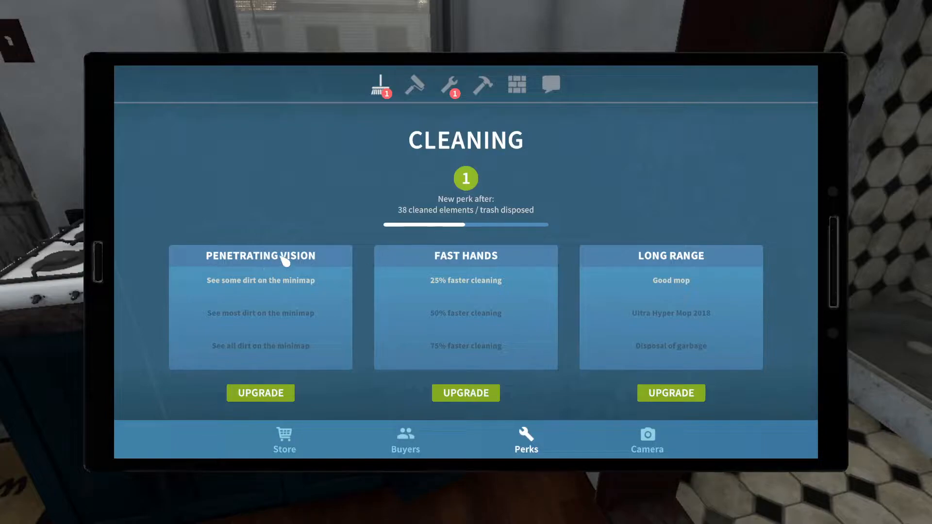
mouse_move(719, 291)
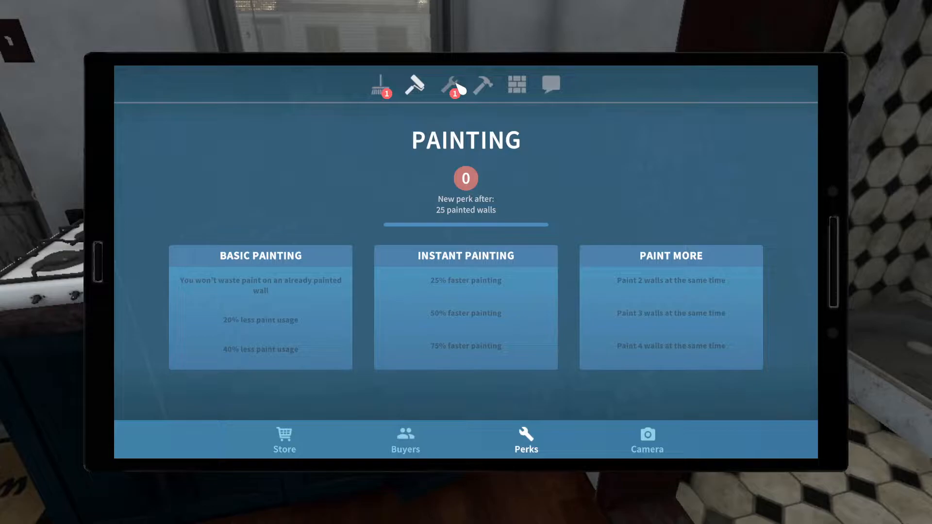
click(454, 85)
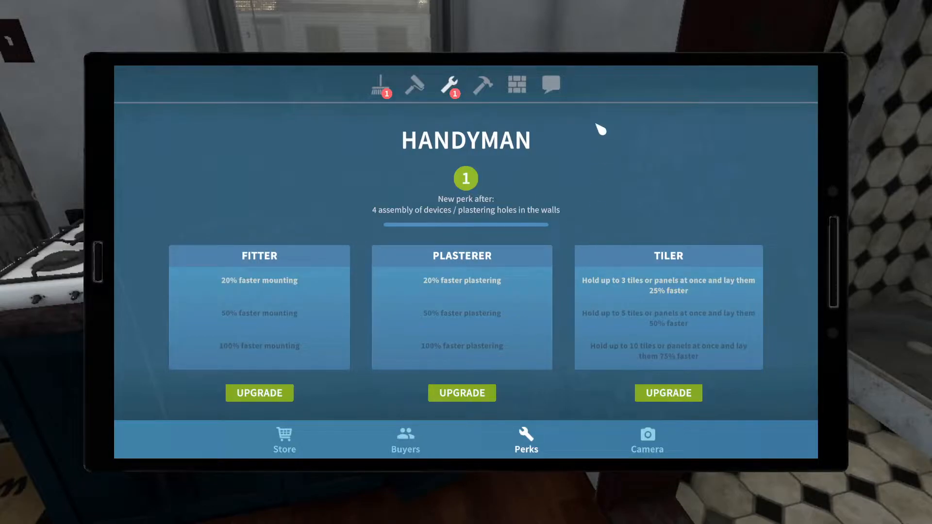
mouse_move(594, 132)
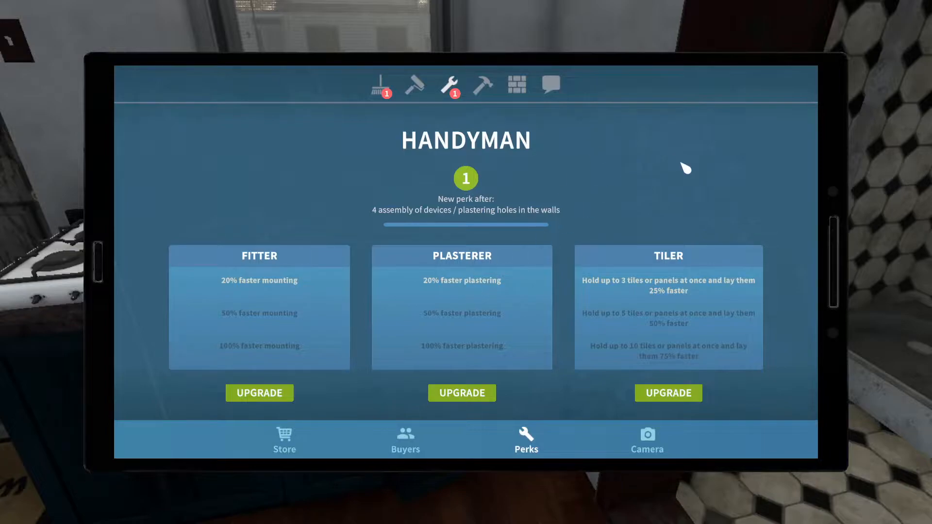
mouse_move(729, 198)
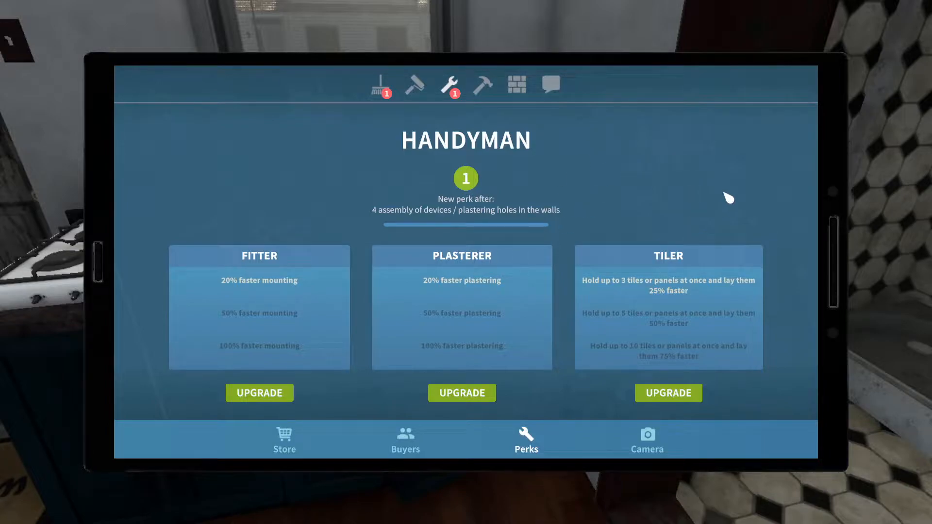
mouse_move(727, 195)
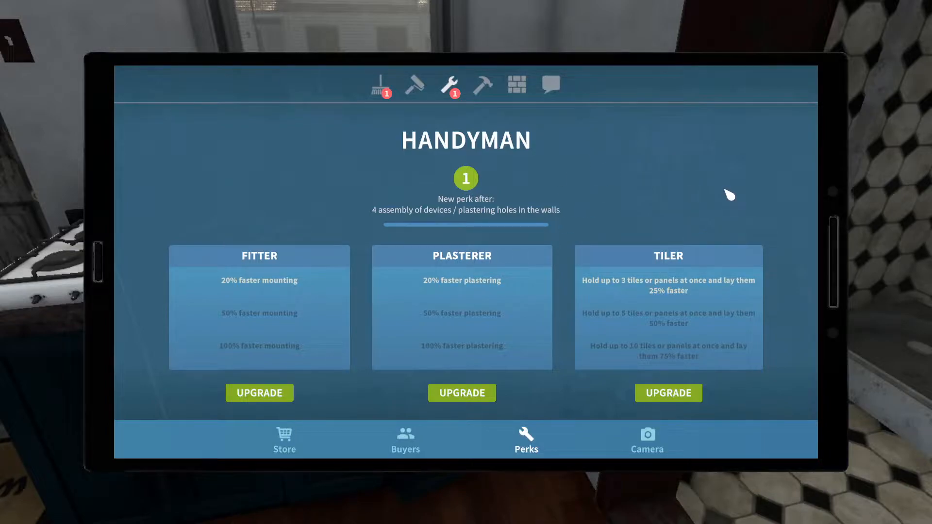
click(668, 393)
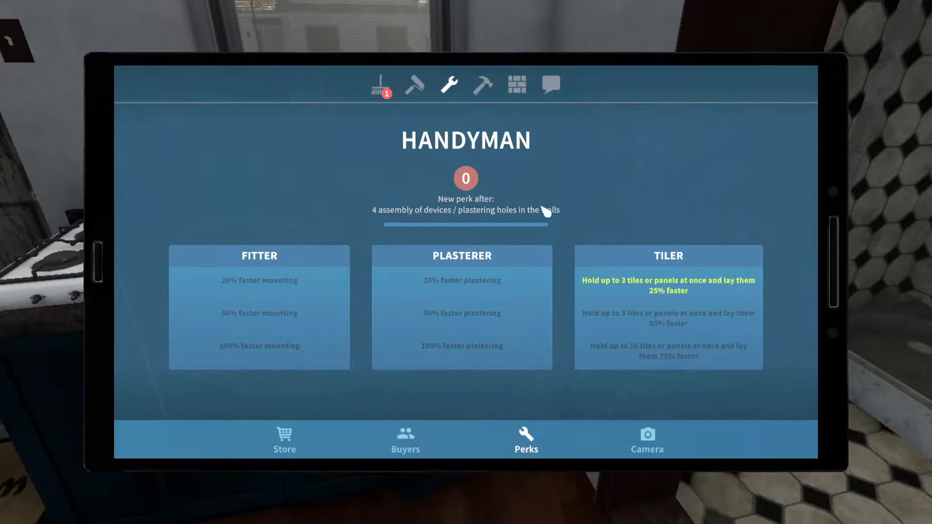
mouse_move(405, 440)
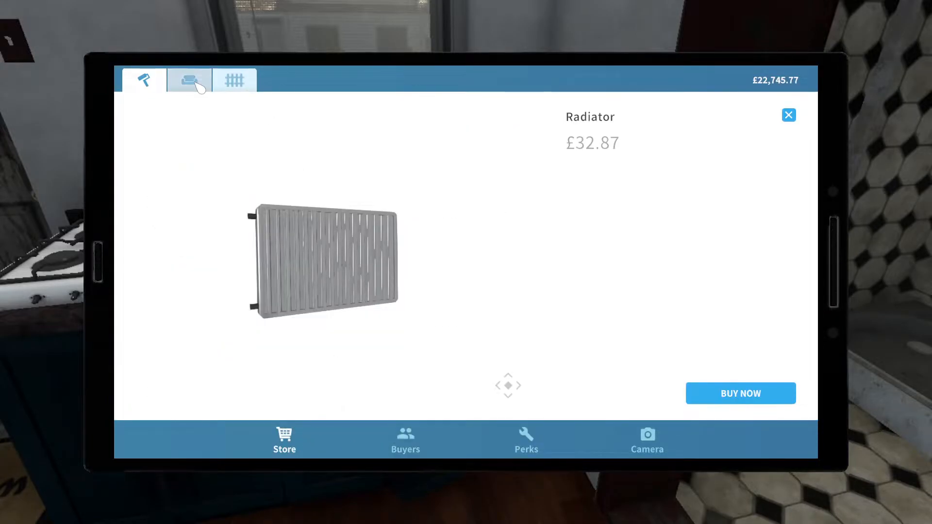
Step: Switch the store to the Garden DLC page before leaving the tablet
click(234, 79)
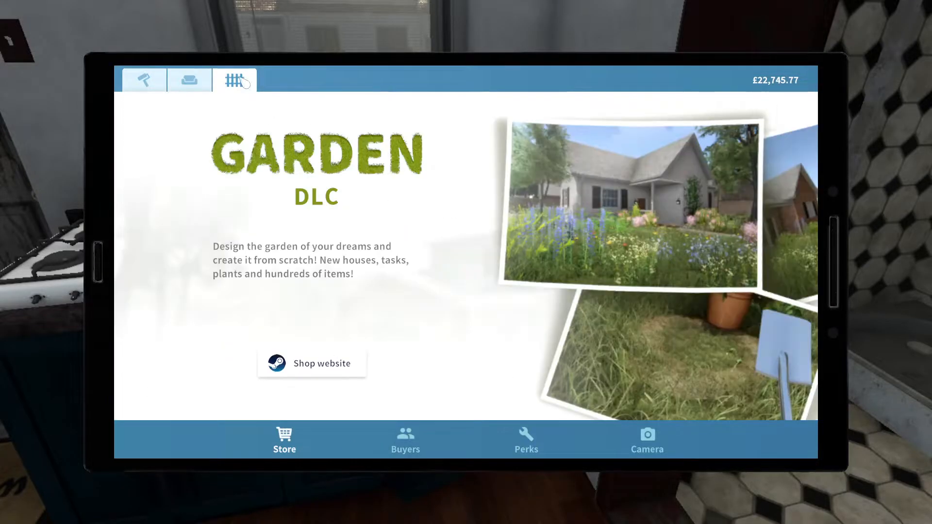
click(190, 79)
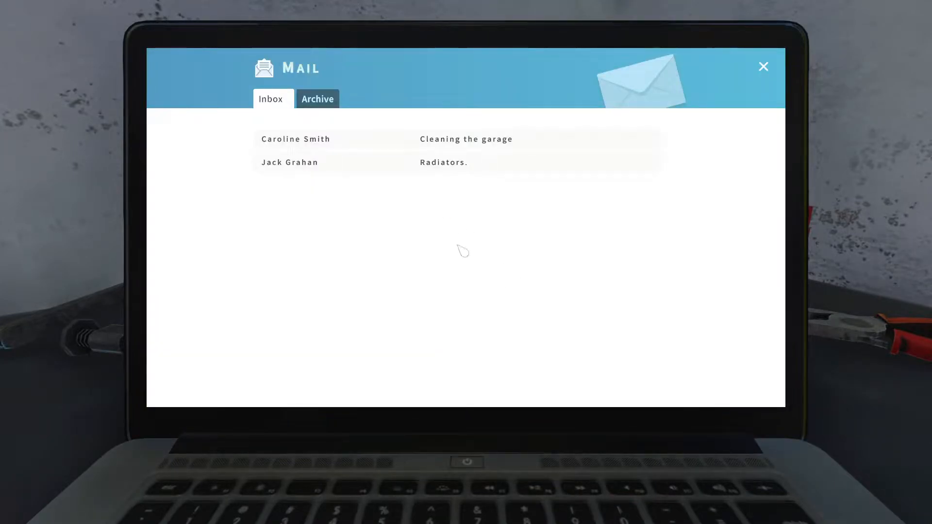
Step: Read the Radiators email and accept the radiator mounting job
click(442, 162)
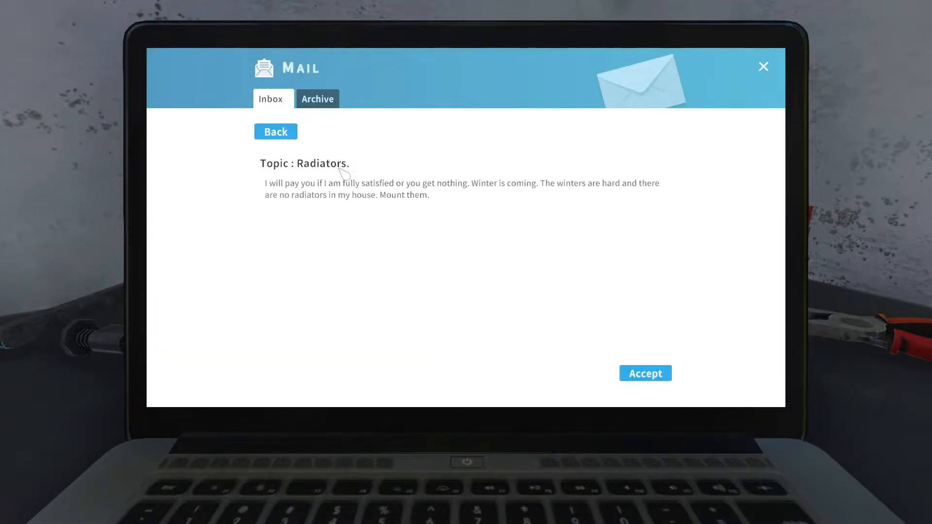
mouse_move(514, 258)
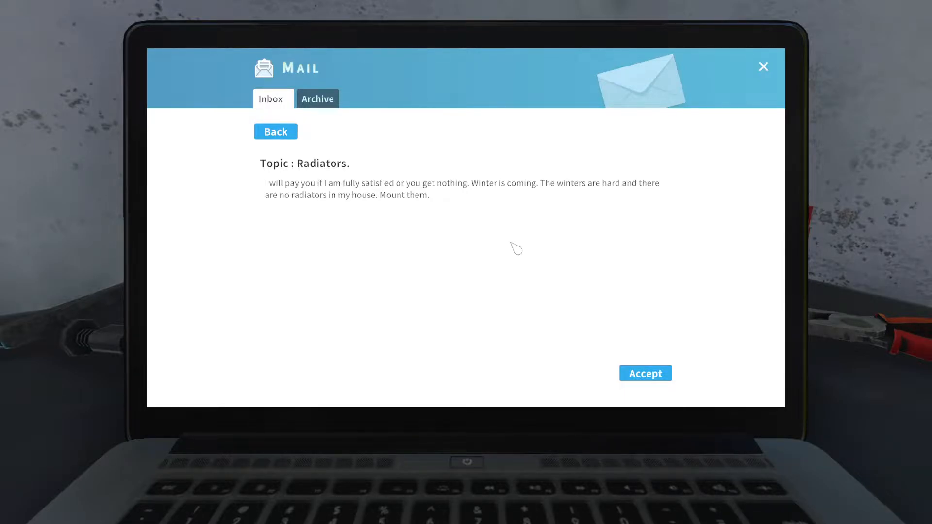
mouse_move(453, 205)
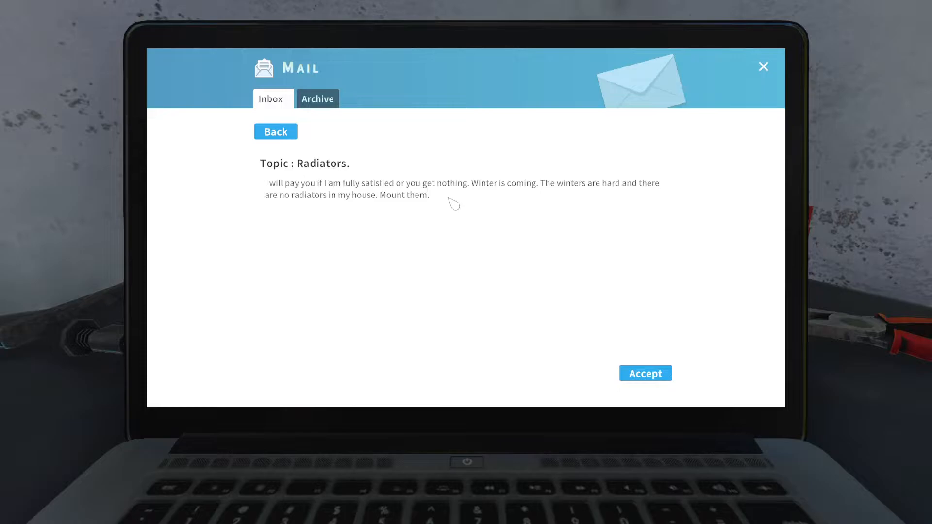
click(645, 373)
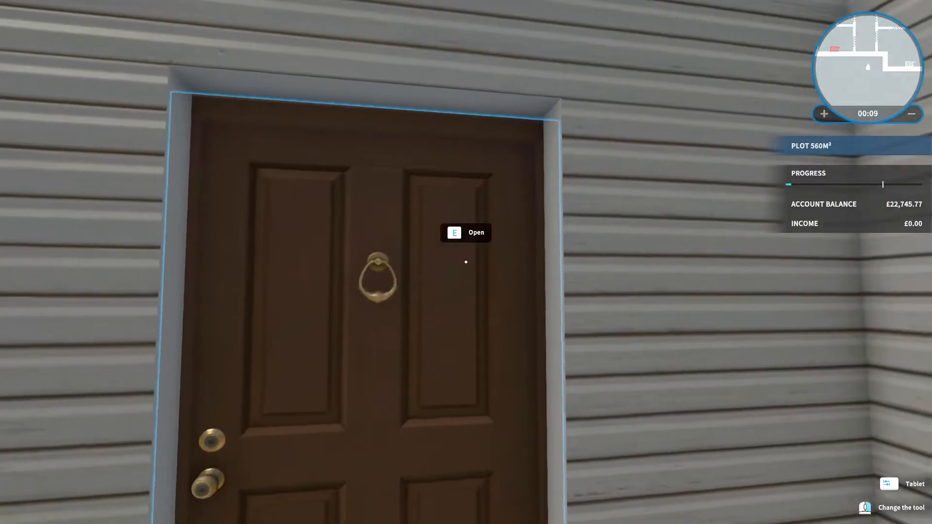
Step: Enter the house and review the Bedroom, Toilet and Office radiator tasks on the tablet
key(e)
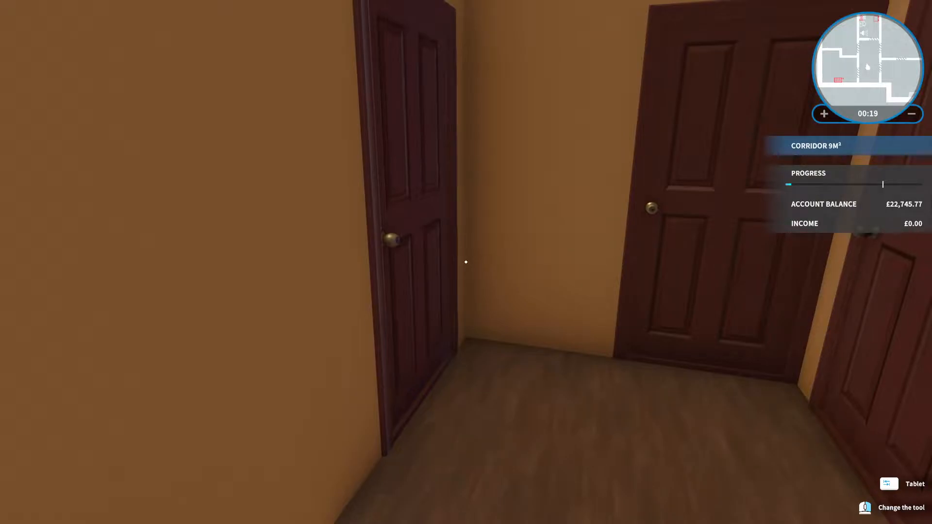
click(915, 484)
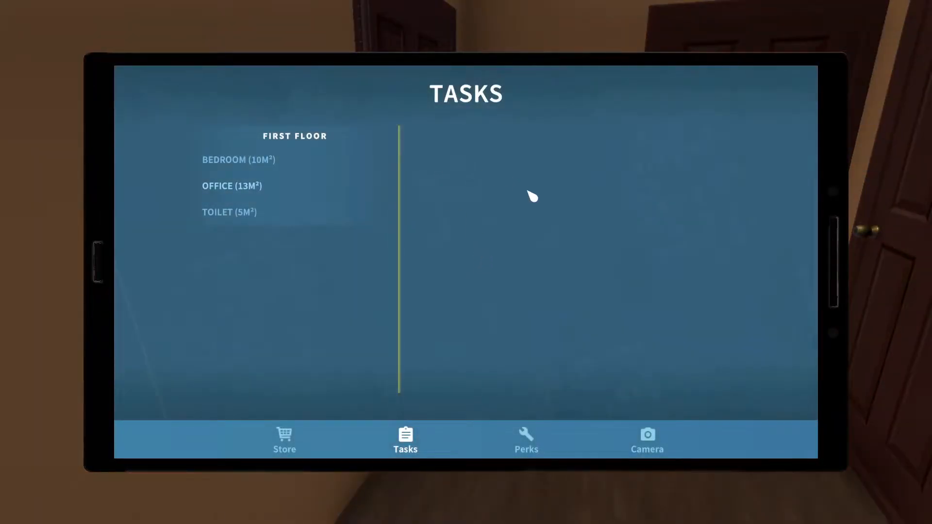
click(239, 159)
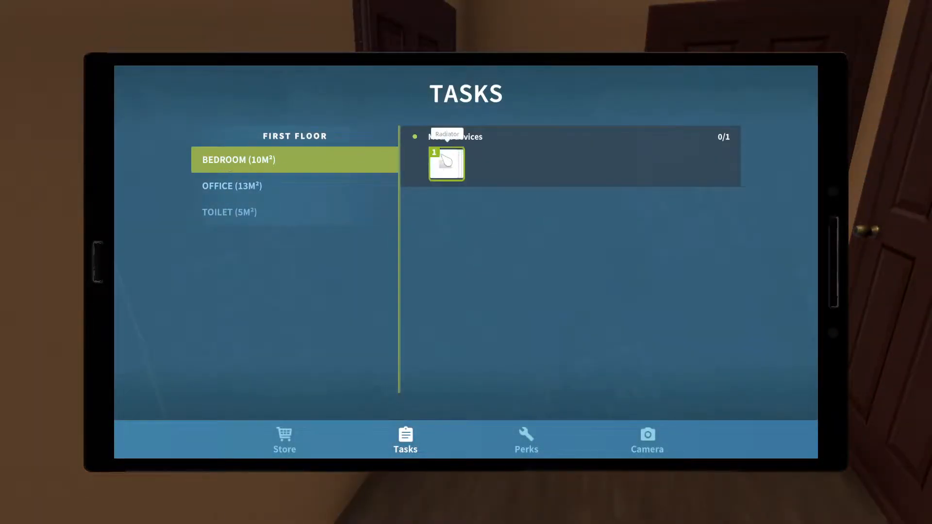
click(232, 186)
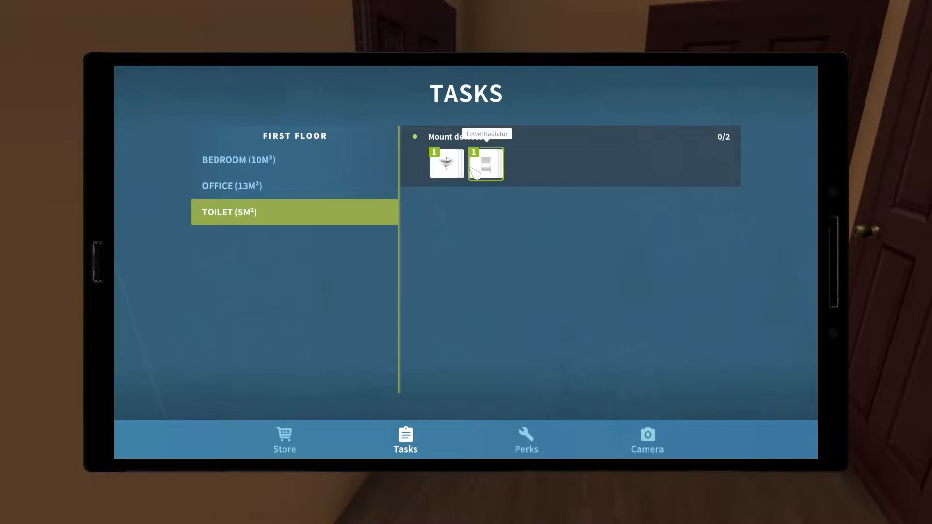
click(232, 185)
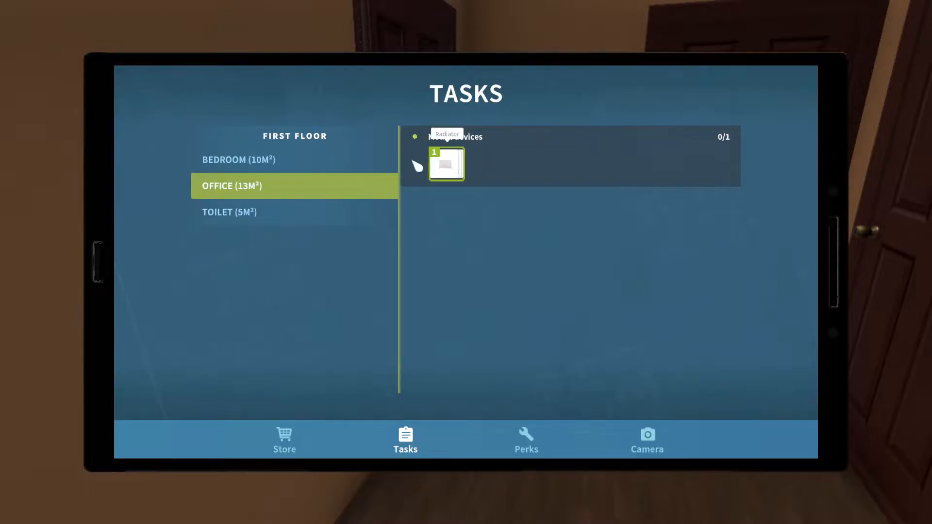
click(238, 159)
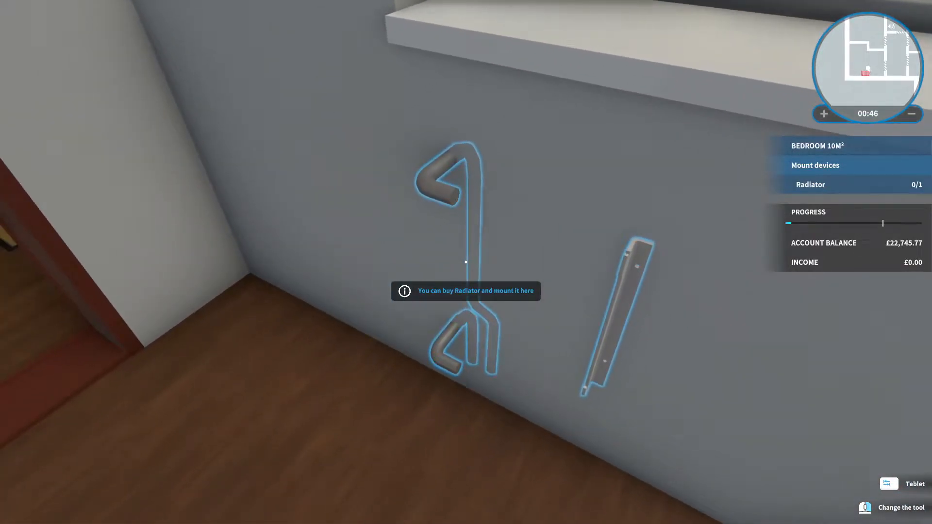
Step: Buy the £32.87 radiator from the Store and mount it at the marked bedroom spot
click(903, 483)
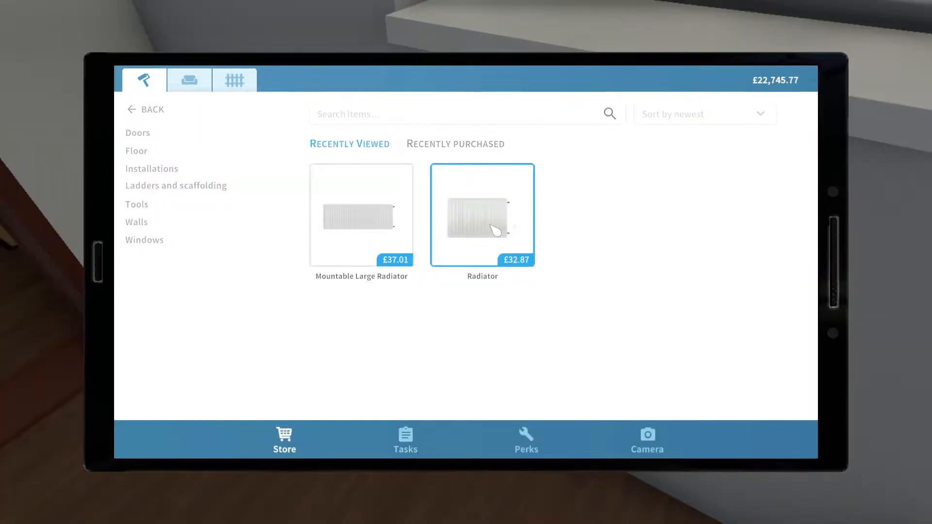
click(482, 215)
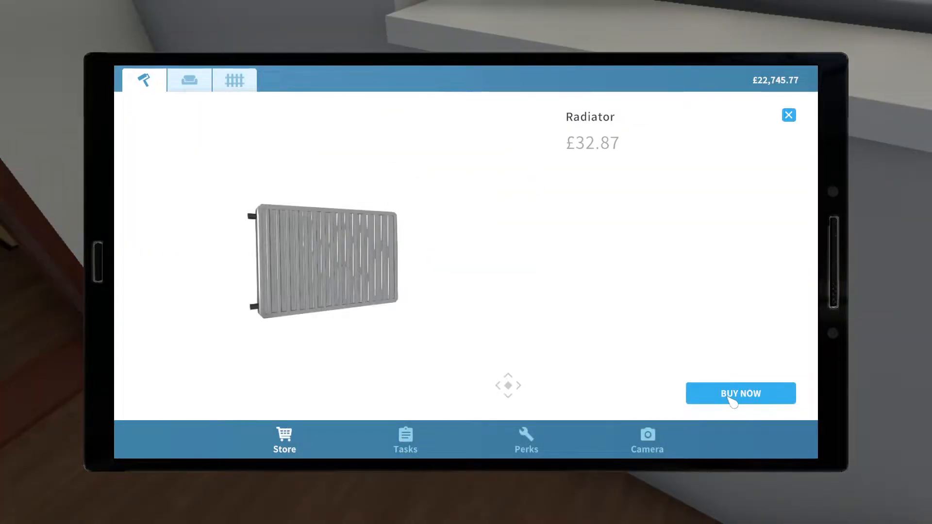
click(739, 393)
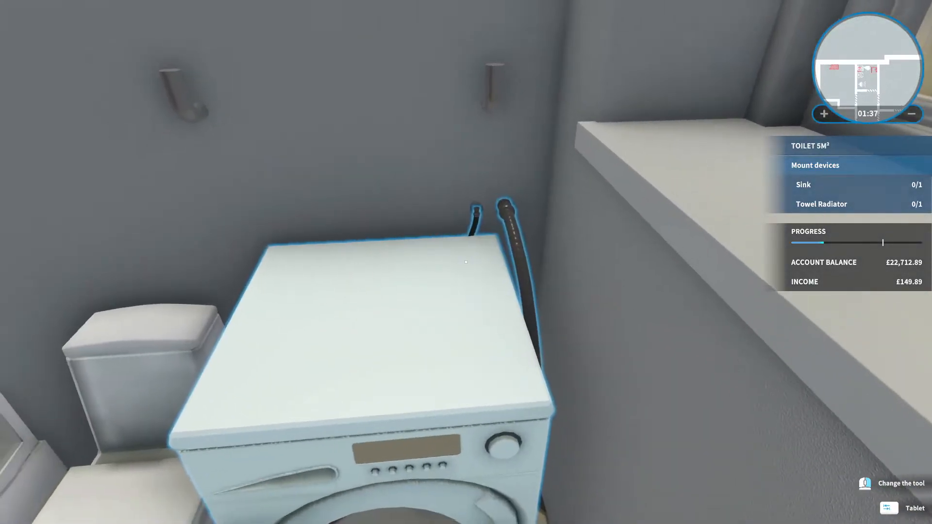
mouse_move(466, 262)
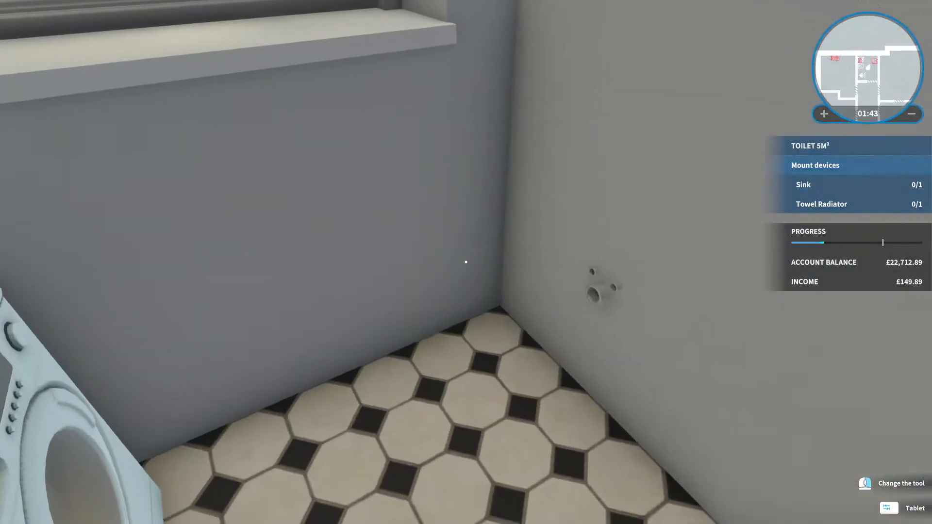
Step: Check the toilet tasks, buy the Mountable Sink and mount it, then look up the towel radiator
click(905, 508)
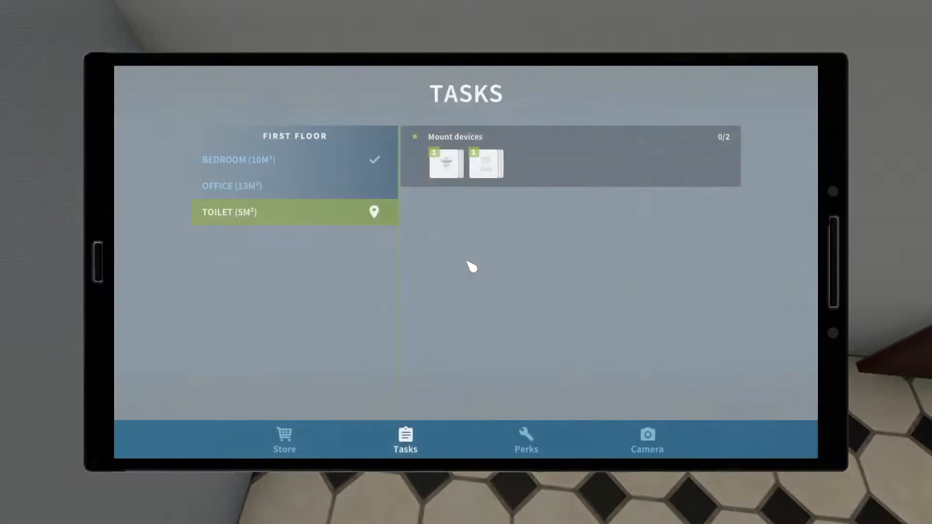
click(284, 439)
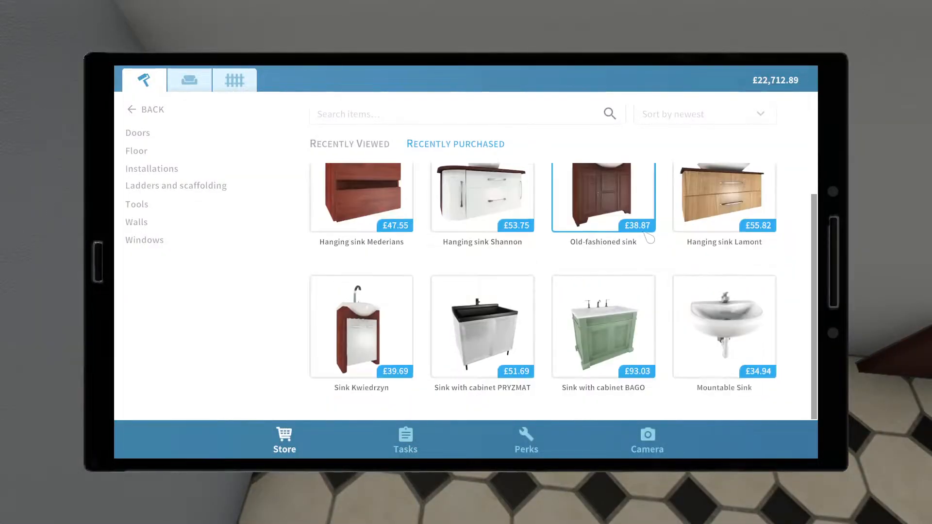
click(724, 327)
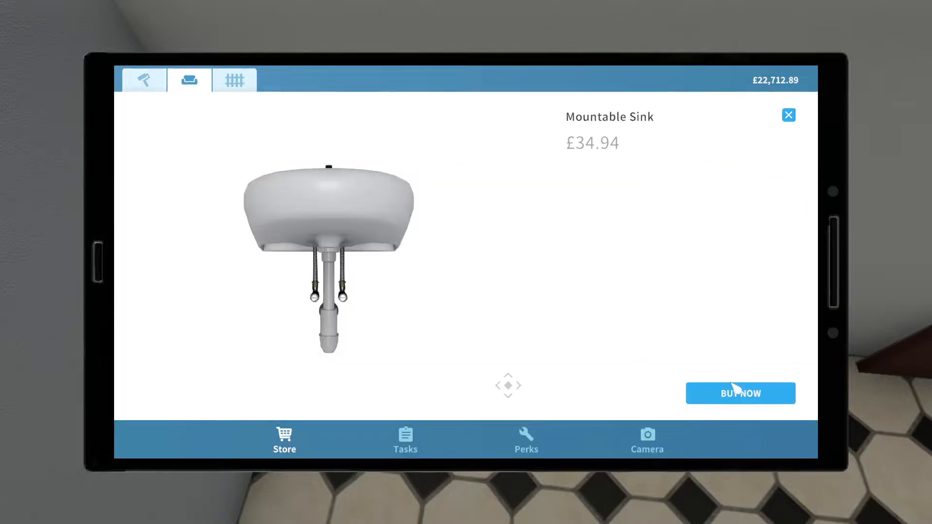
click(739, 394)
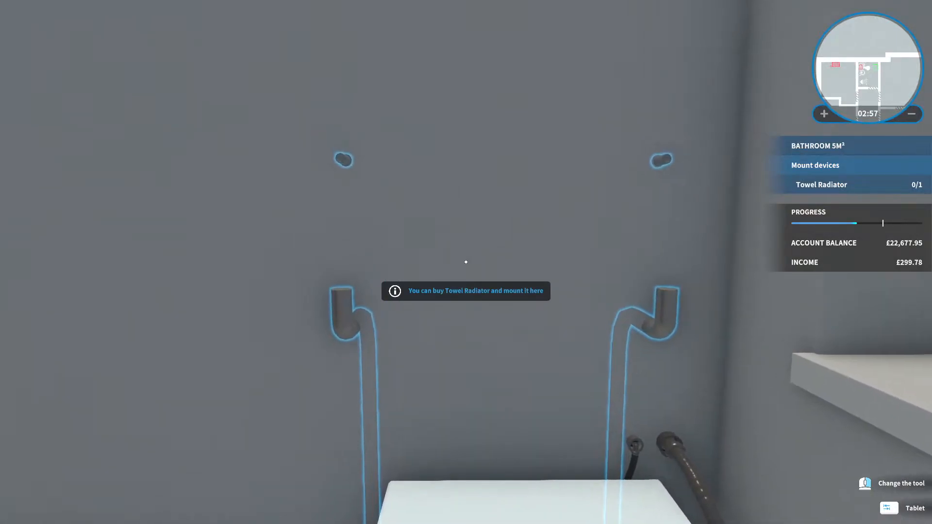
click(888, 507)
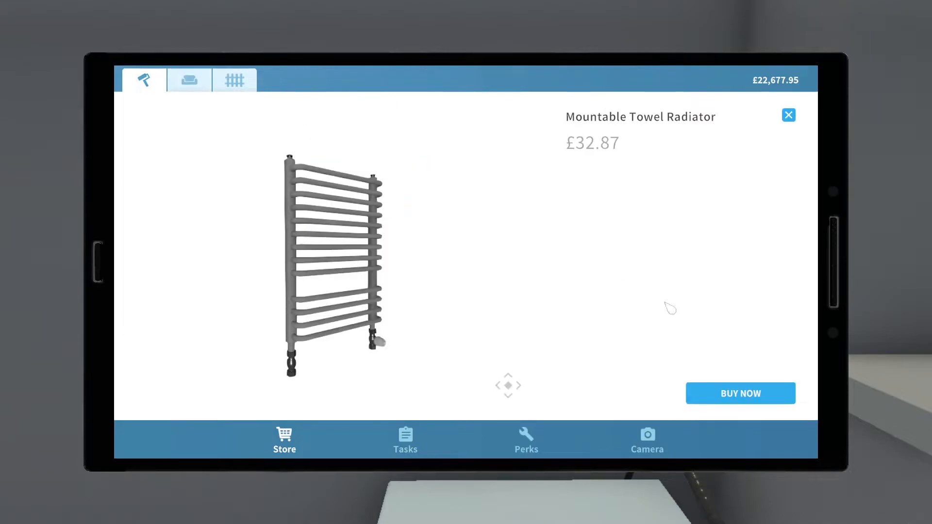
Step: Buy the Mountable Towel Radiator and hang it on the toilet wall with its valves connected
click(740, 393)
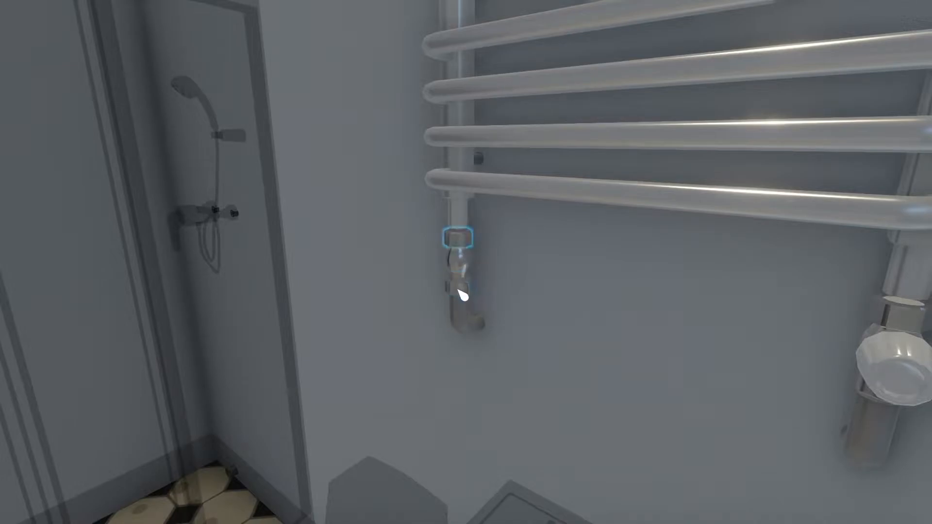
mouse_move(460, 238)
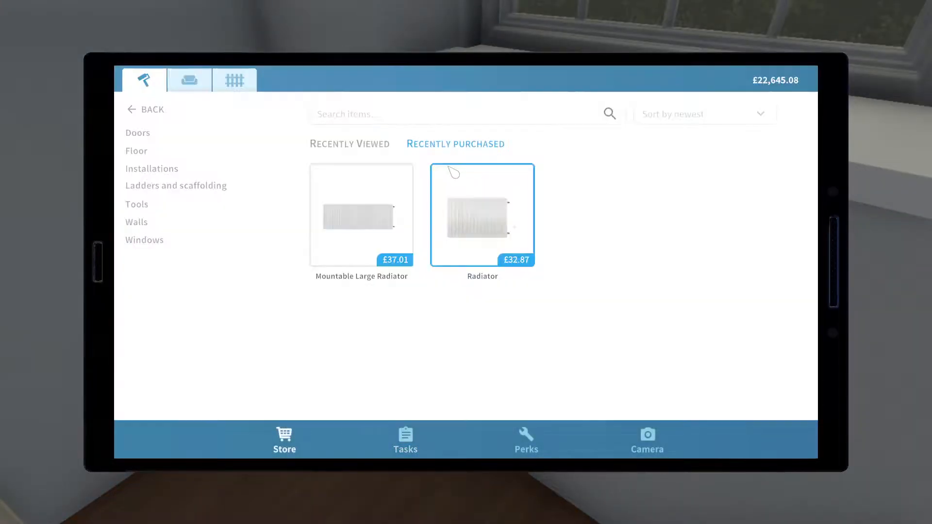
Step: Buy another radiator from Recently Purchased and mount it, completing every task
click(482, 216)
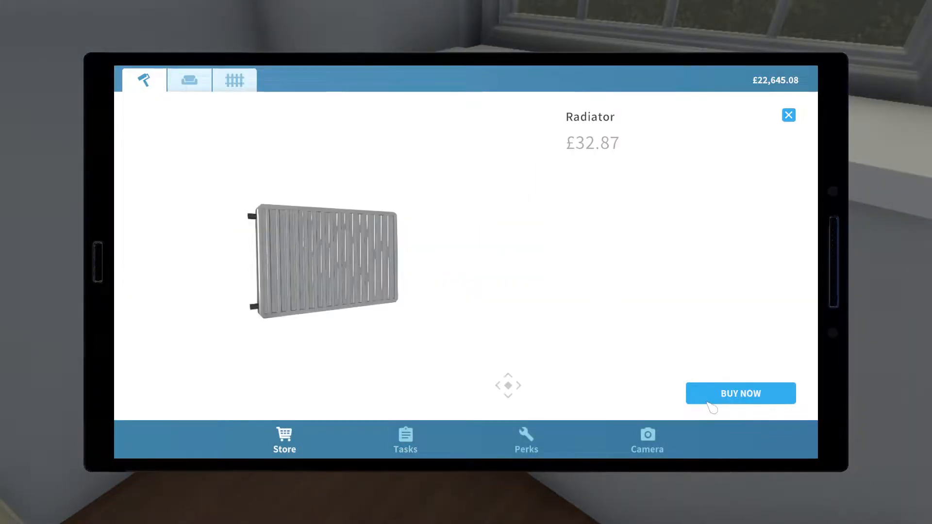
click(739, 393)
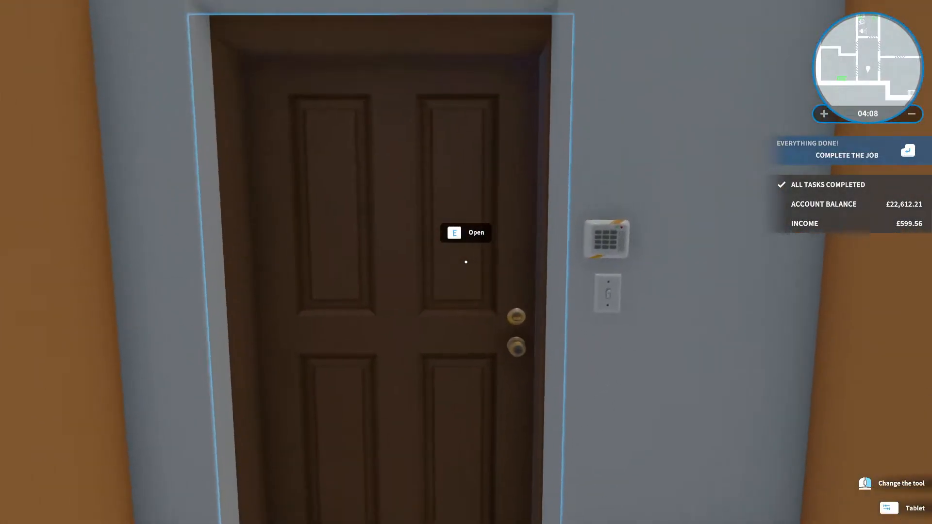
Step: Complete the job and confirm to collect the £599.56 payment
click(846, 155)
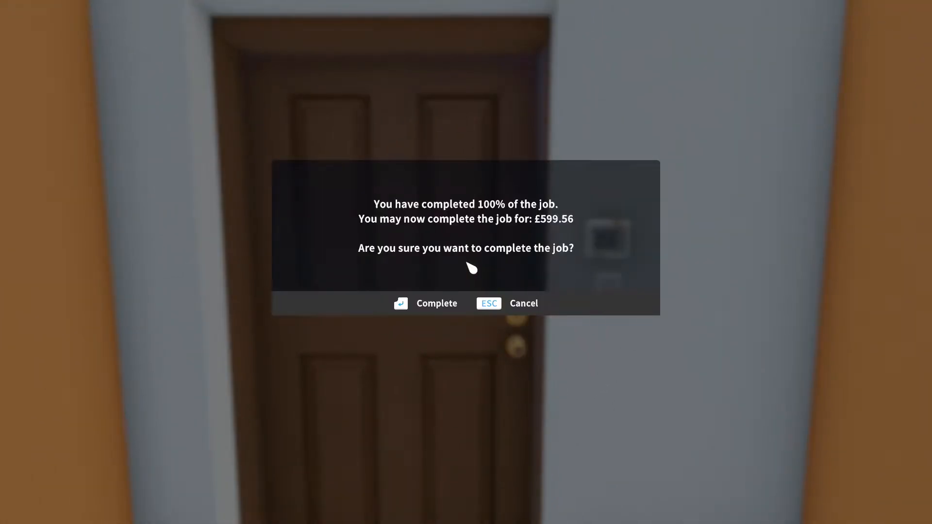
click(424, 303)
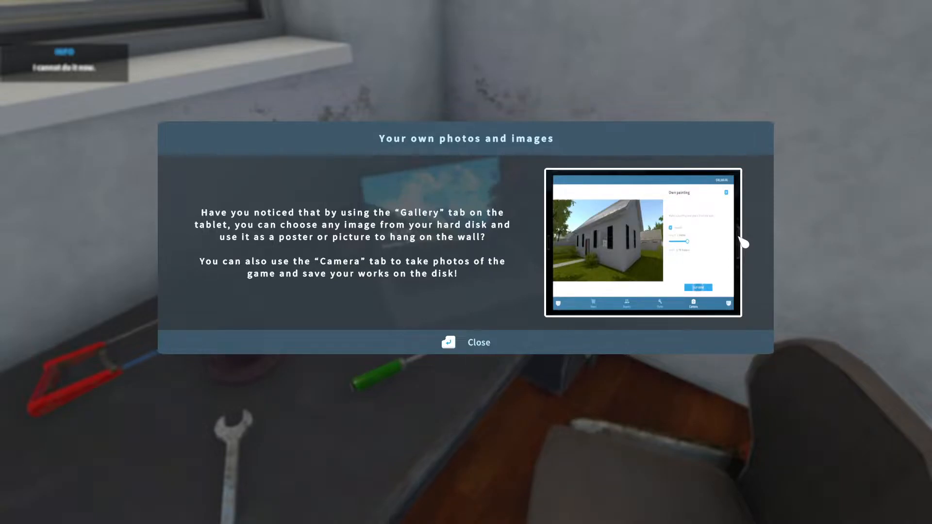
mouse_move(819, 180)
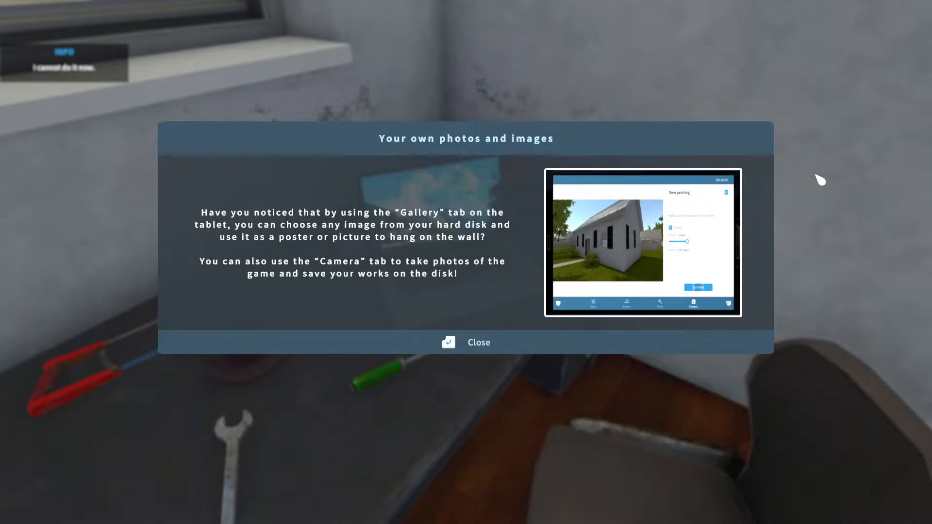
Step: Dismiss the photos tip and use the office laptop to check the mail inbox
click(465, 342)
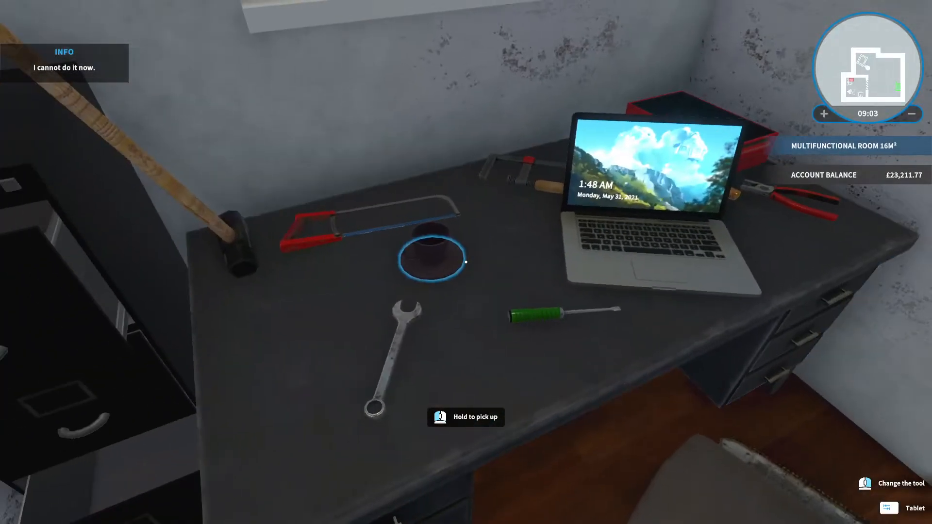
mouse_move(466, 262)
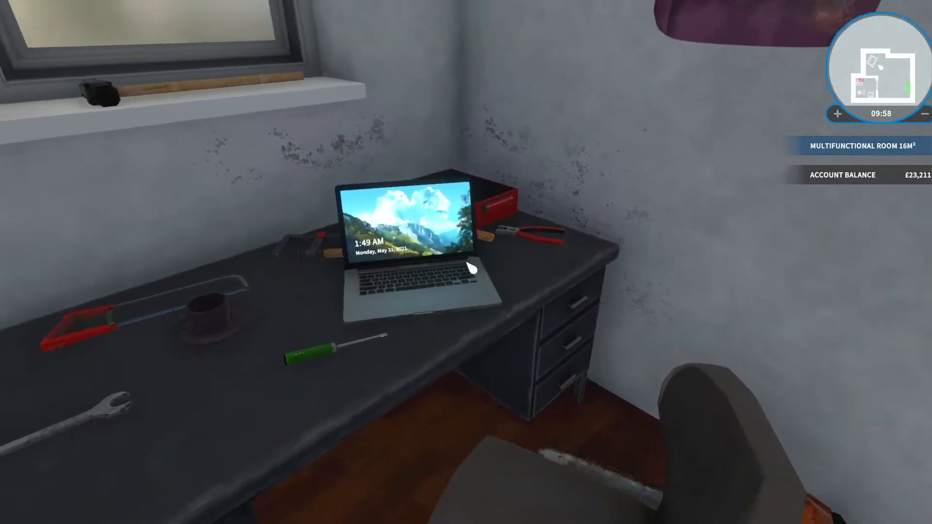
click(416, 256)
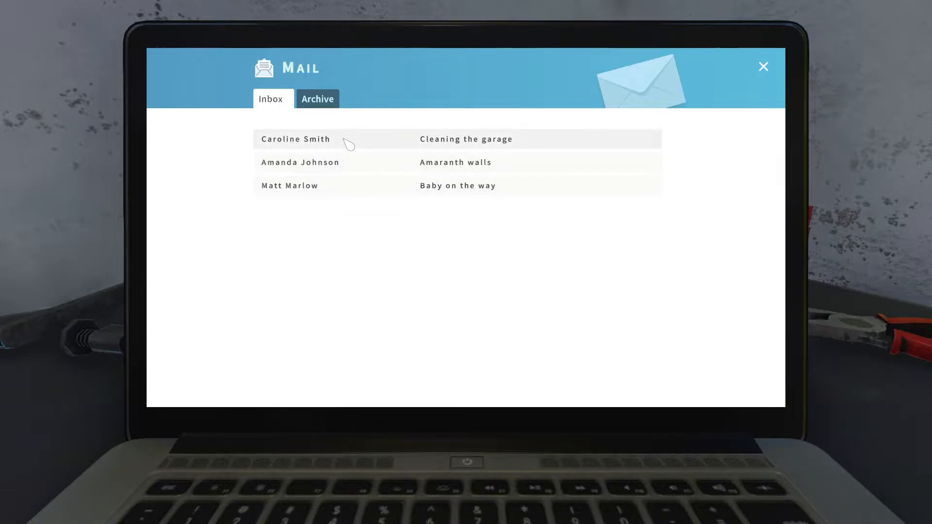
Step: Read the Cleaning the garage email and accept the job
click(295, 139)
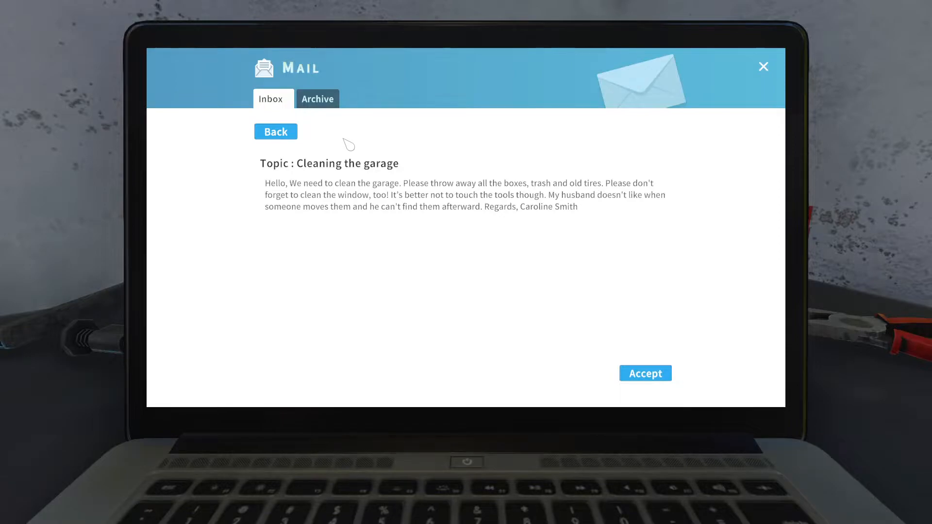
click(644, 373)
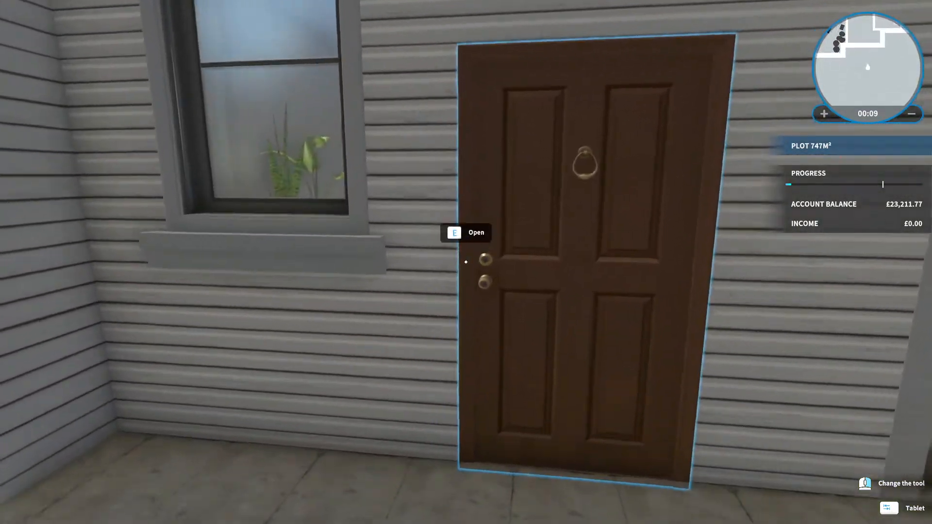
Step: Enter through the front door, tour the rooms and open the corridor door to the storage room
key(e)
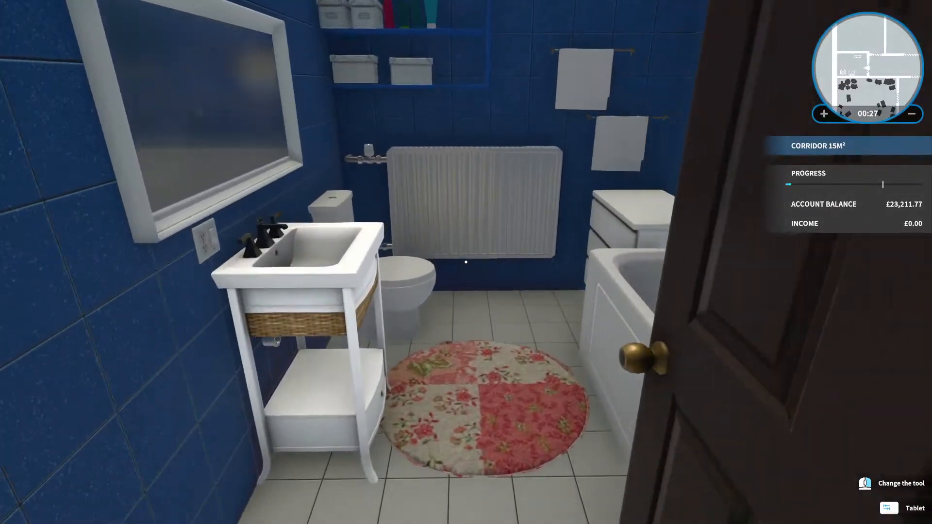
mouse_move(466, 262)
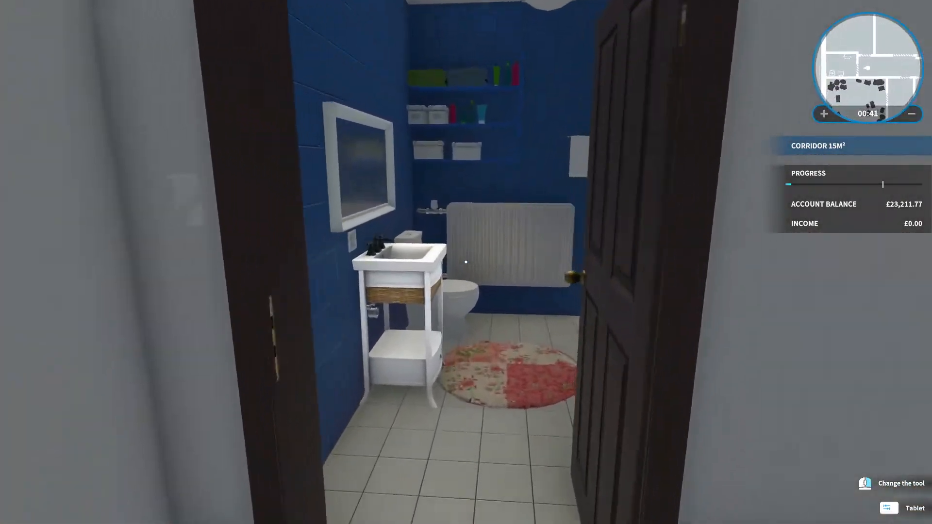
mouse_move(465, 262)
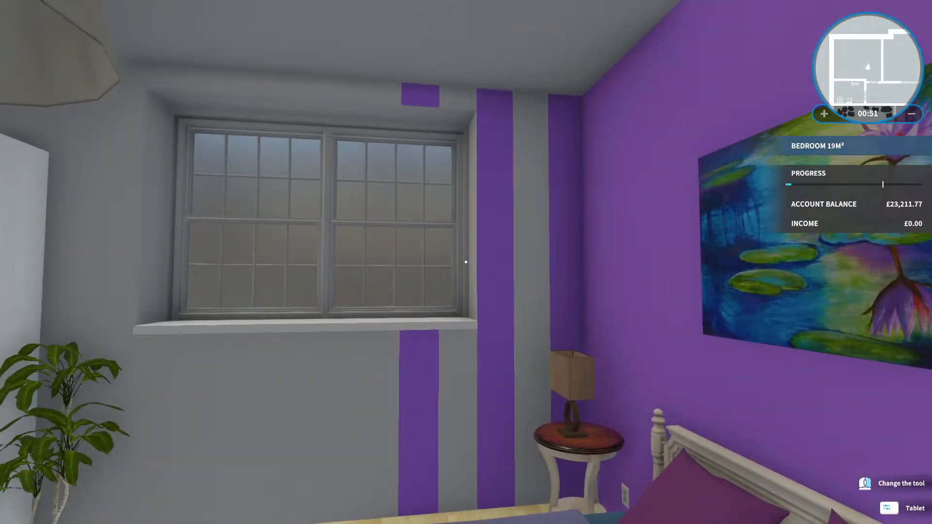
mouse_move(465, 261)
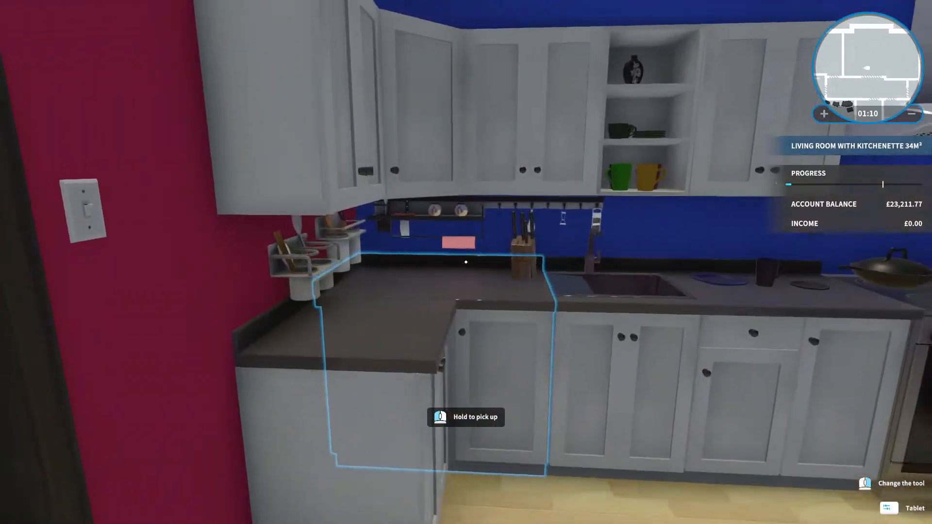
mouse_move(466, 262)
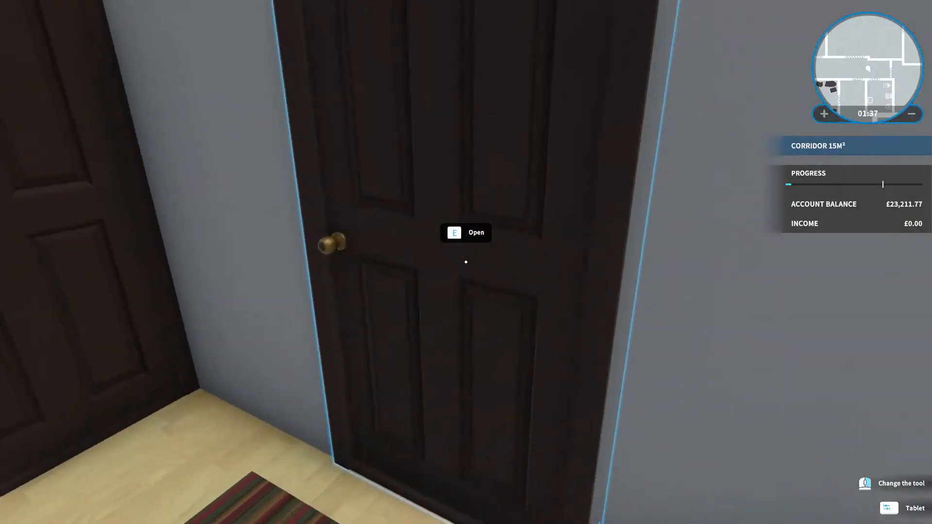
key(e)
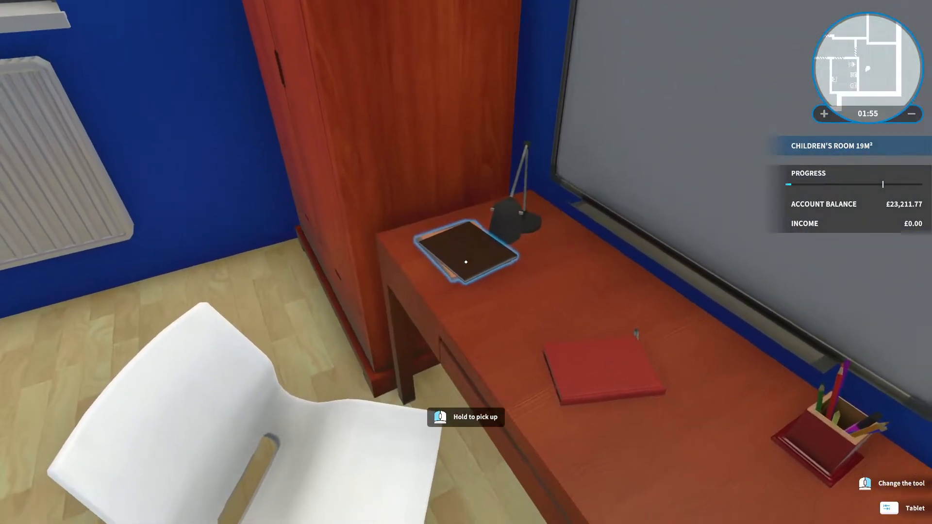
click(465, 261)
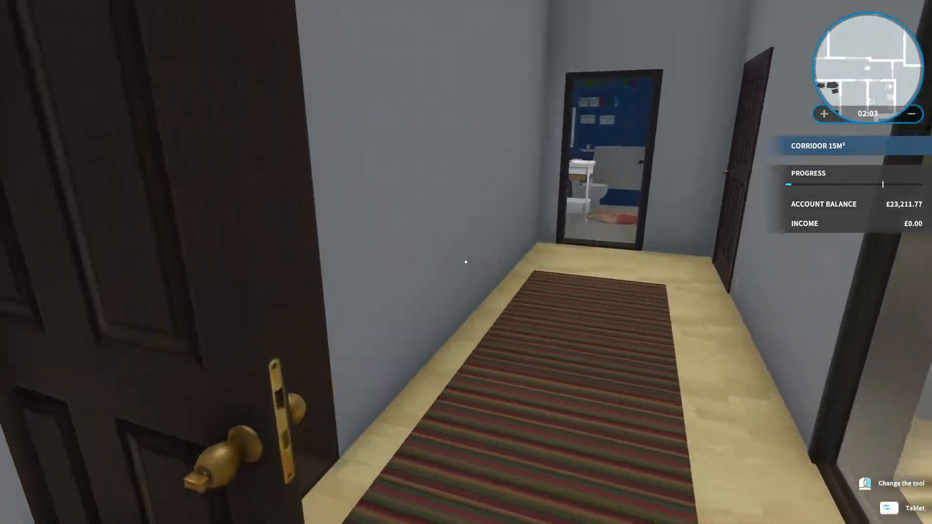
mouse_move(466, 262)
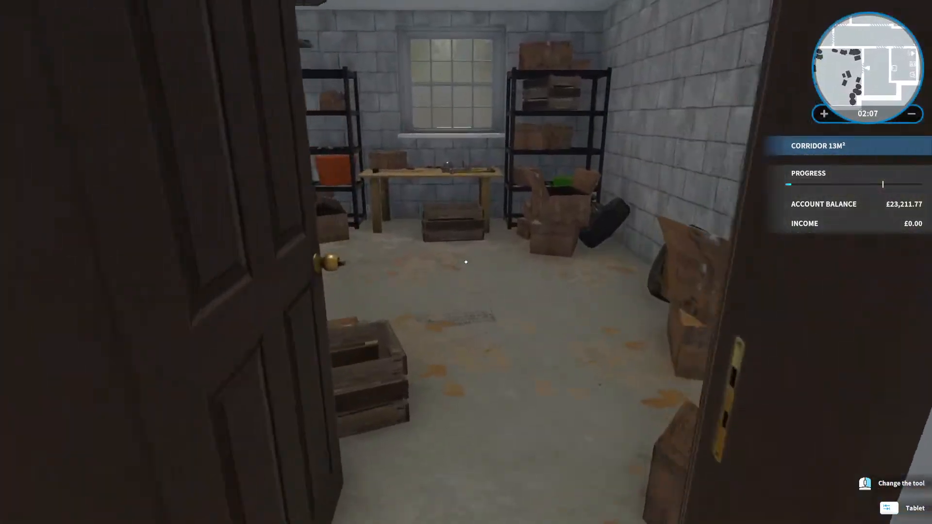
mouse_move(465, 261)
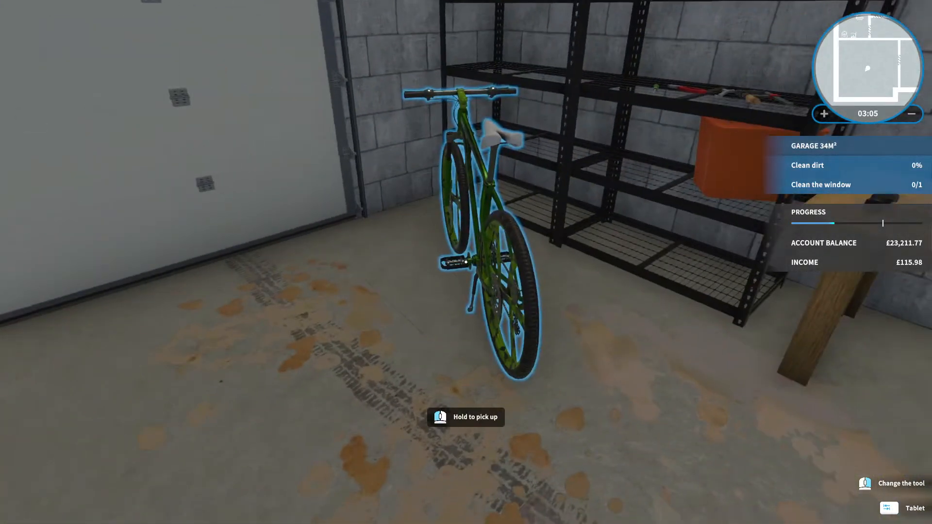
Step: Enter the garage and switch to the cleaning tool for the dirty floor and window
click(465, 416)
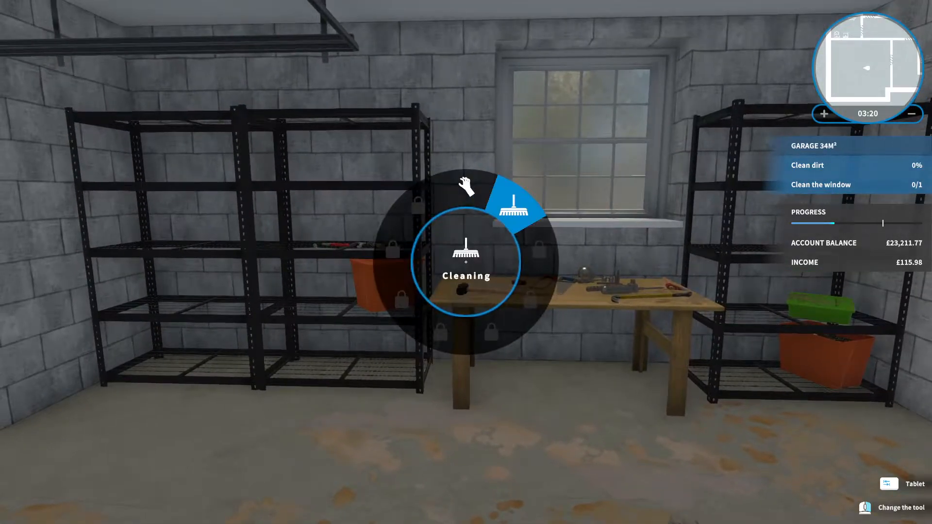
click(516, 205)
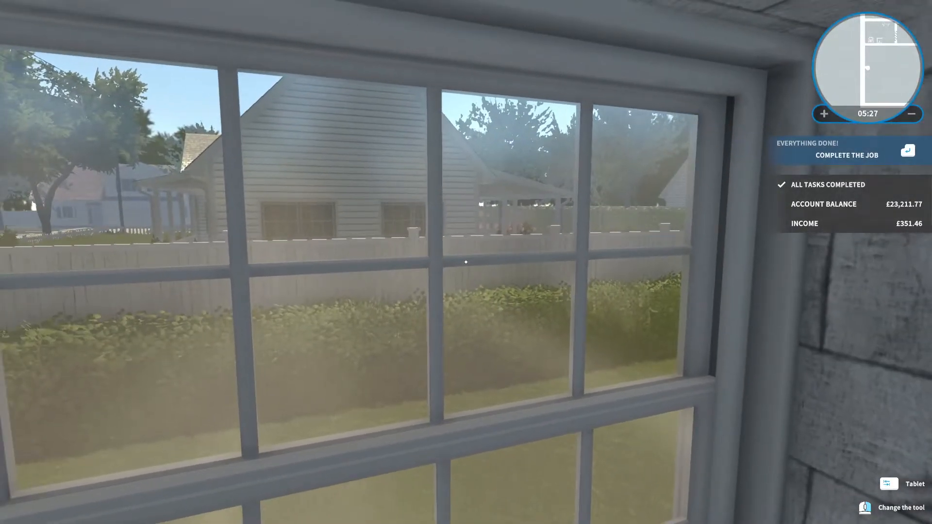
Step: Complete the garage job and confirm to collect the £351.46 payment
click(846, 155)
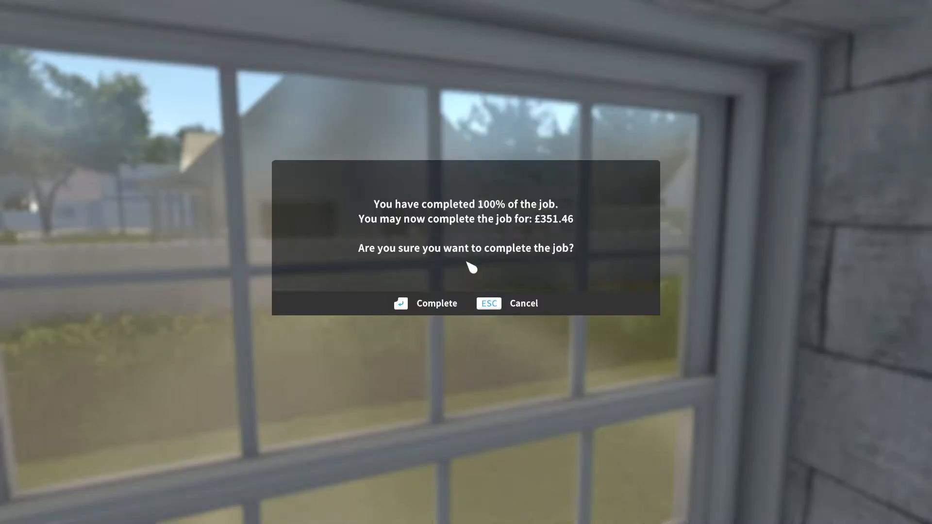
click(425, 303)
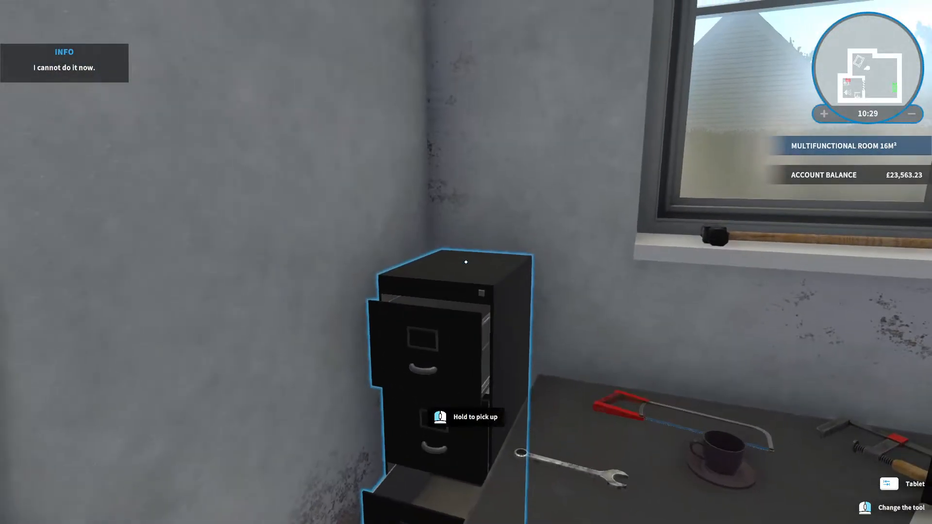
Step: Pause briefly, continue the game, and try the locked tool wheel near the dresser
key(Escape)
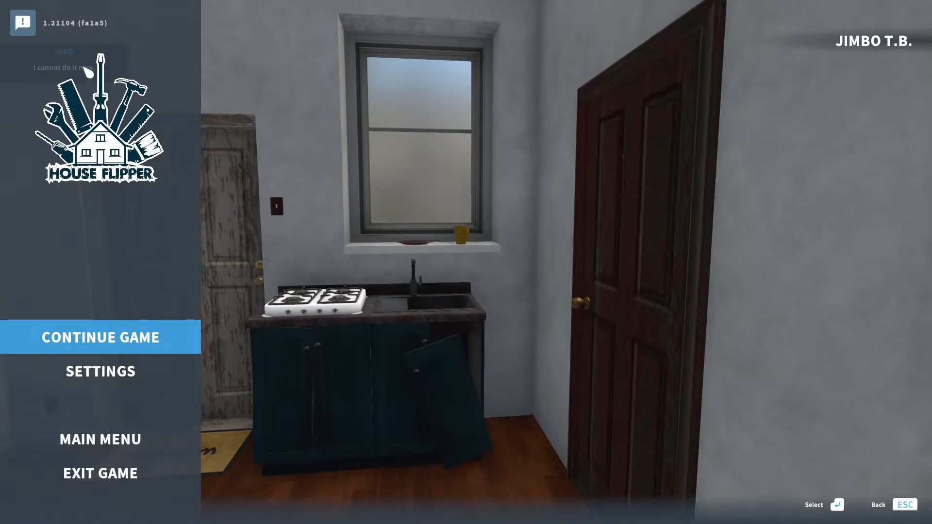
click(100, 336)
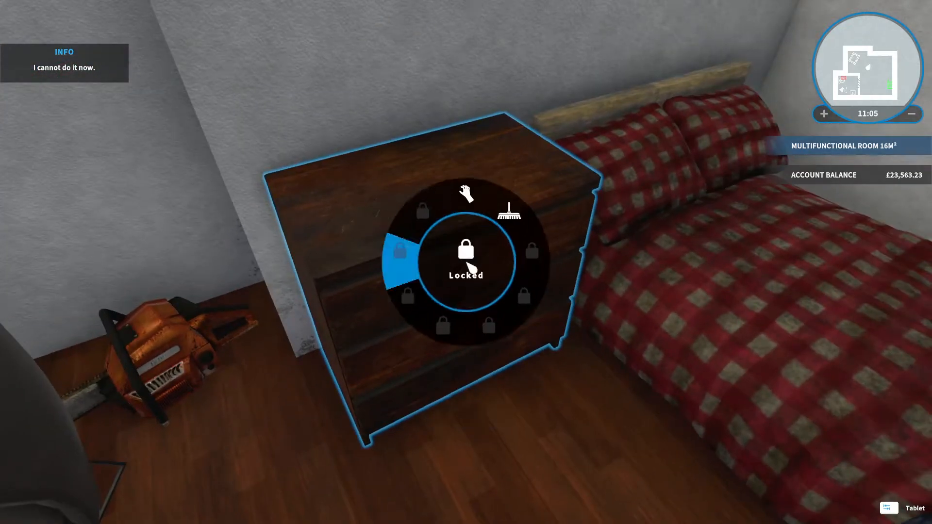
click(508, 210)
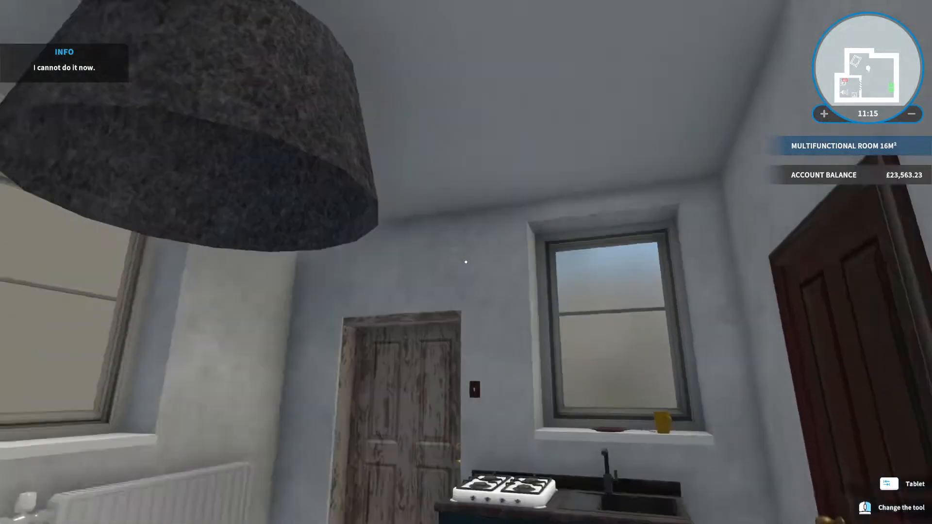
Step: Browse the Negotiation, Building, Handyman and Painting perk categories, ending on Cleaning
click(894, 484)
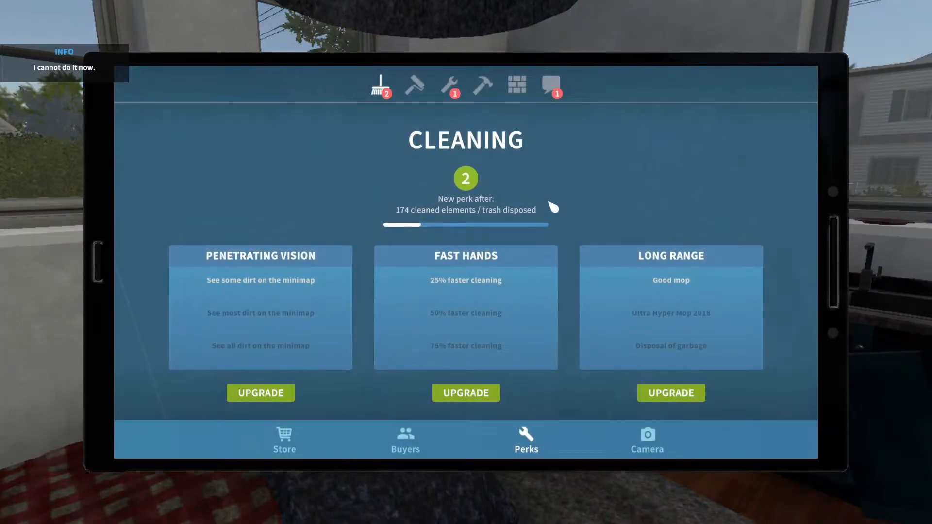
click(551, 85)
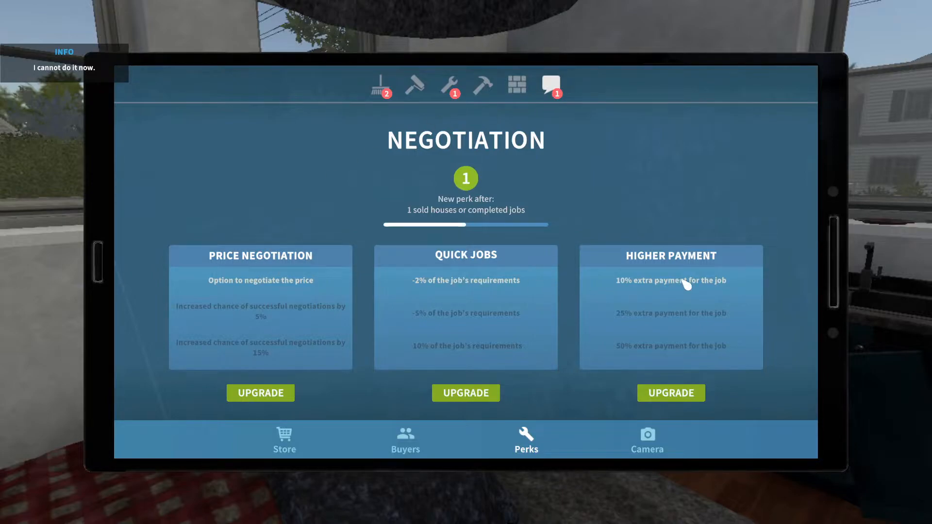
mouse_move(728, 157)
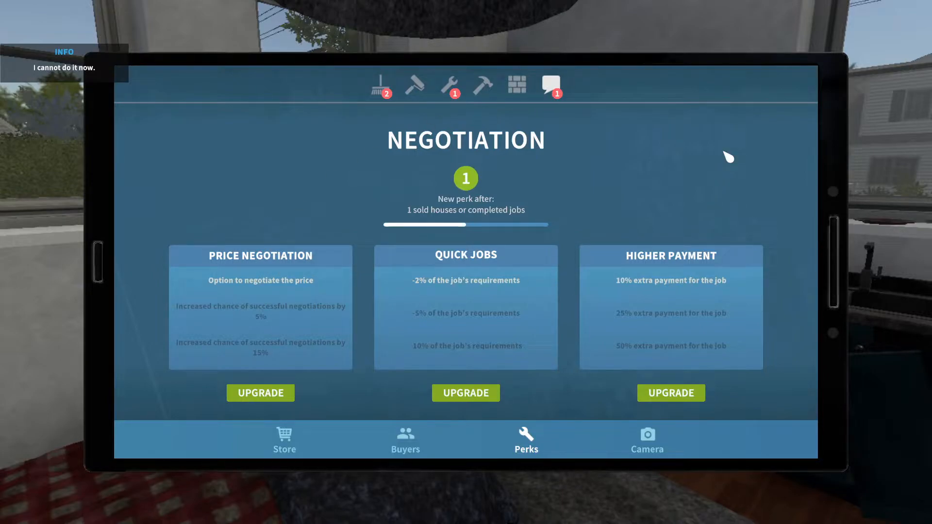
mouse_move(574, 290)
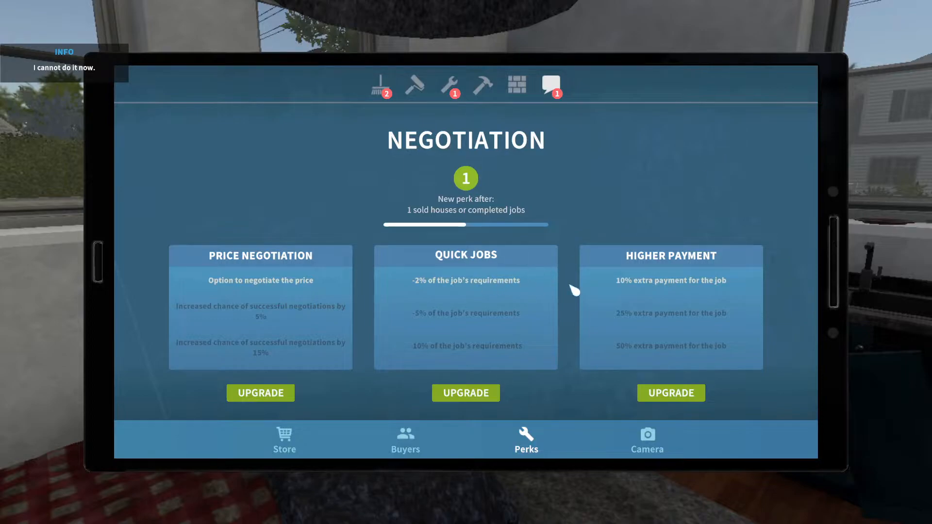
mouse_move(761, 203)
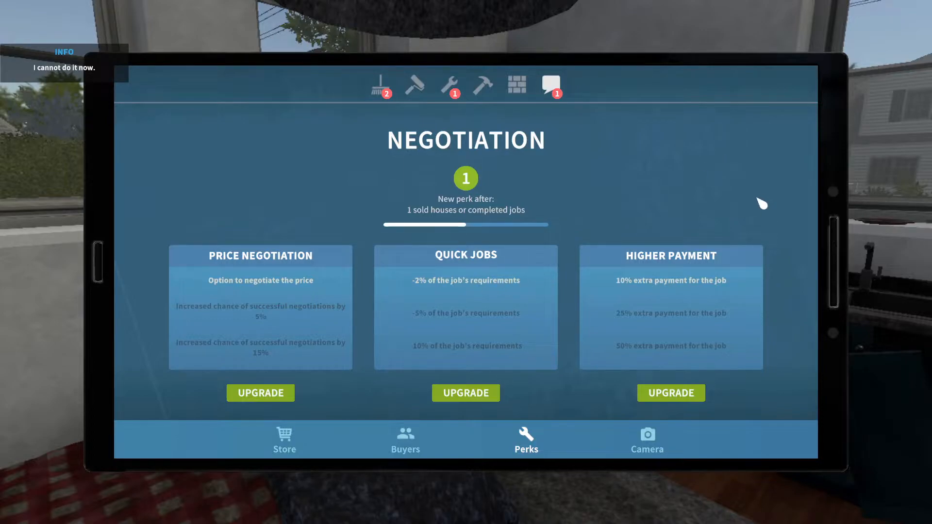
click(671, 393)
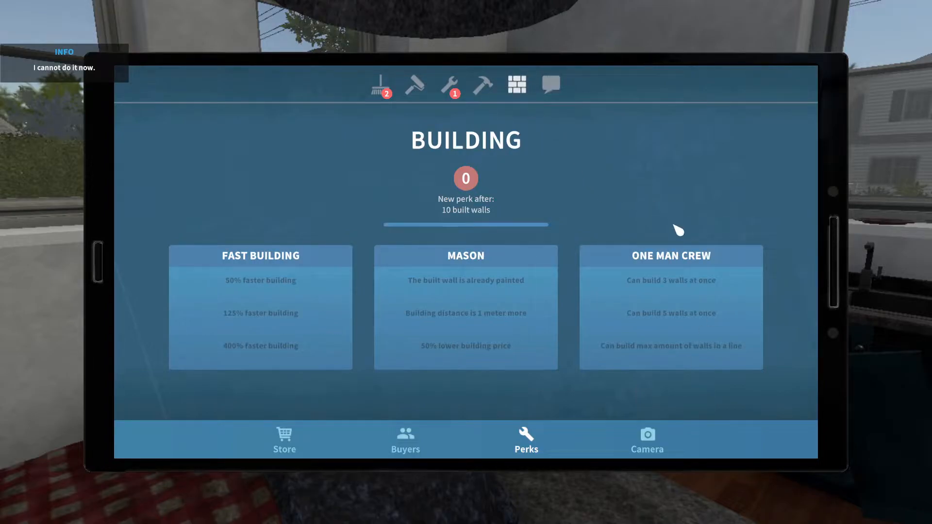
click(452, 85)
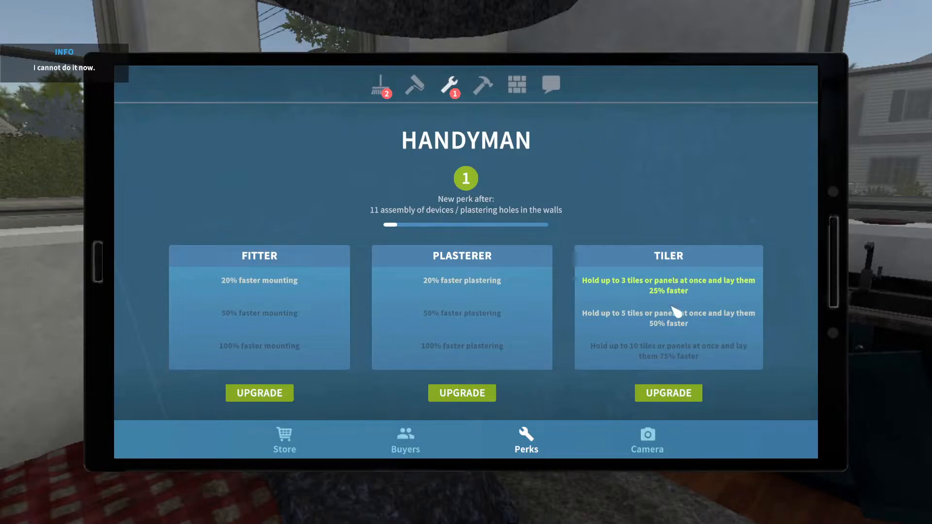
mouse_move(297, 287)
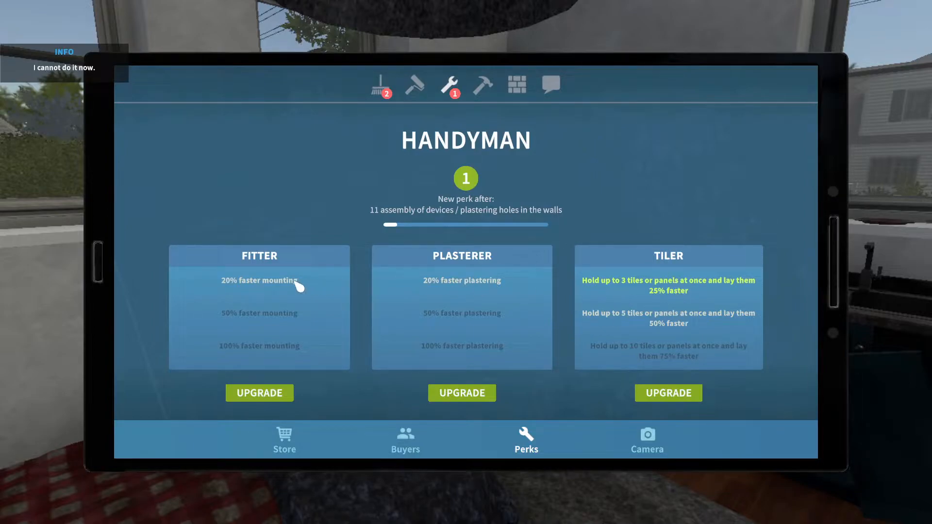
click(385, 86)
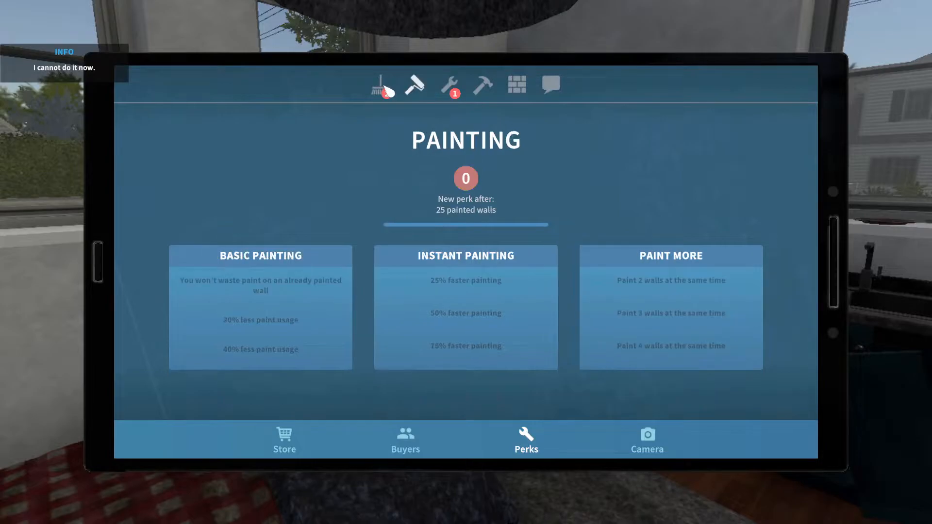
click(381, 84)
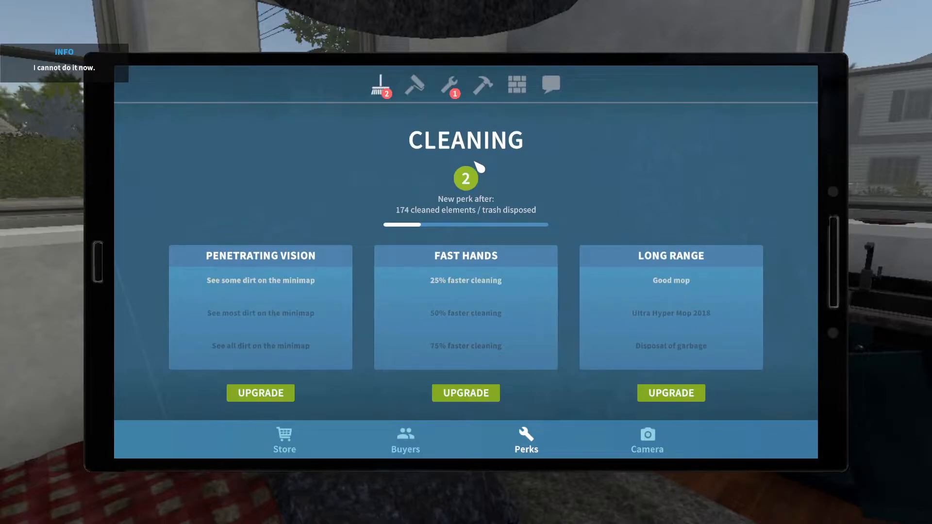
mouse_move(467, 294)
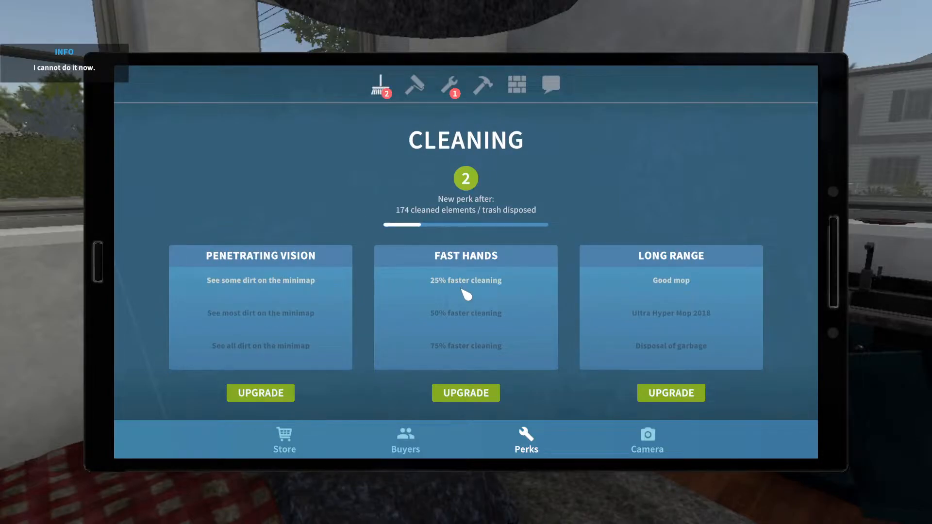
mouse_move(668, 326)
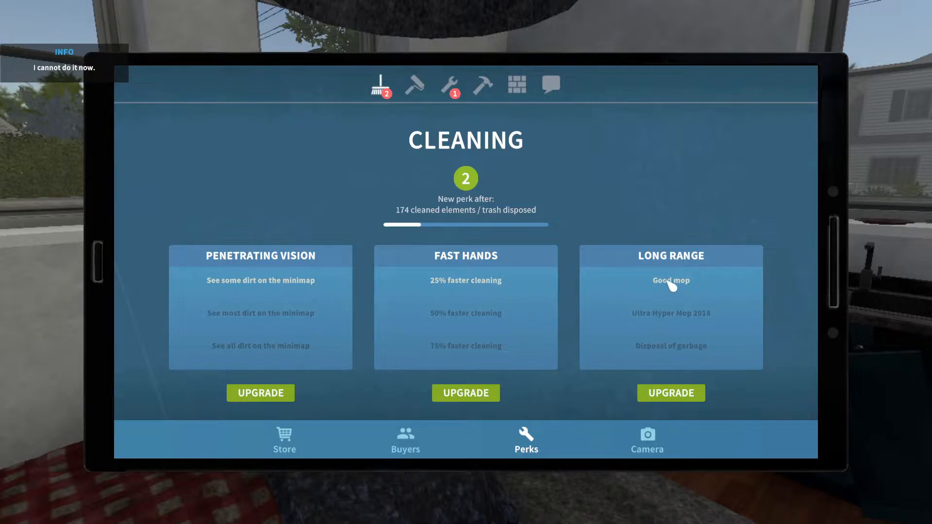
Step: Upgrade Long Range twice, unlocking Good mop and Ultra Hyper Mop 2018
click(671, 394)
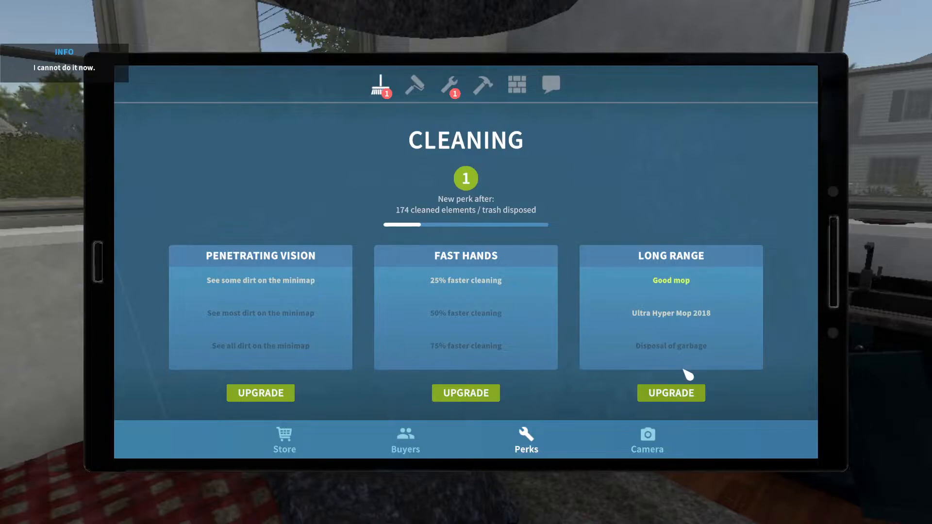
click(670, 394)
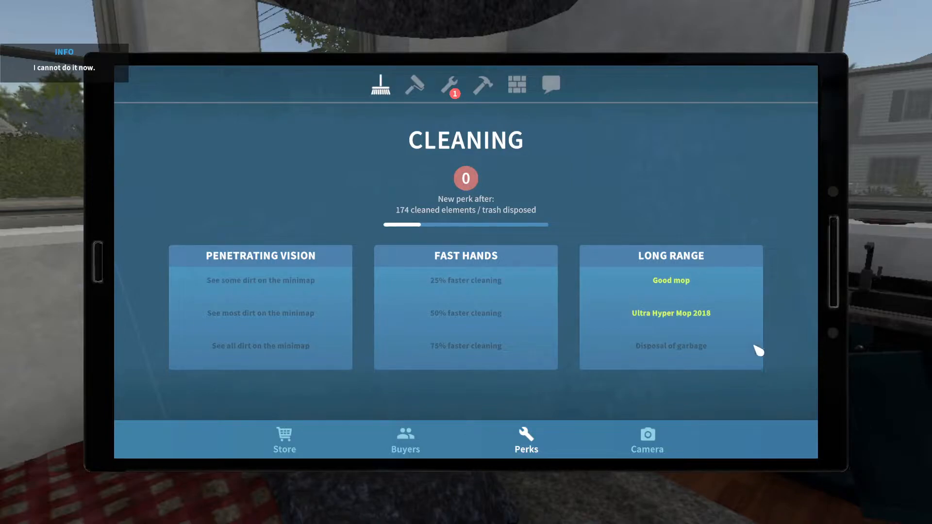
mouse_move(718, 332)
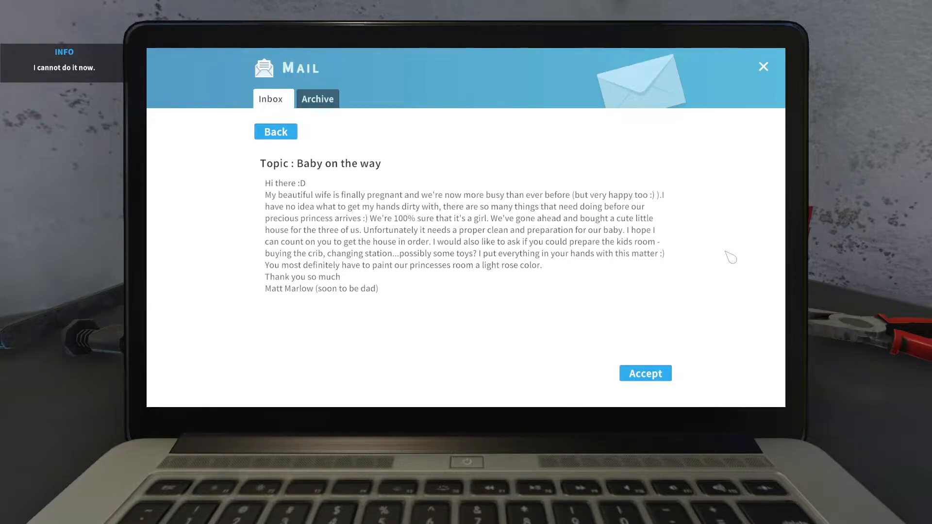
mouse_move(724, 253)
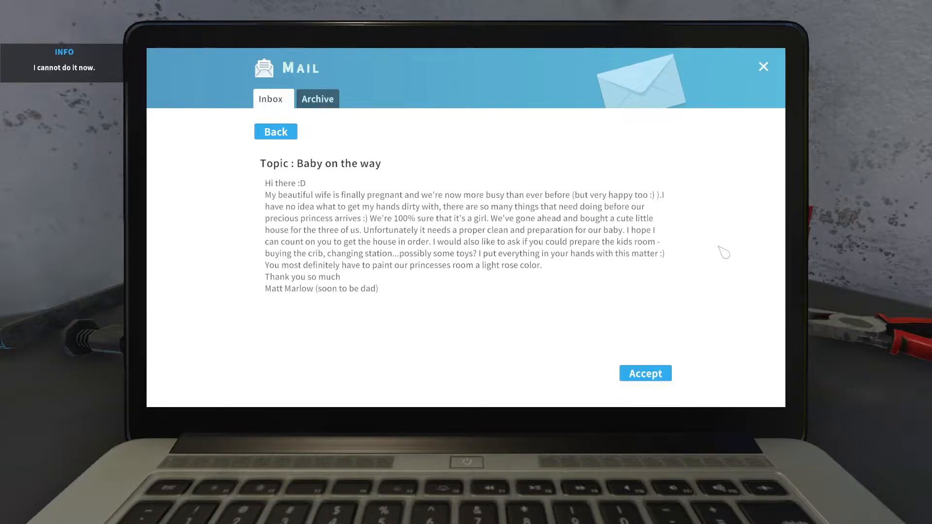
Step: Accept the Baby on the way email job offer
click(645, 373)
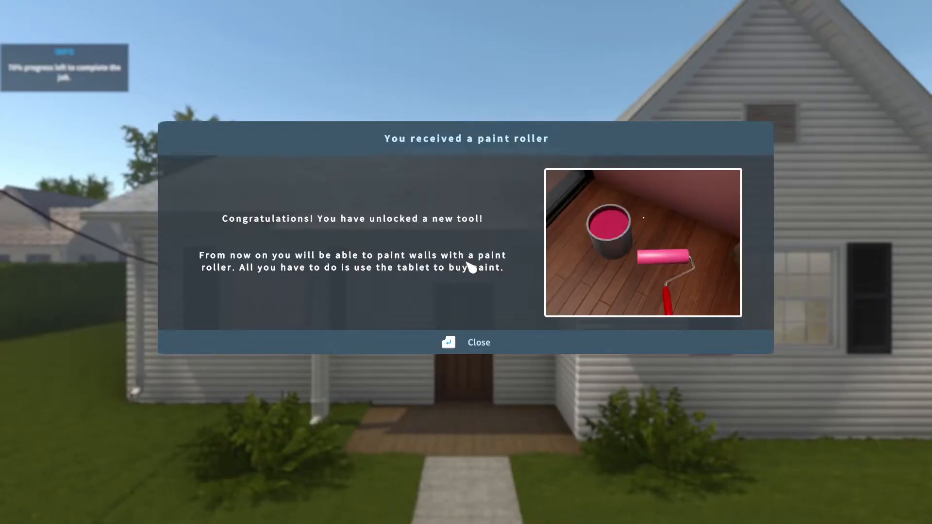
mouse_move(565, 132)
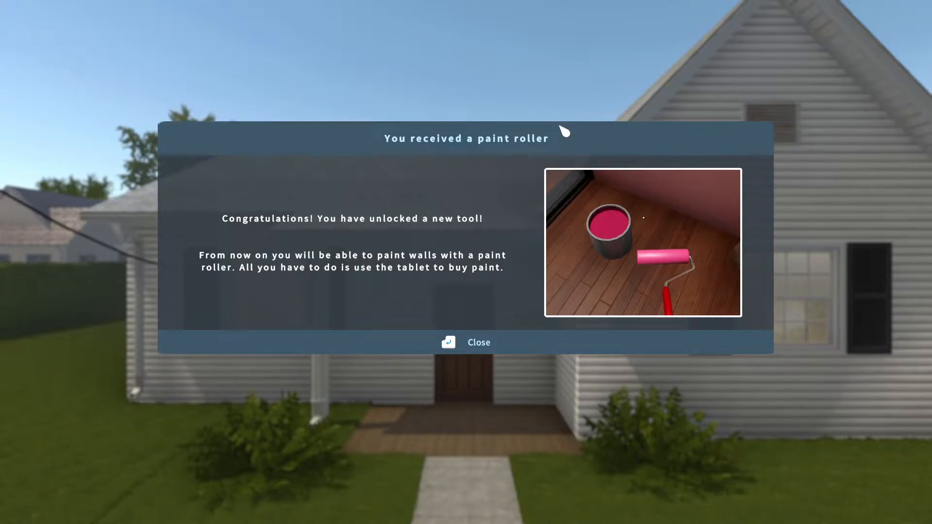
mouse_move(503, 327)
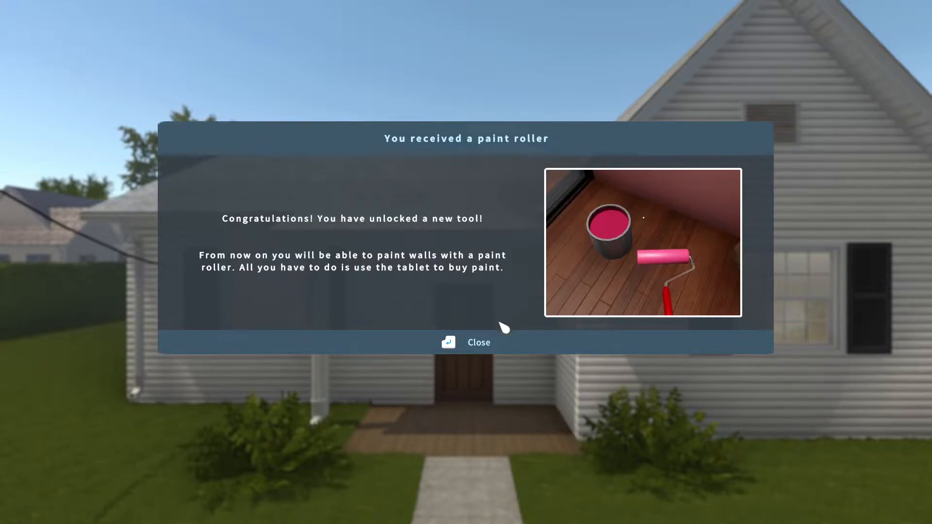
Step: Close the 'You received a paint roller' notice
click(466, 342)
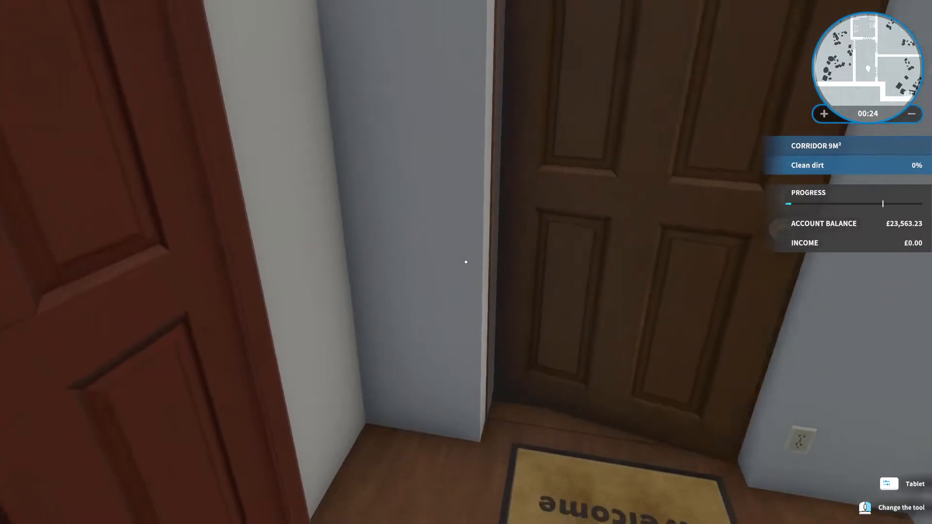
mouse_move(465, 262)
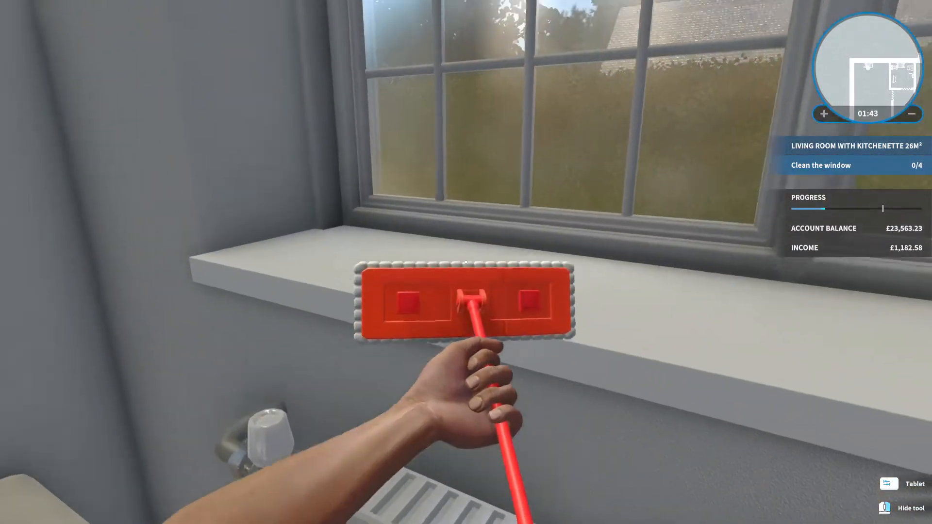
mouse_move(465, 261)
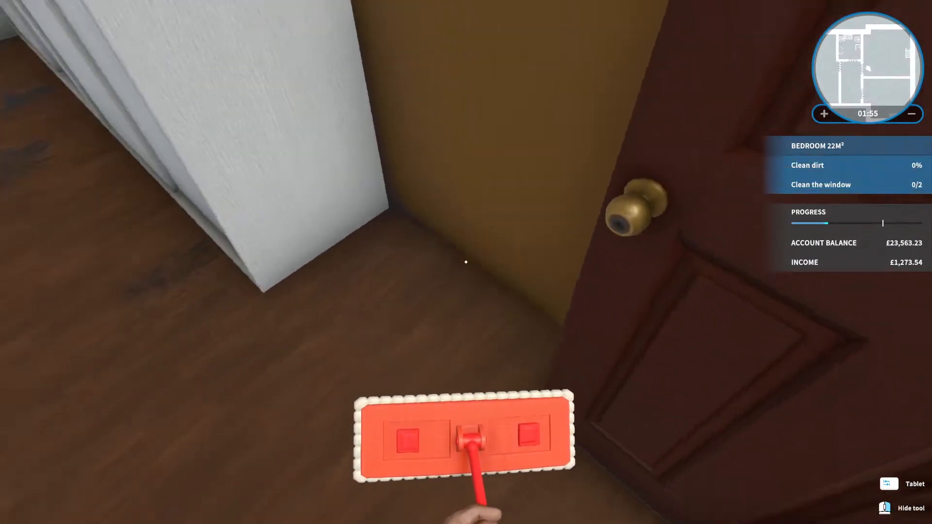
mouse_move(465, 261)
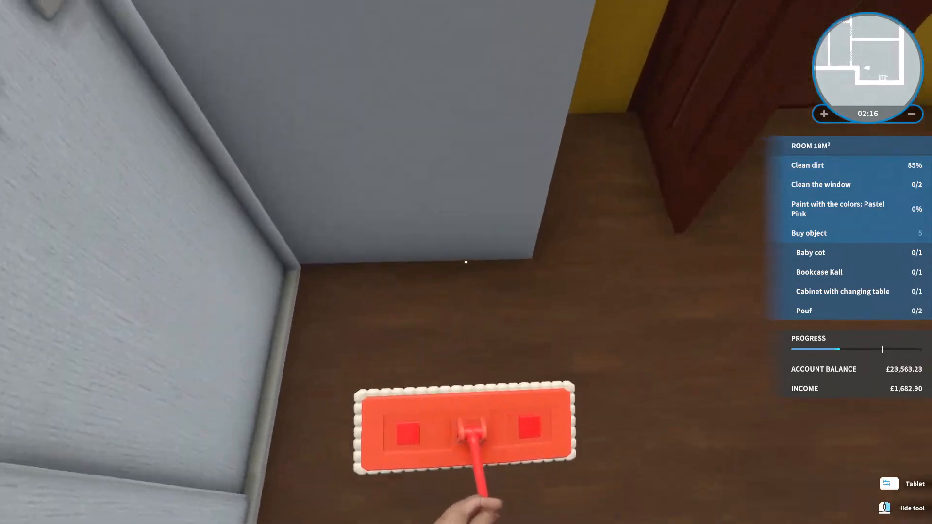
mouse_move(465, 261)
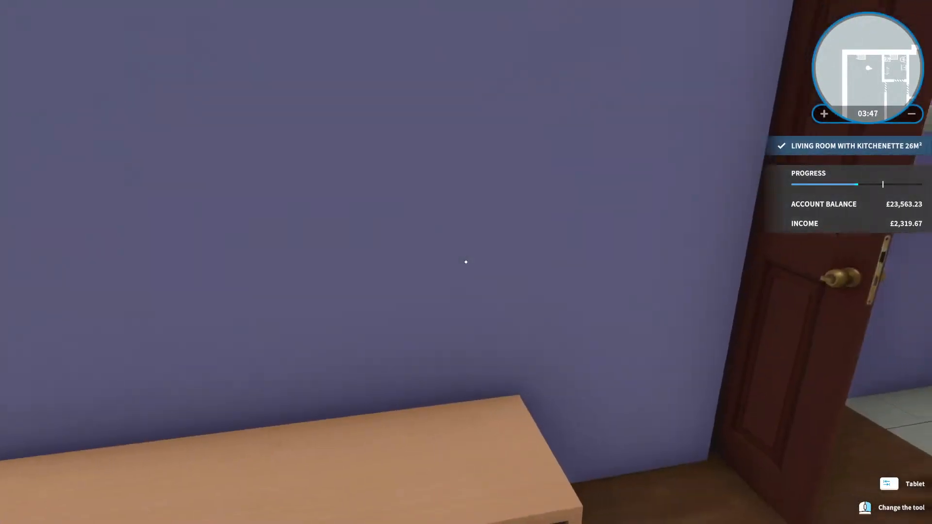
mouse_move(465, 261)
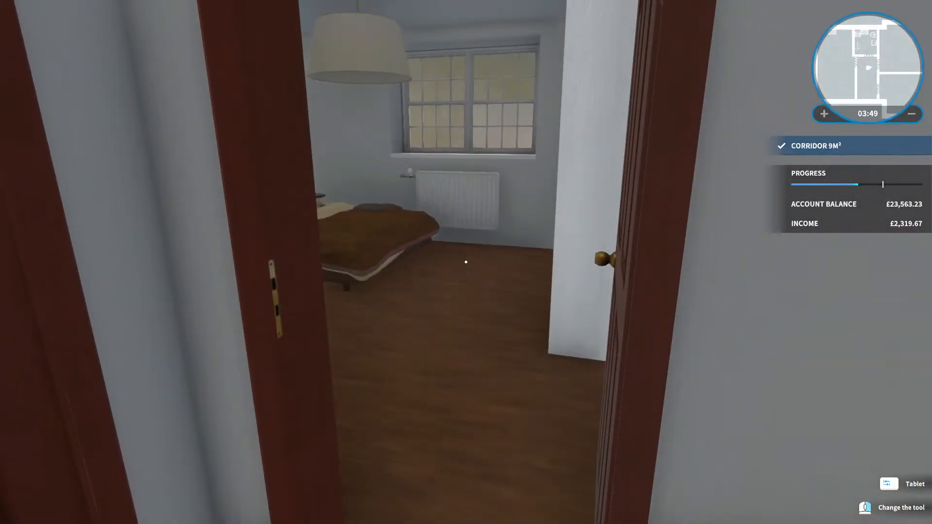
mouse_move(466, 261)
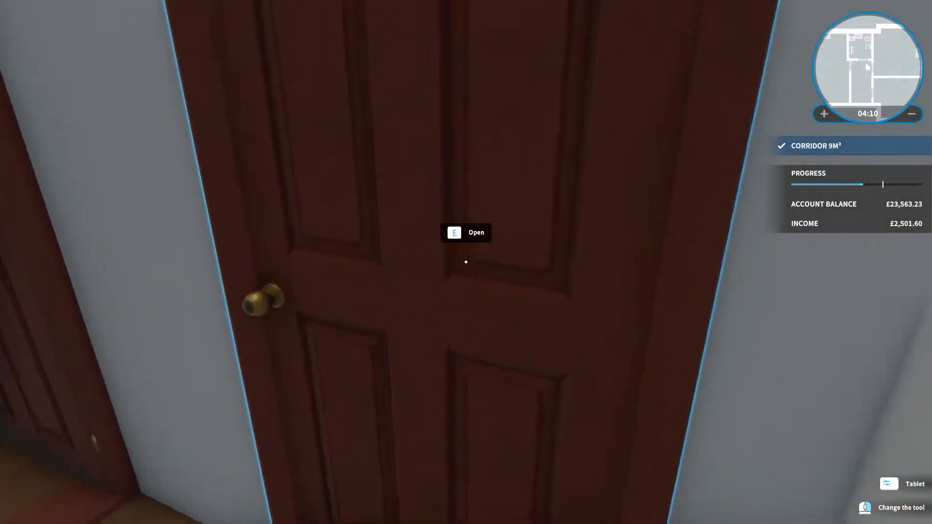
Step: Go through the corridor door, take the cleaning tool, and show the tablet's task list
key(e)
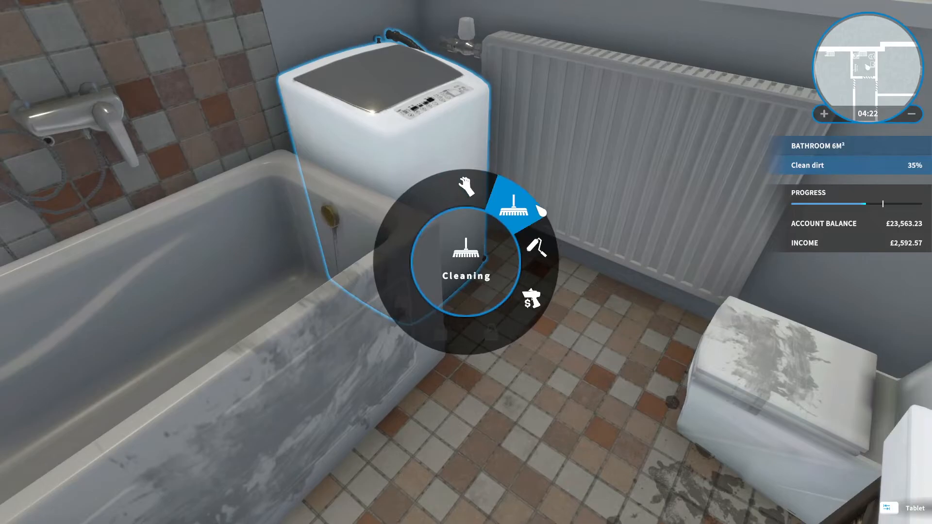
click(514, 207)
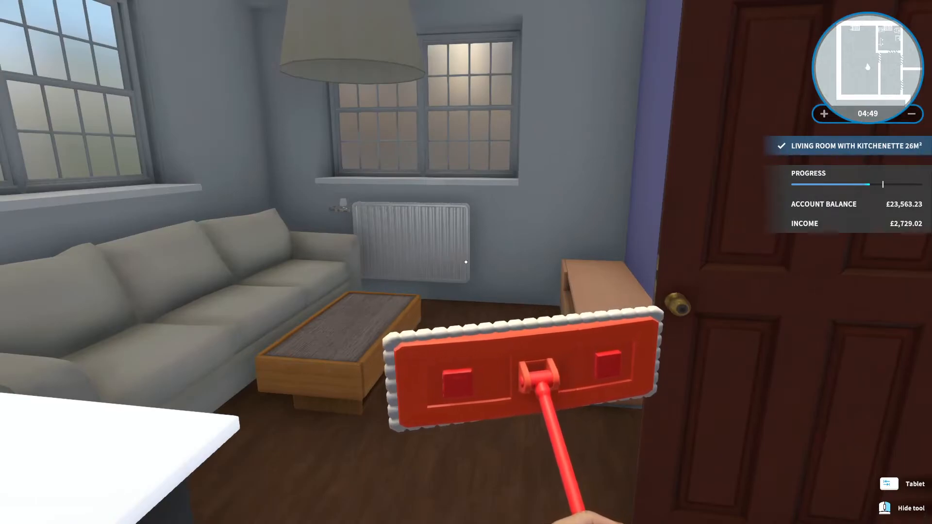
click(905, 484)
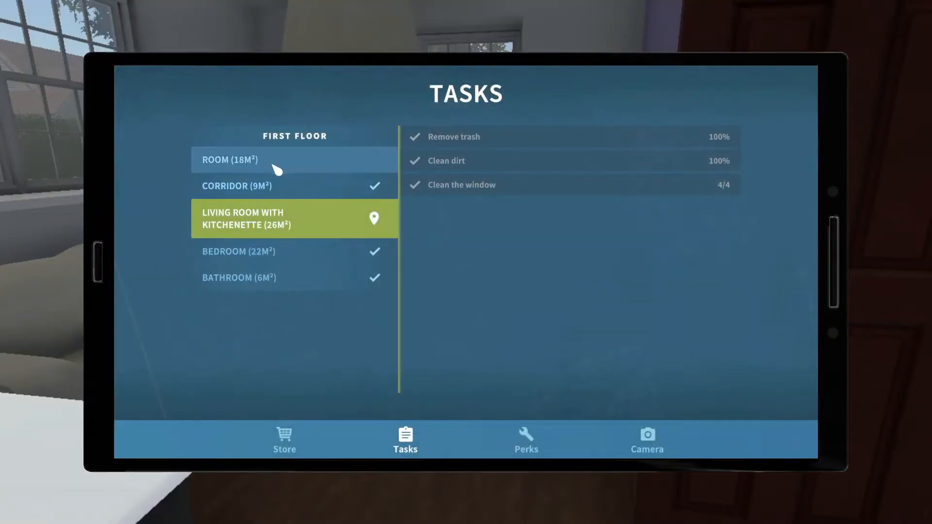
Step: Show the Room (18 m²) tasks: Pastel Pink painting and five purchases pending
click(268, 159)
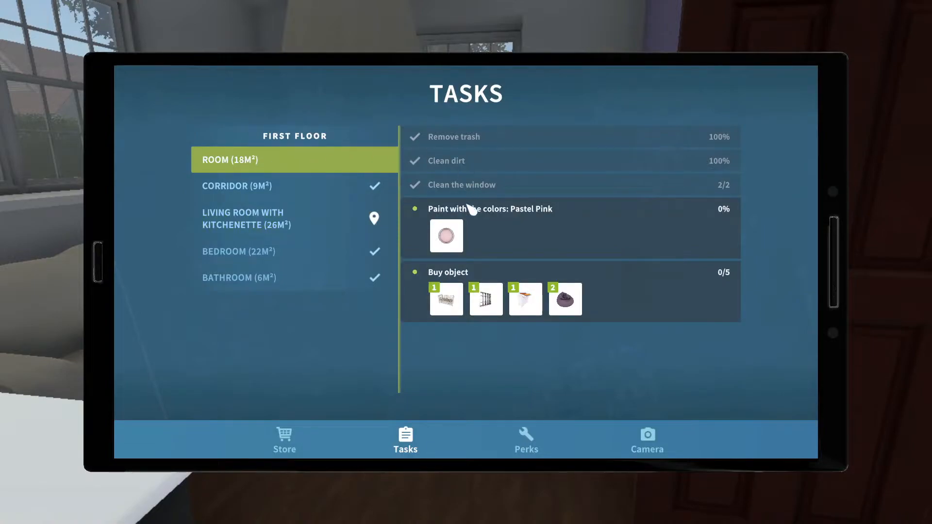
mouse_move(588, 237)
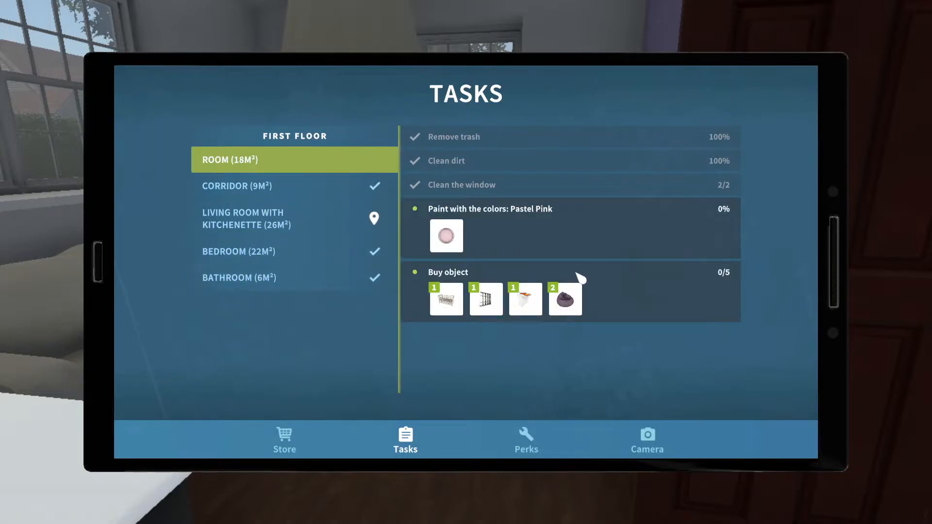
mouse_move(525, 245)
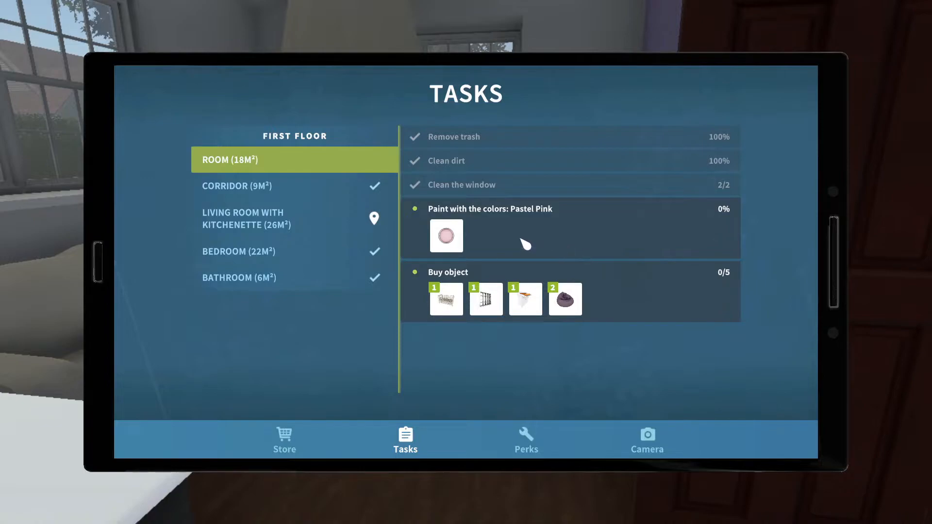
mouse_move(485, 299)
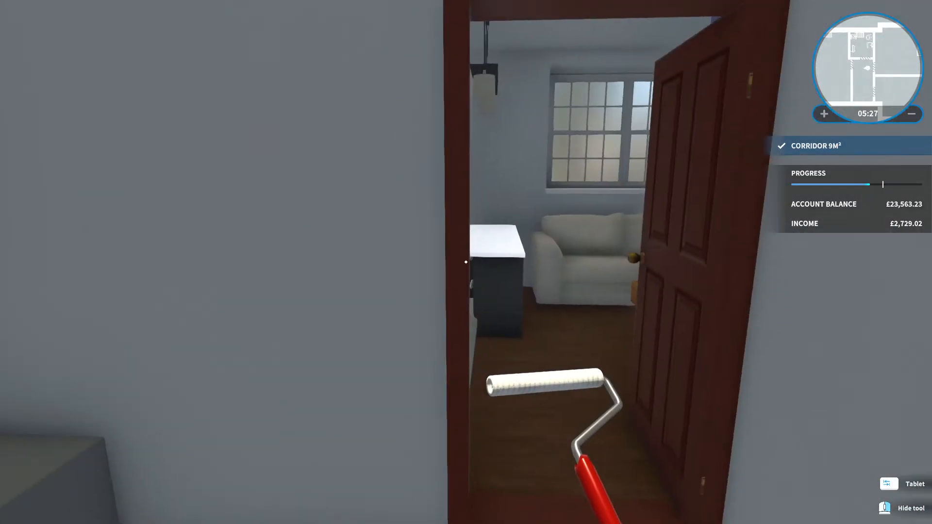
mouse_move(466, 262)
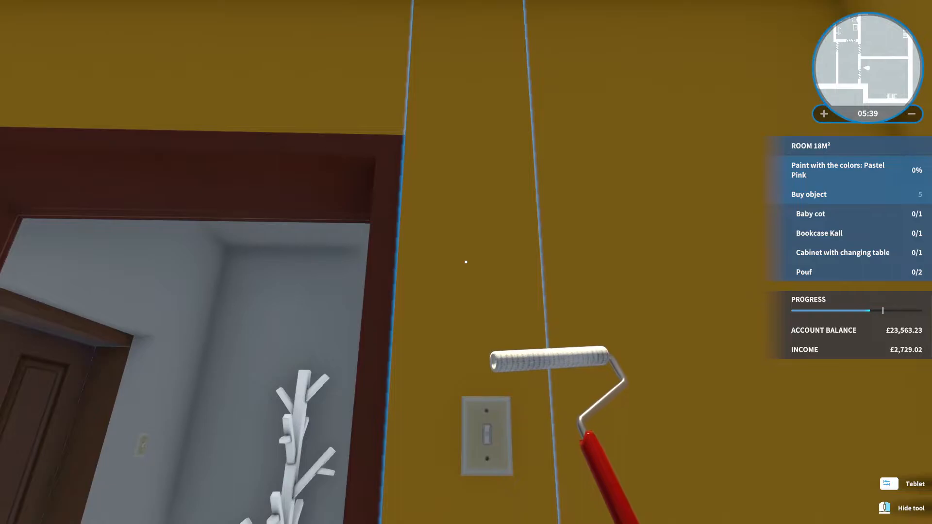
Step: Buy a medium can of Pastel Pink paint from the room's task list
click(904, 483)
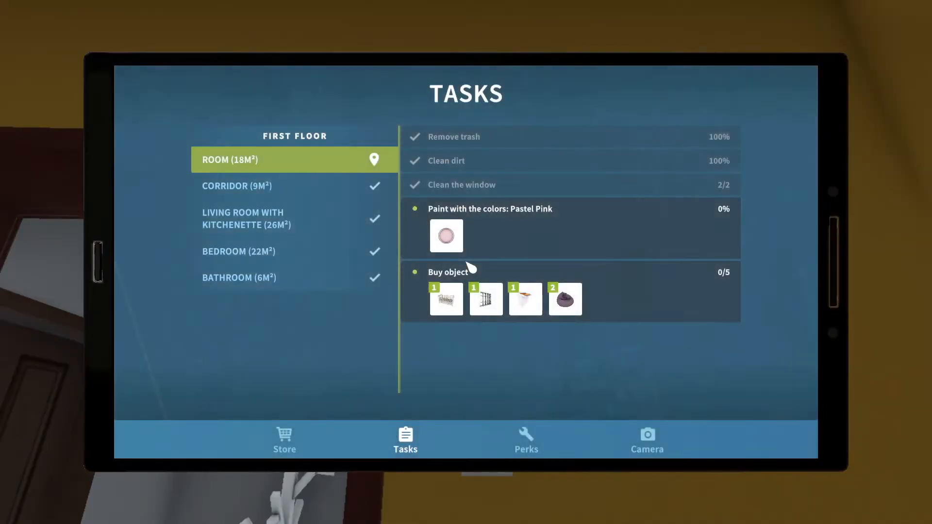
click(446, 235)
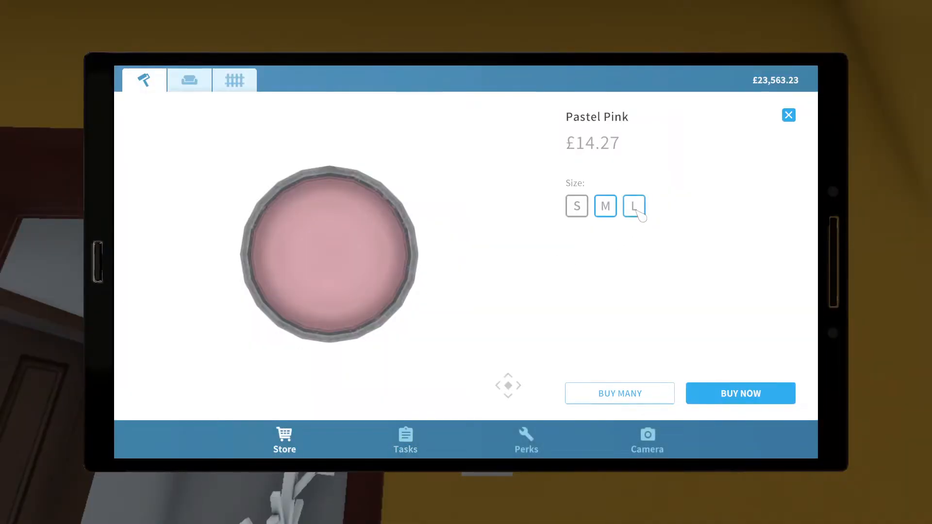
click(604, 206)
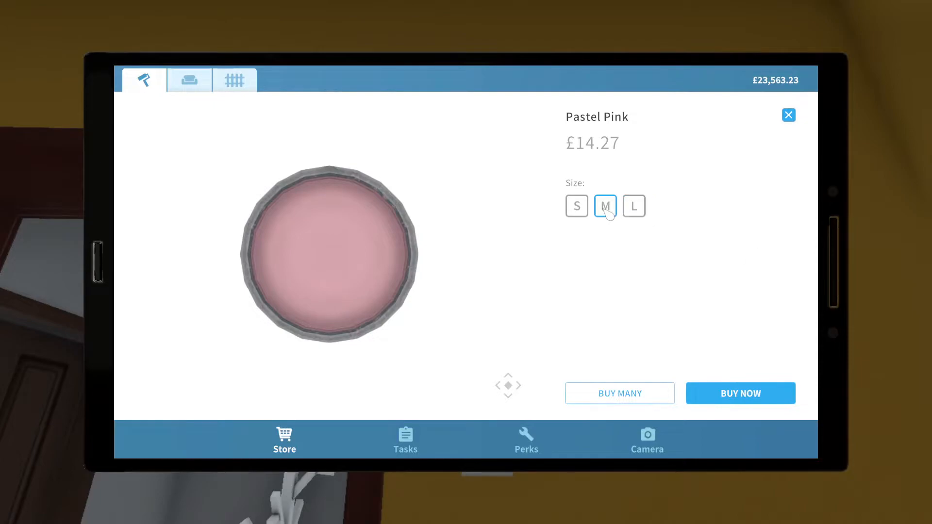
click(740, 393)
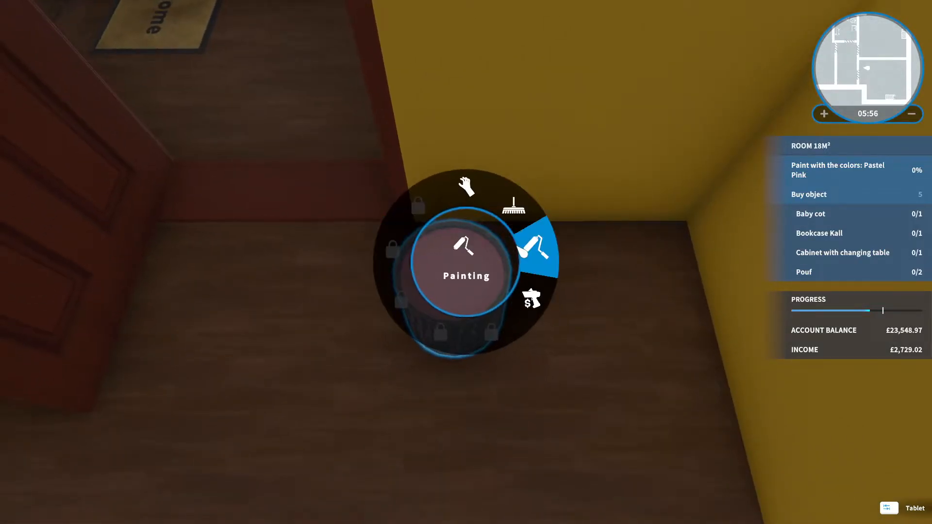
Step: Paint the yellow walls Pastel Pink with the roller, reaching about 36%
click(465, 260)
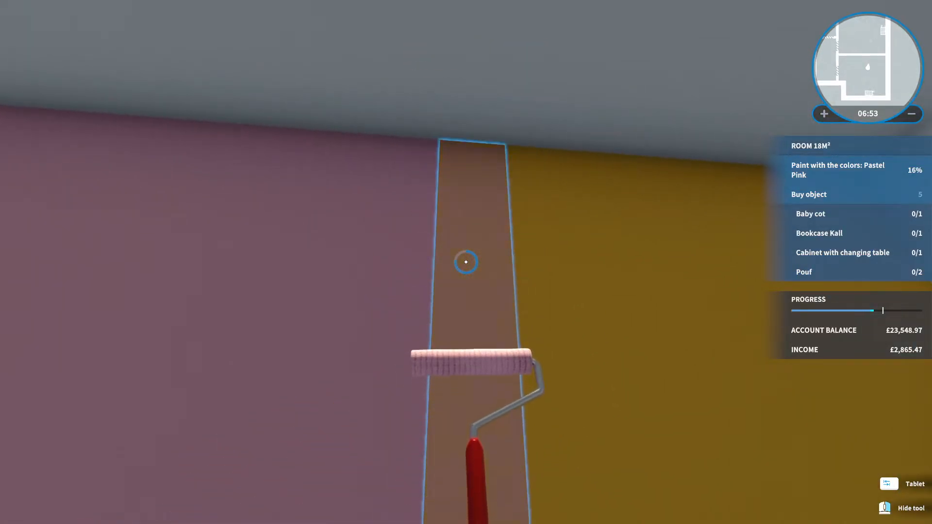
mouse_move(465, 262)
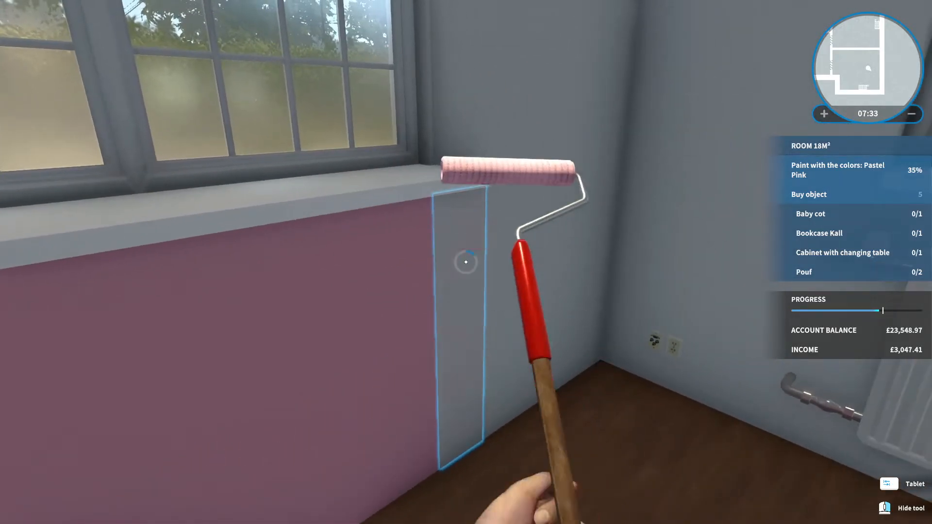
click(908, 484)
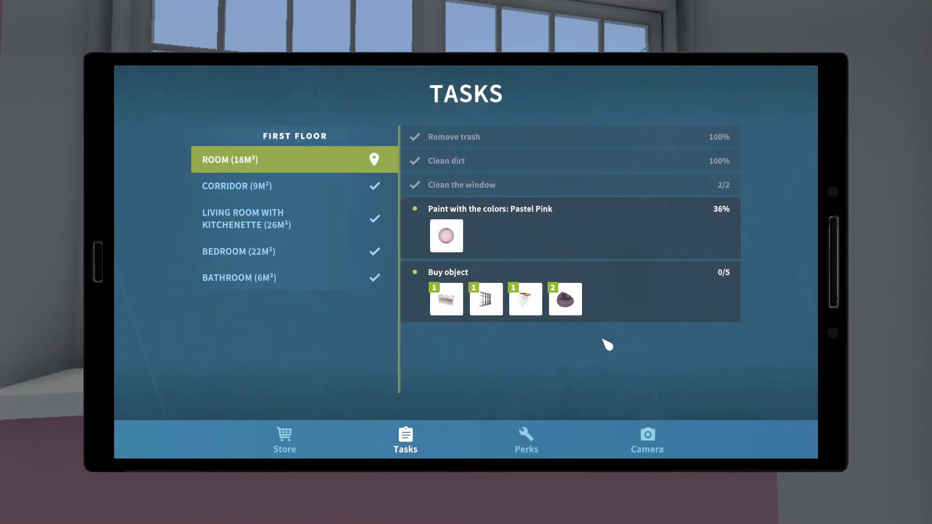
Step: Spend the Painting perk point on Basic Painting
click(526, 439)
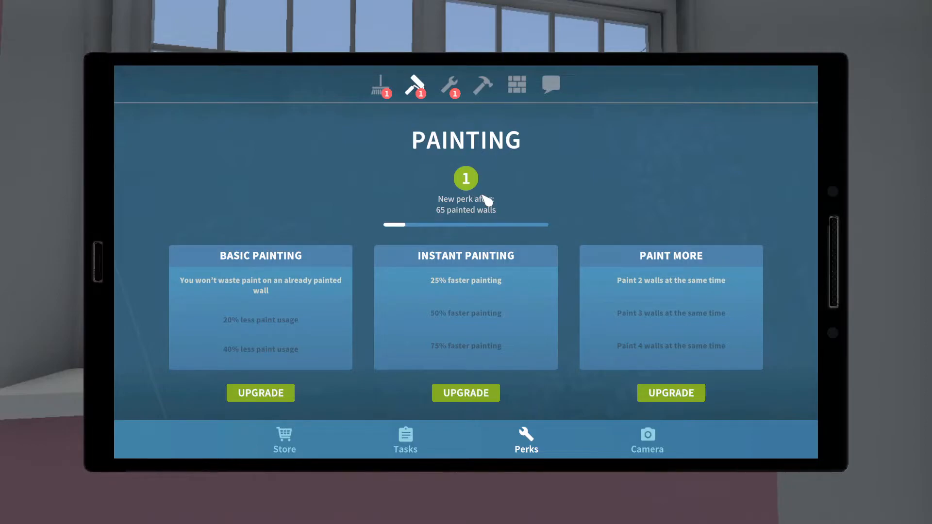
click(261, 393)
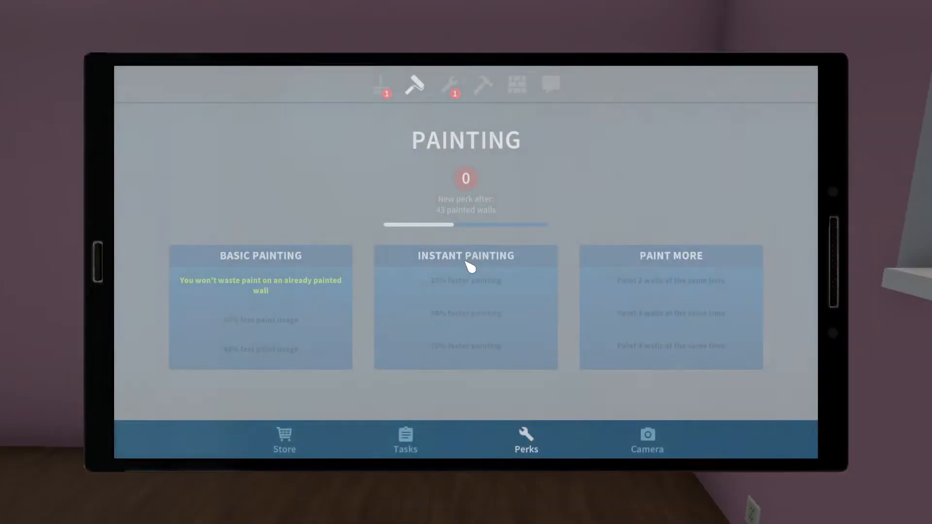
Step: Buy another can of Pastel Pink paint from the Store
click(484, 84)
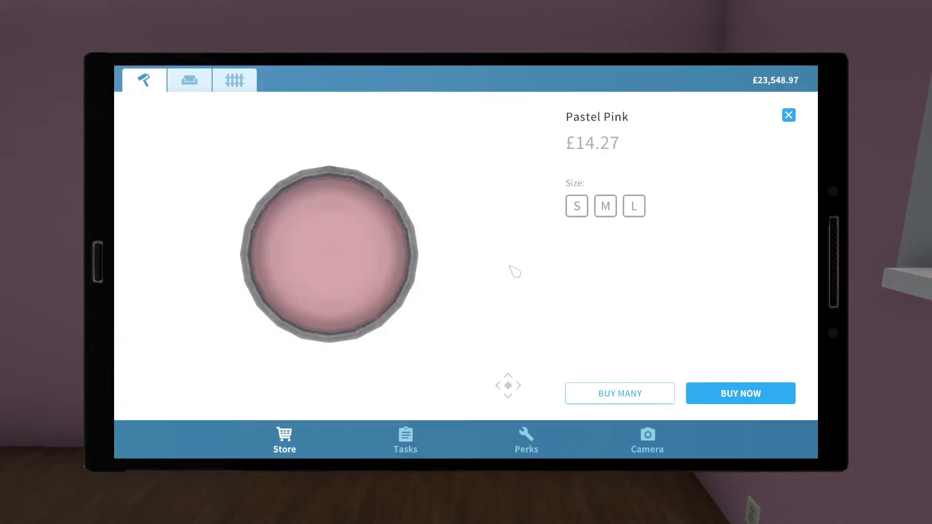
click(740, 393)
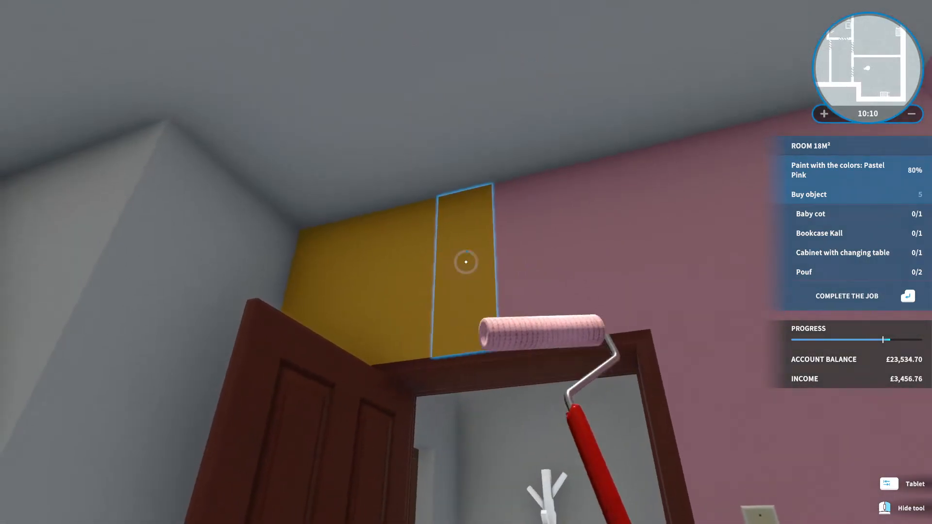
Step: Paint the yellow strip above the door Pastel Pink, finishing the painting task
click(465, 263)
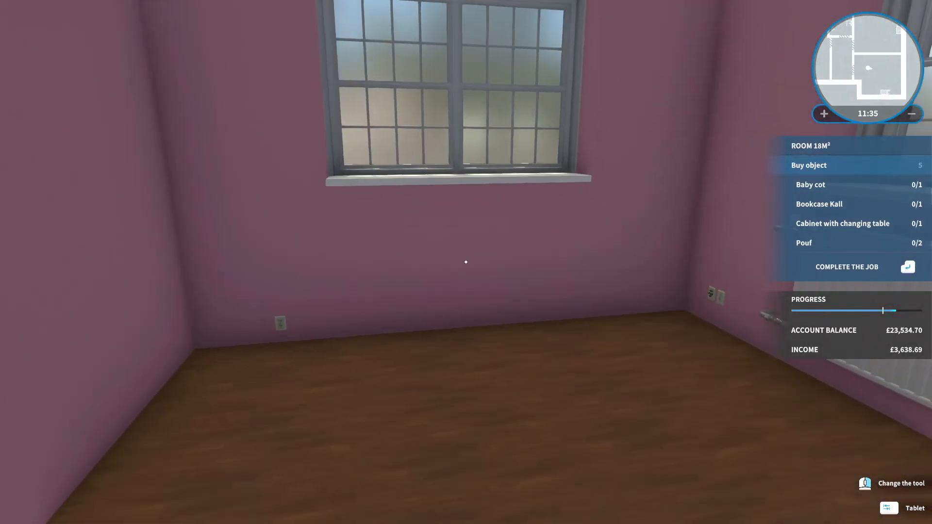
Step: Search the furniture catalogue for 'cot' and bring up the £82.70 Baby cot
click(906, 507)
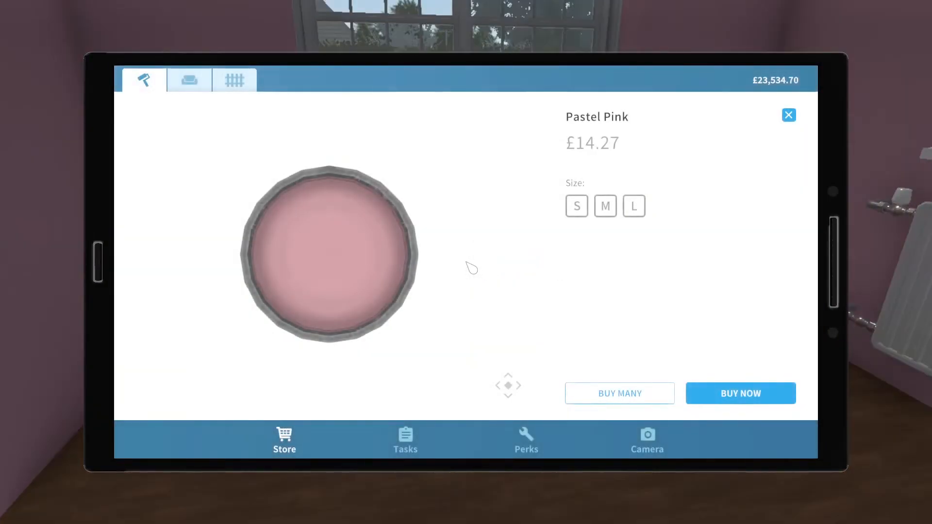
click(189, 80)
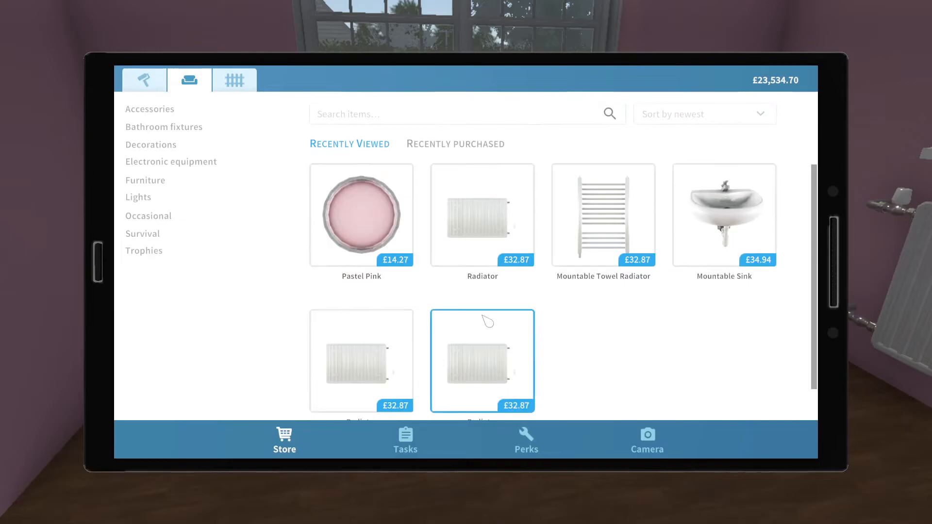
mouse_move(163, 126)
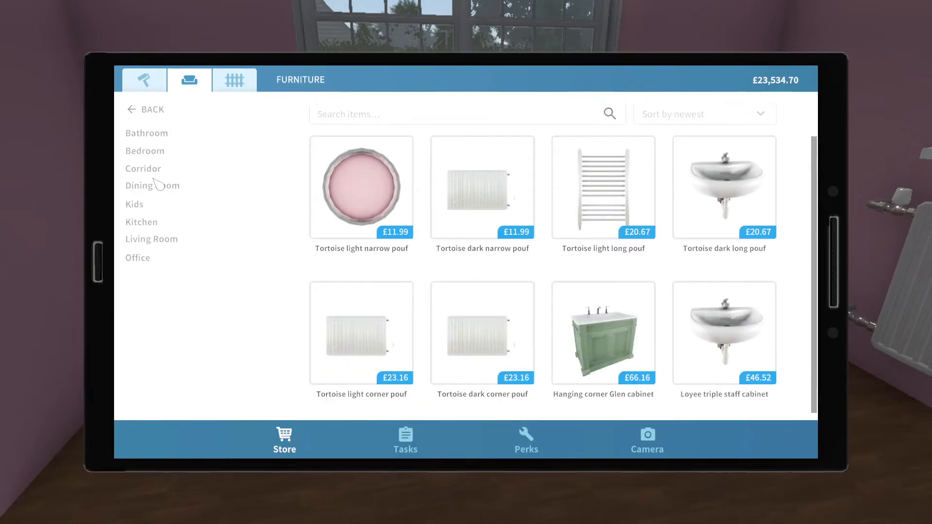
scroll(down, 3)
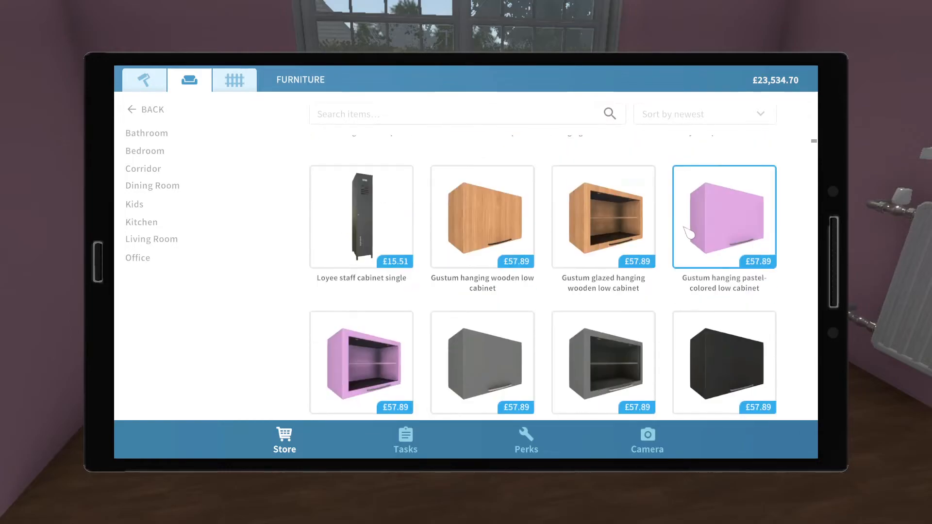
scroll(down, 3)
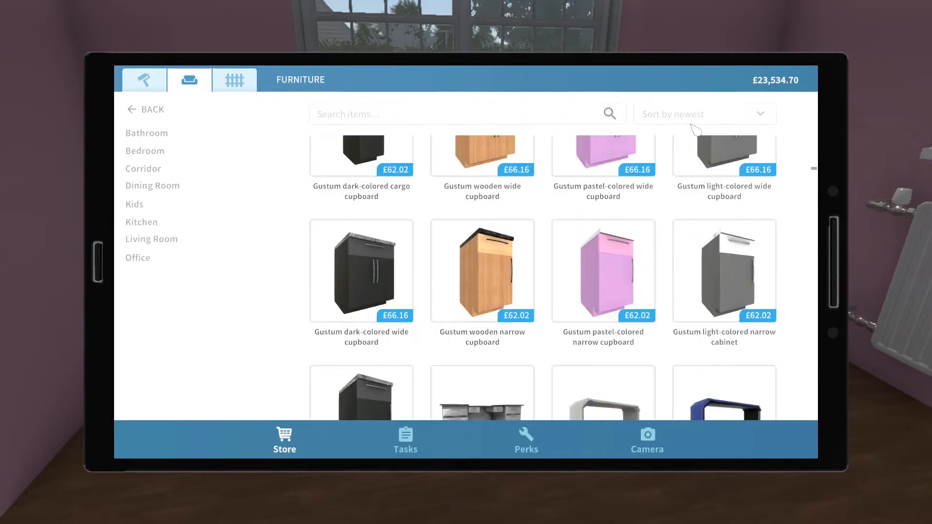
text(cot)
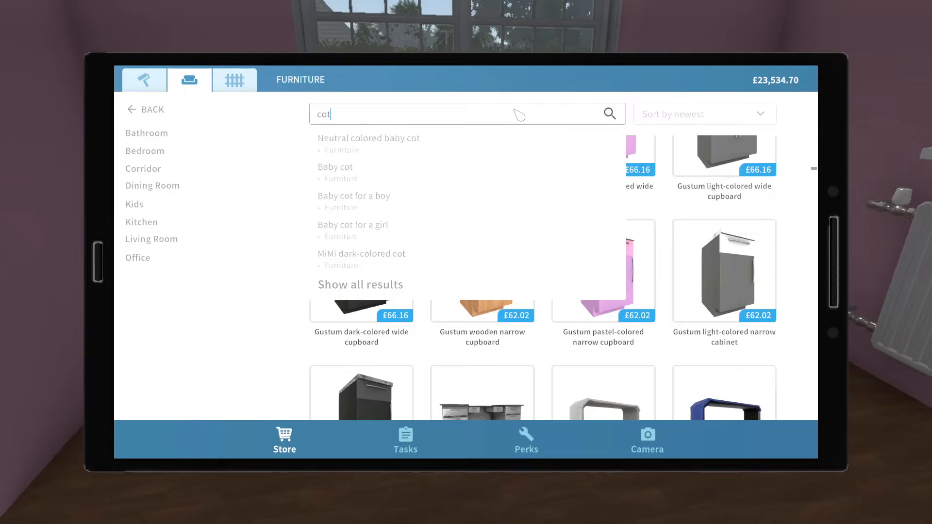
click(335, 167)
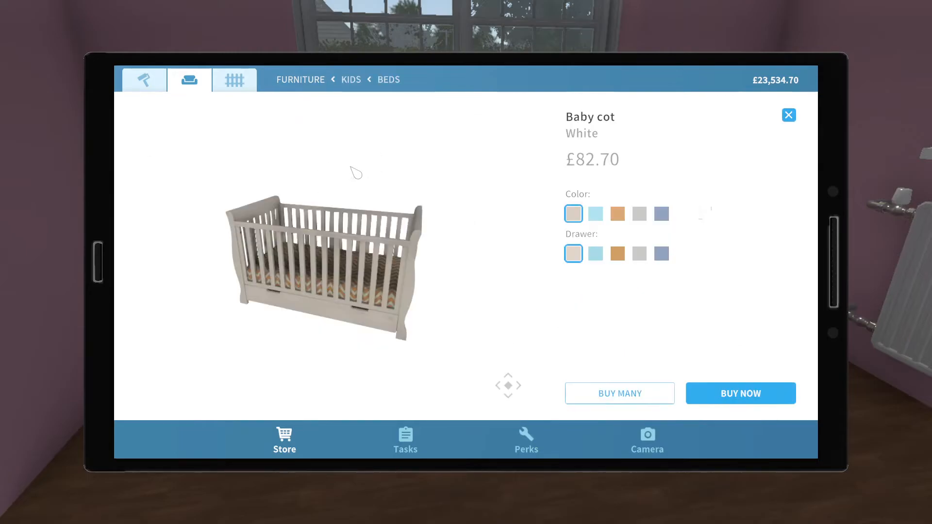
mouse_move(467, 171)
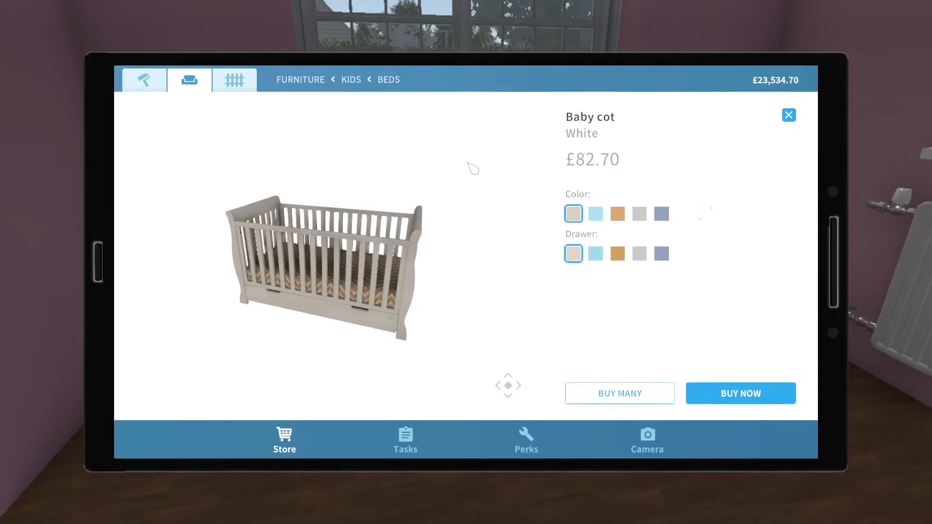
Step: Select the white Baby cot and check the Tasks list showing 0/5 objects bought
click(788, 115)
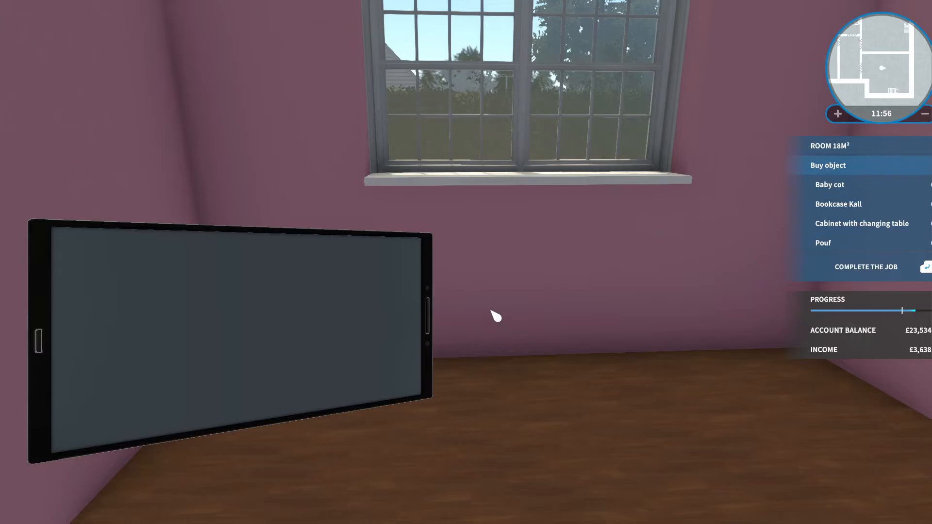
click(829, 185)
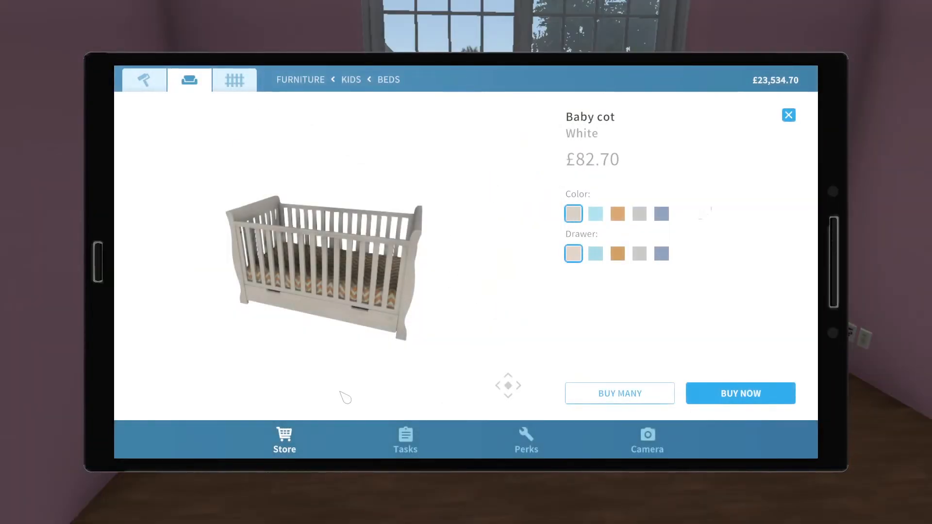
click(404, 439)
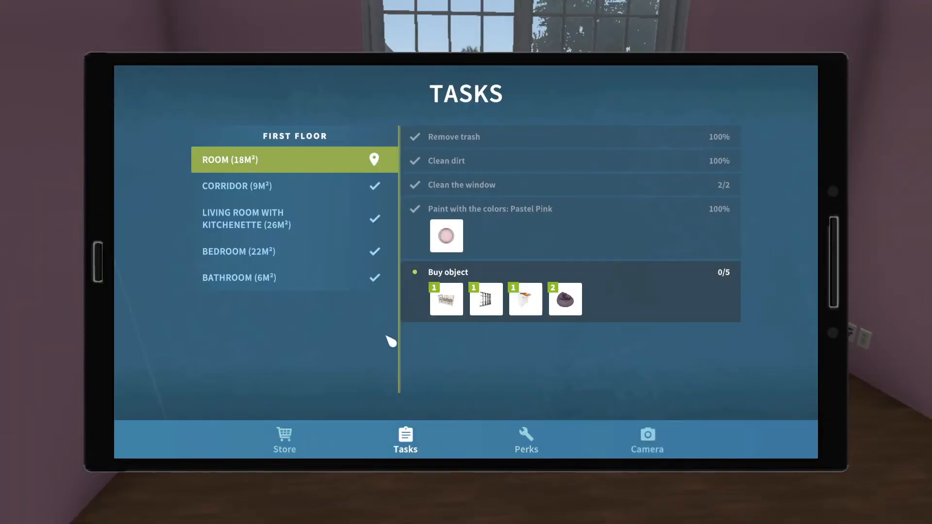
mouse_move(447, 299)
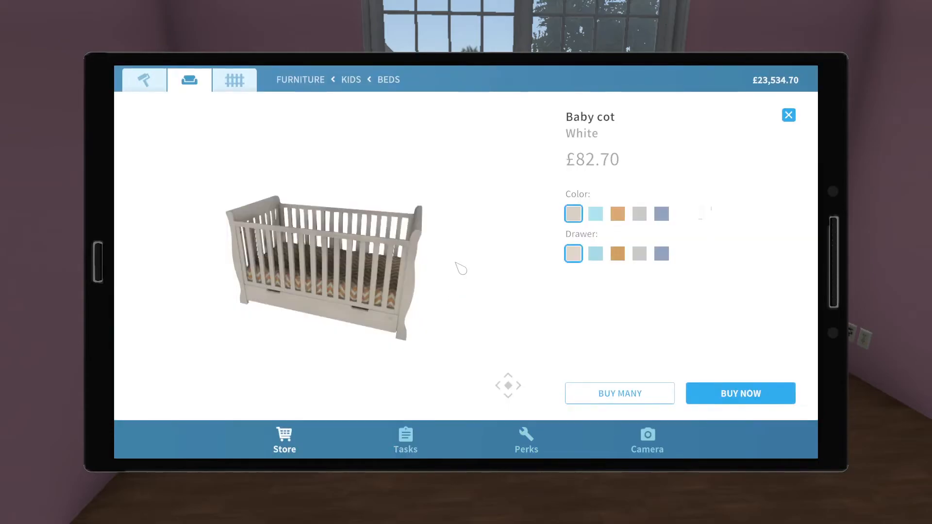
mouse_move(648, 391)
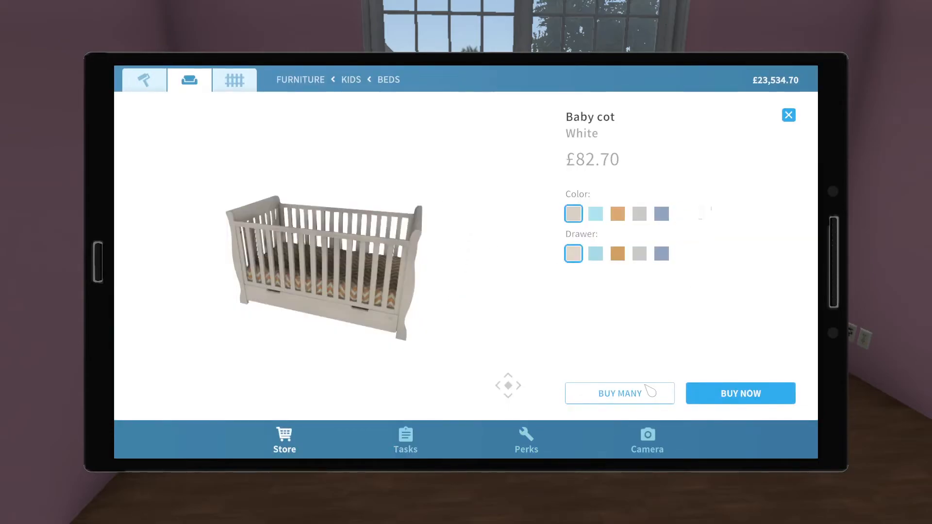
Step: Buy the white Baby cot, bringing the room to 1/5 objects bought
click(740, 394)
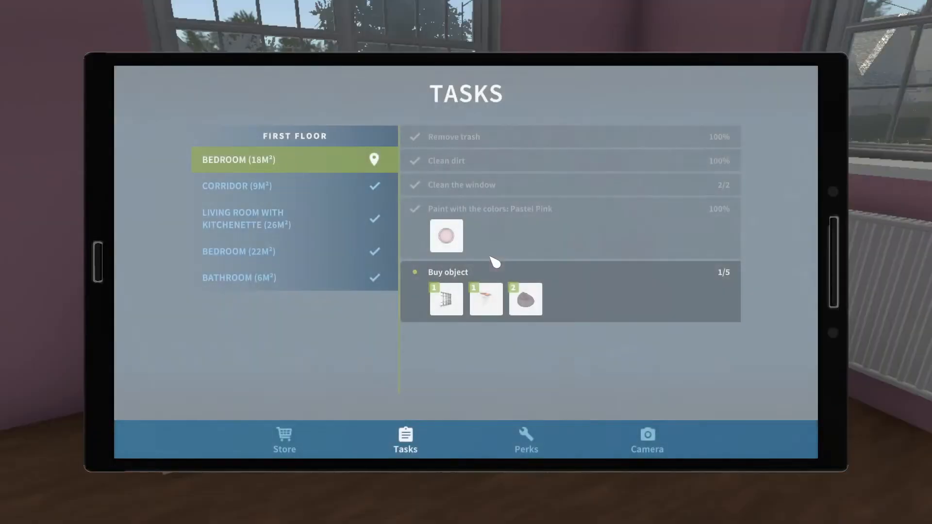
mouse_move(486, 299)
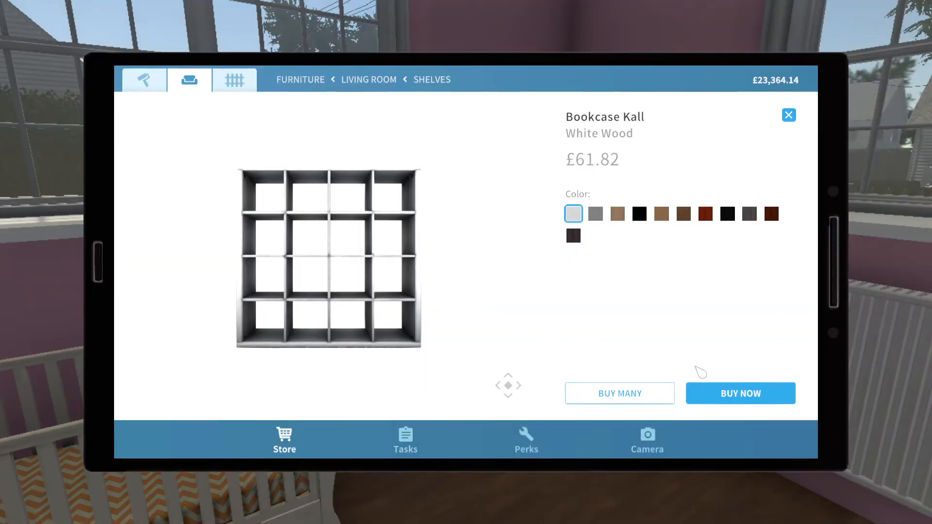
Step: Buy the white Kall bookcase and stand it against the pink wall, reaching 3/5 objects
click(739, 393)
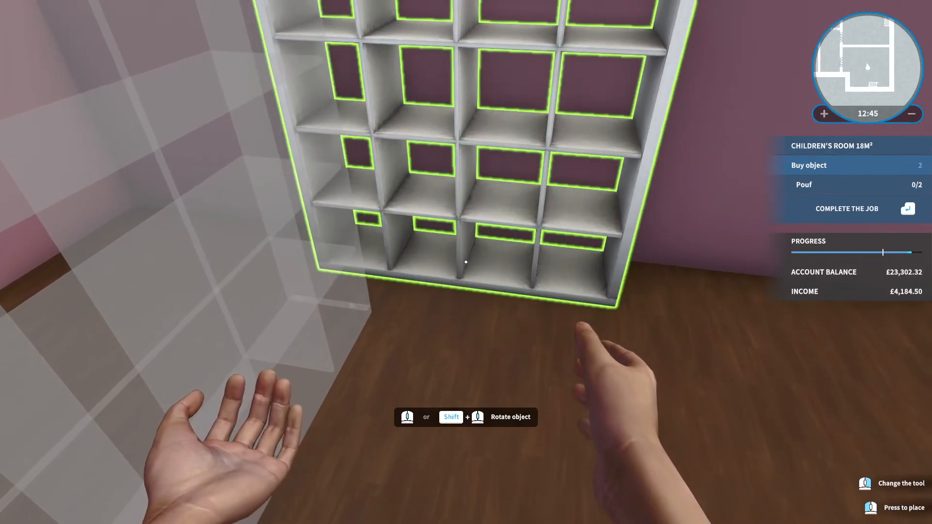
click(465, 261)
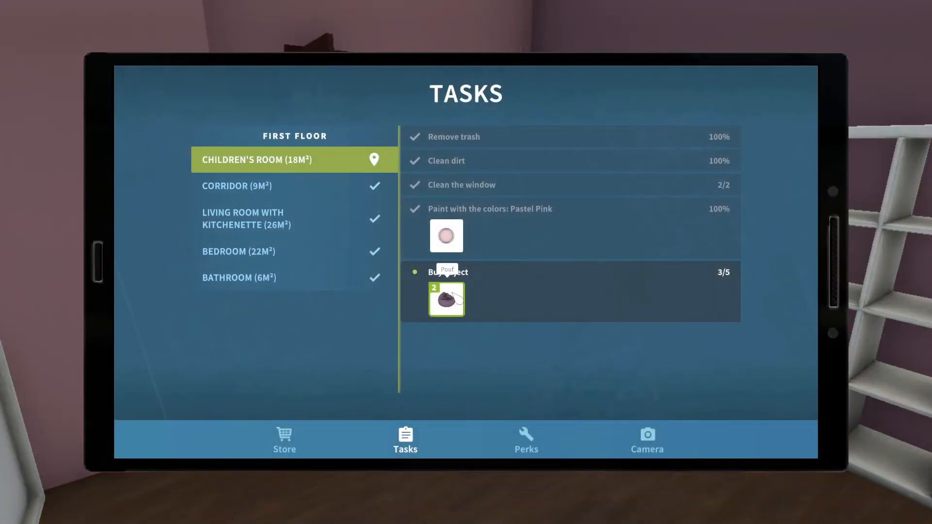
Step: Buy a Violet pouf from its store page and set the bookcase down in its new spot
click(446, 299)
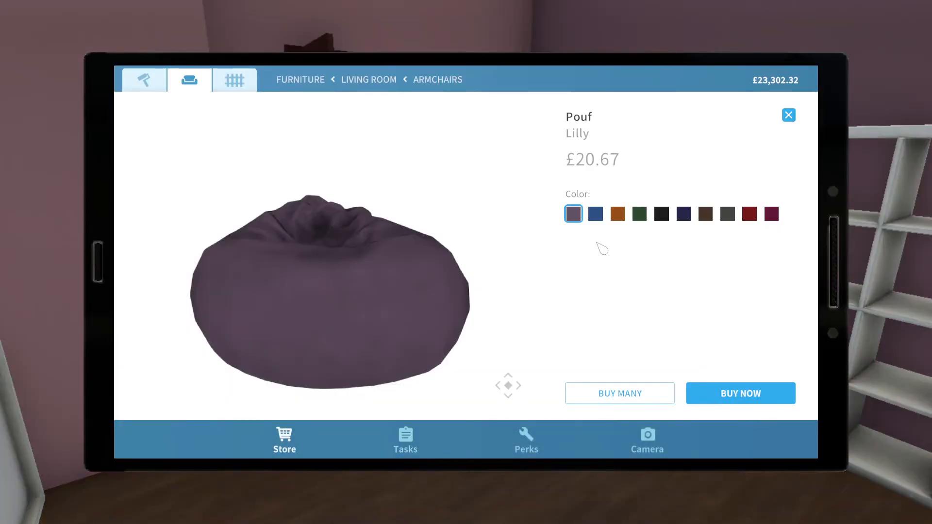
click(770, 213)
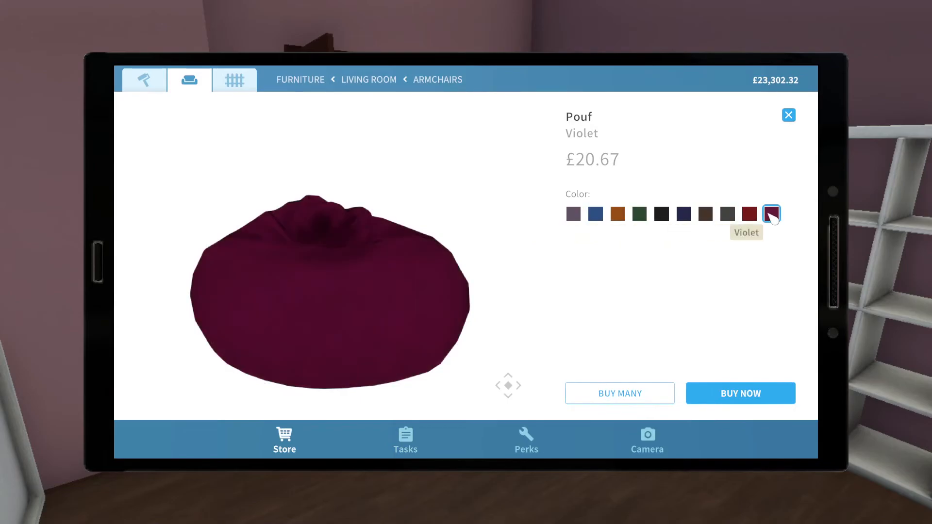
click(740, 394)
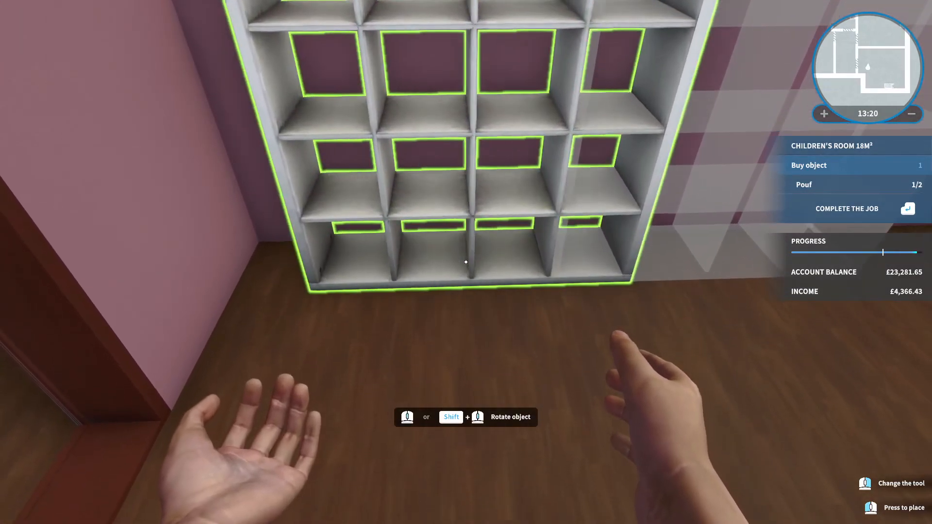
click(465, 261)
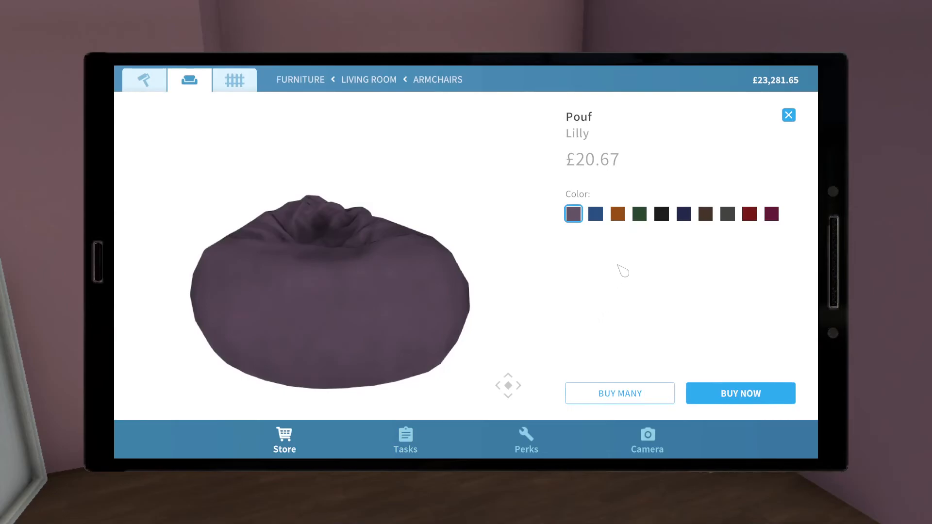
Step: Buy the second pouf so all Children's Room tasks show completed
click(740, 394)
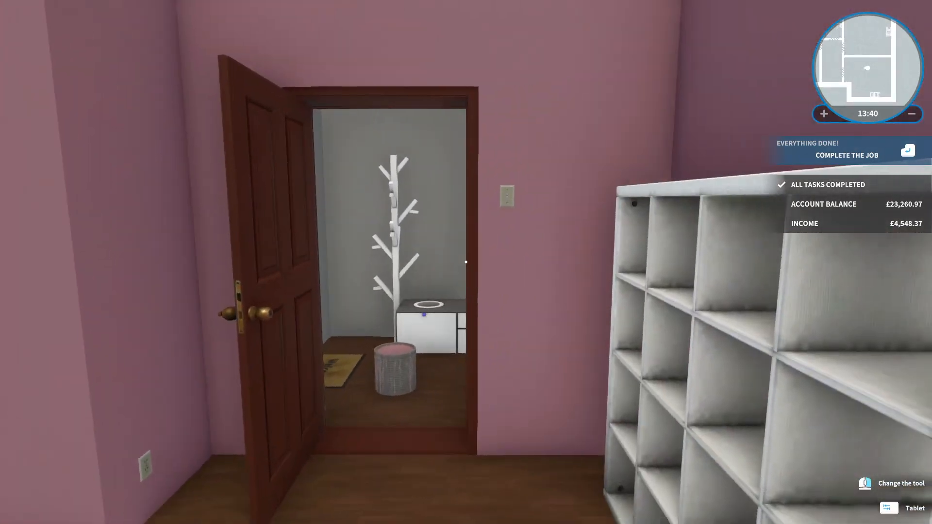
Step: Complete the children's room job and confirm to collect the £4,548.37 payment
click(846, 155)
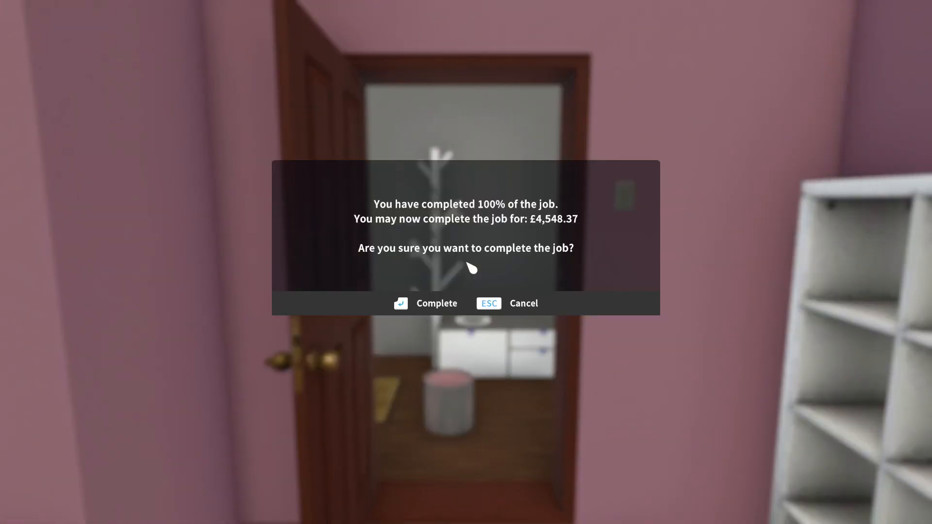
click(425, 303)
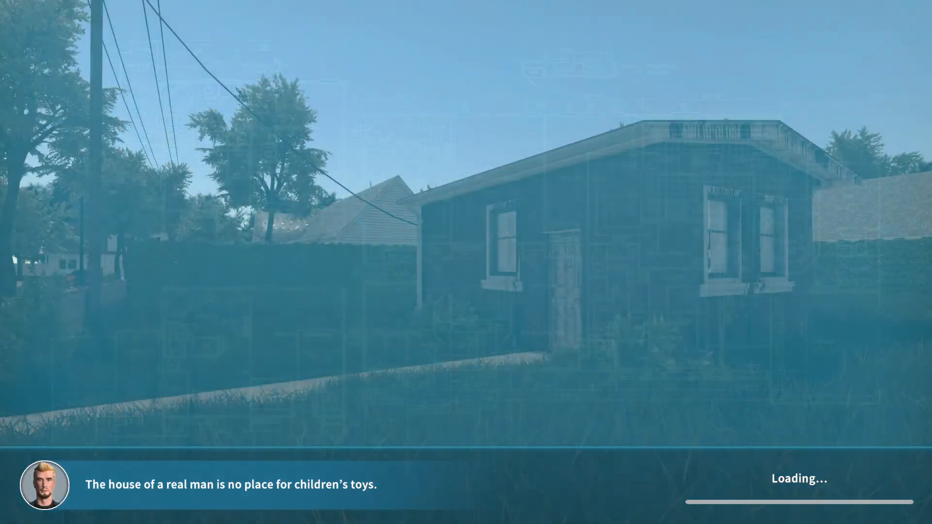